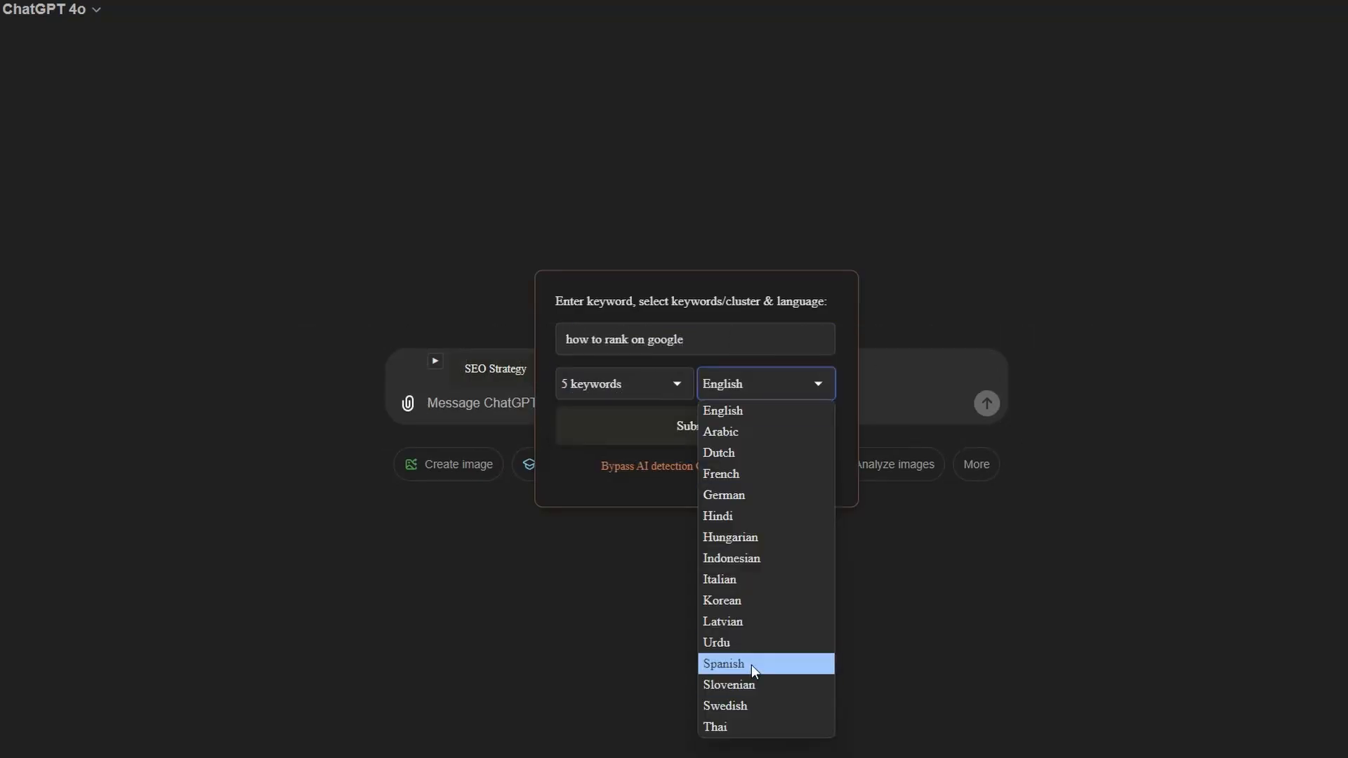
Step: Send the five-keyword 'how to rank on google' SEO strategy request with a chosen language
left_click(723, 662)
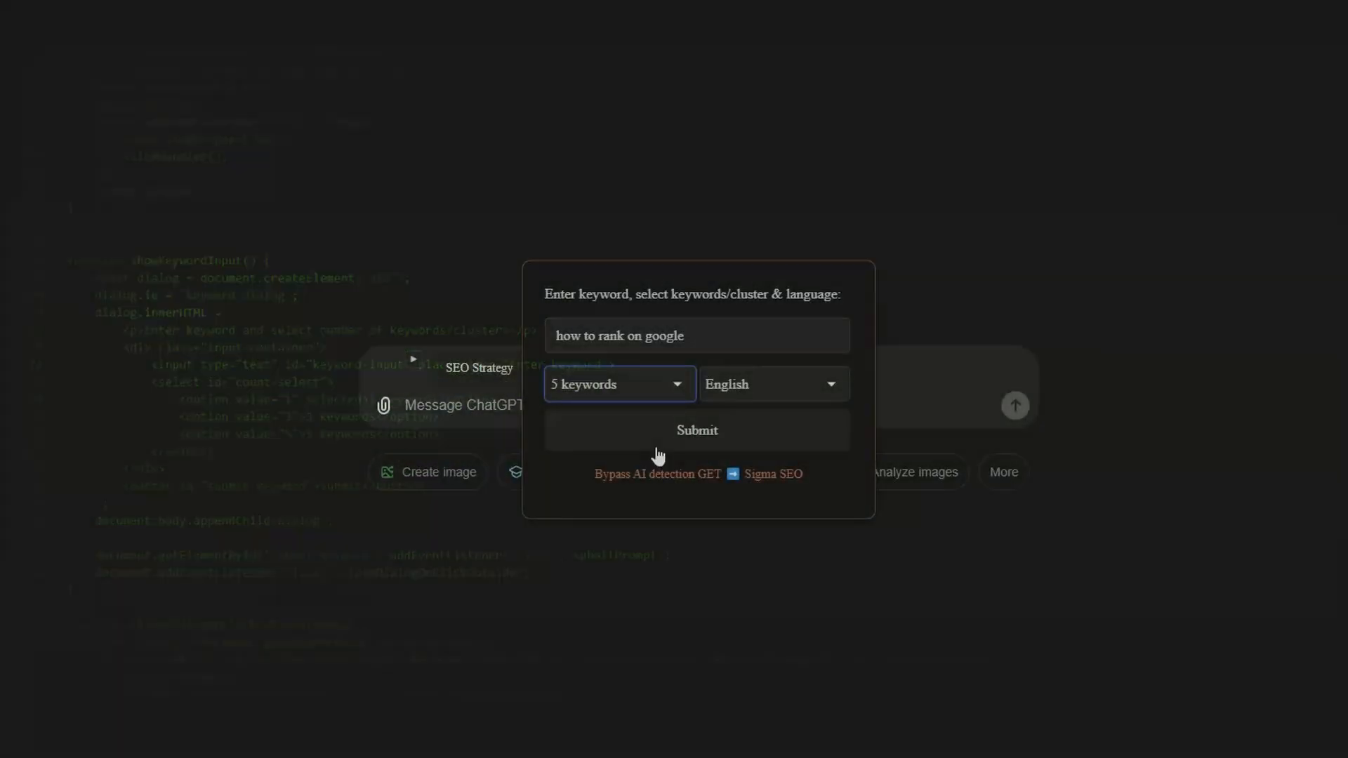
left_click(770, 384)
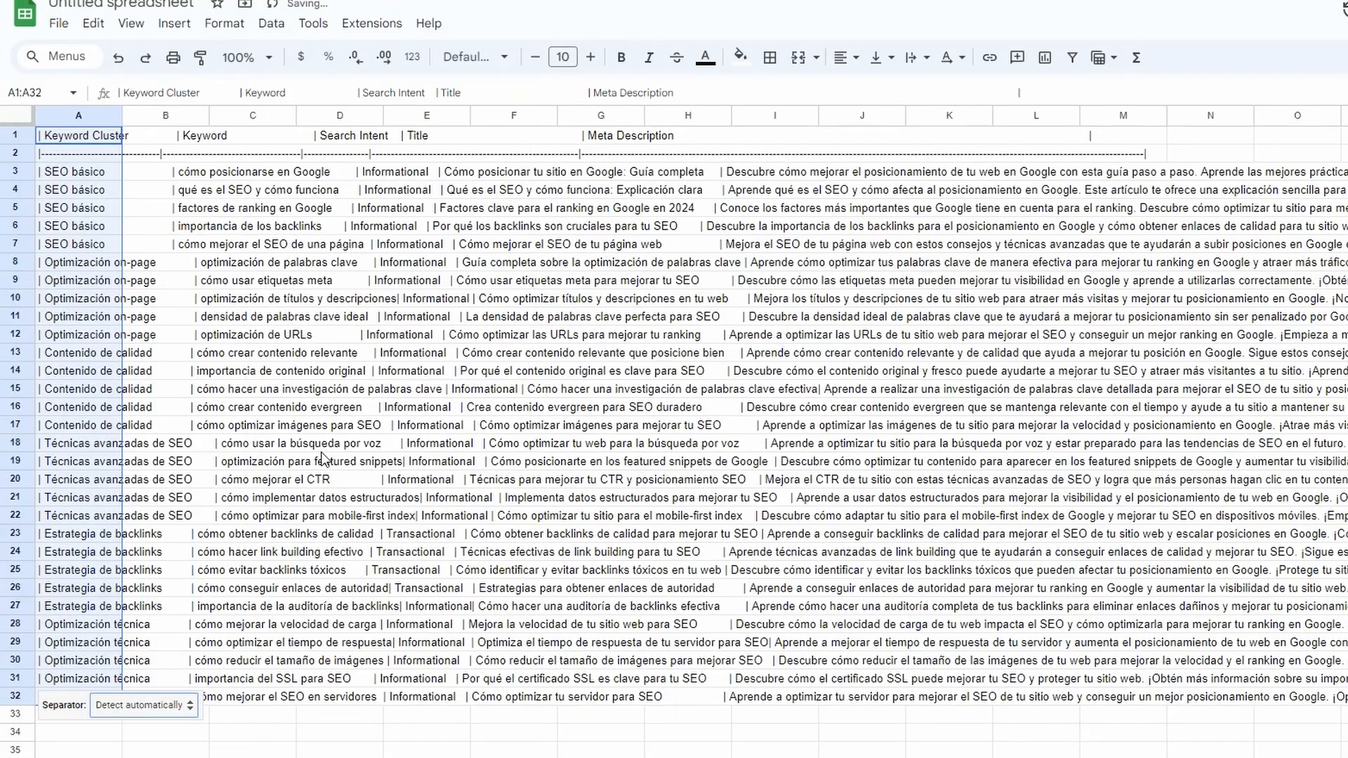
right_click(77, 115)
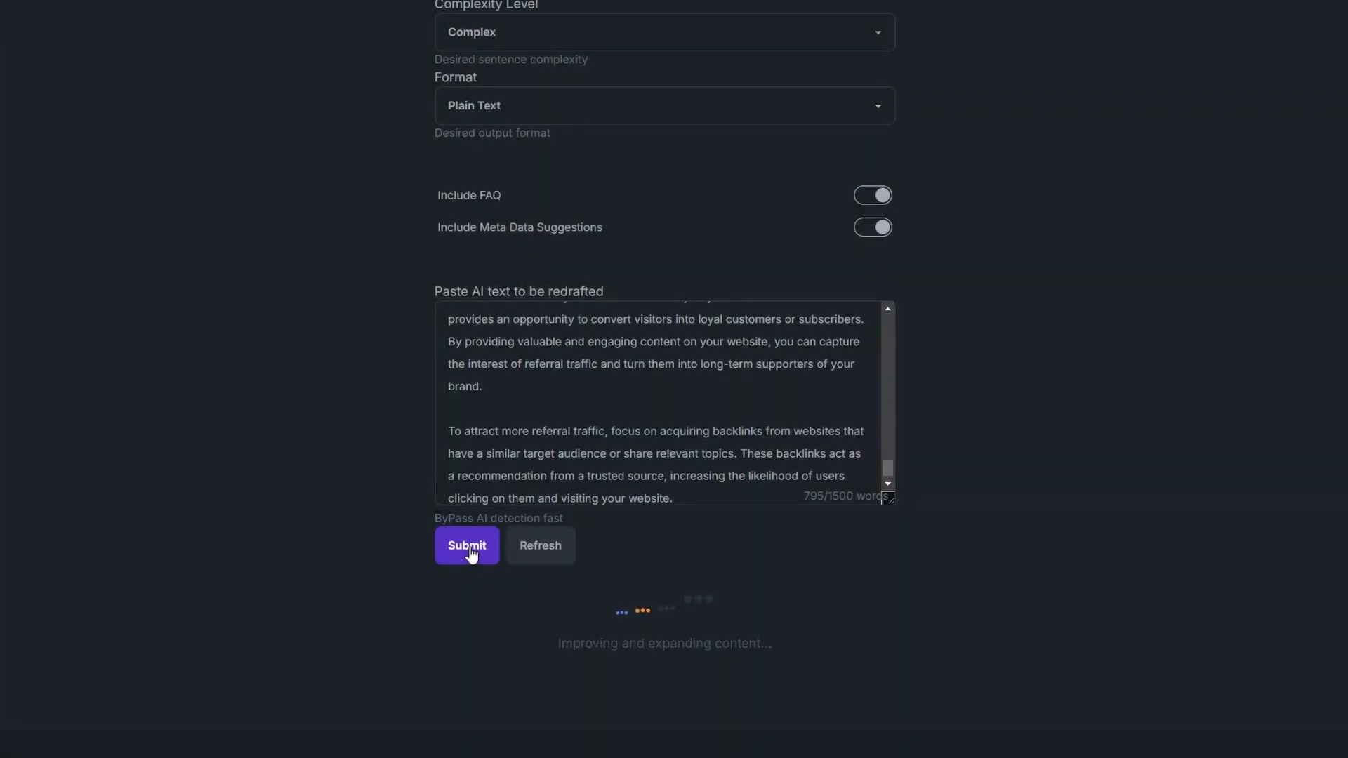
left_click(467, 545)
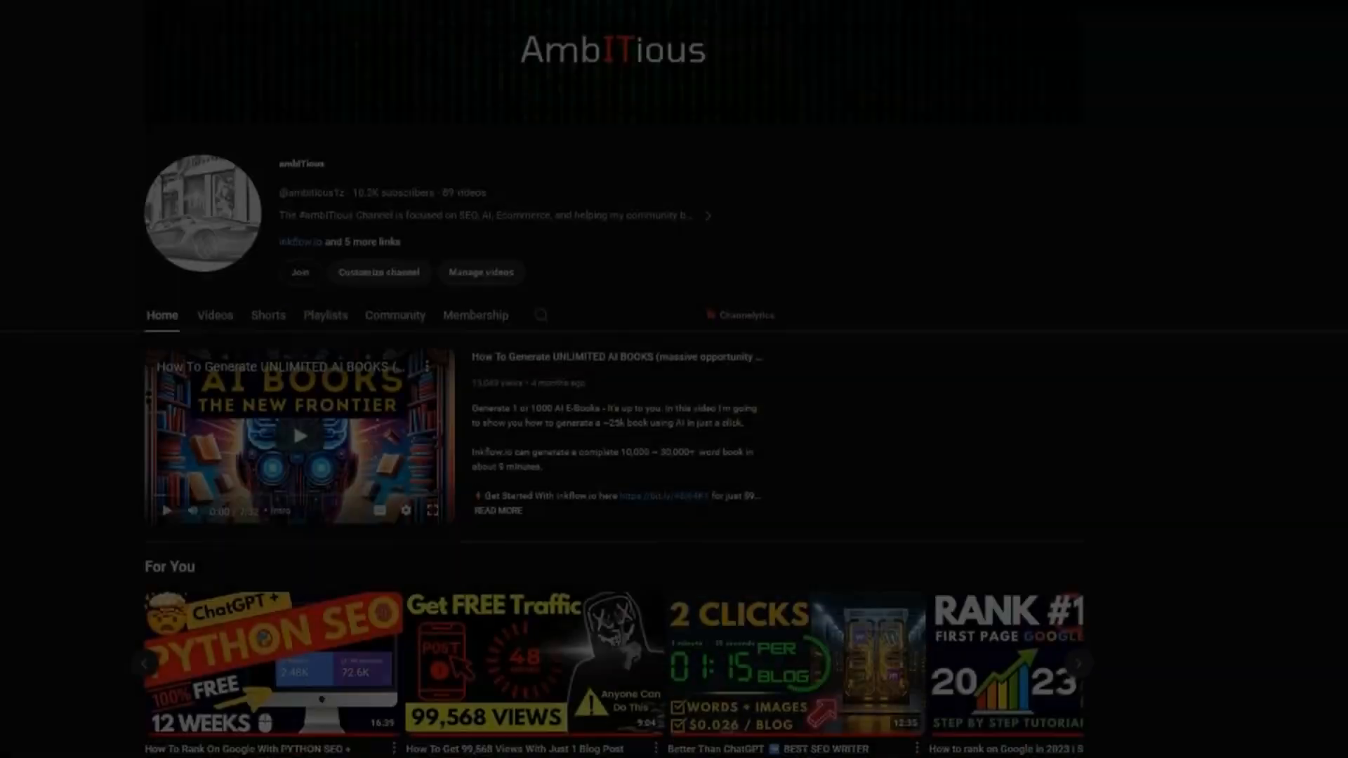
scroll("down", 3)
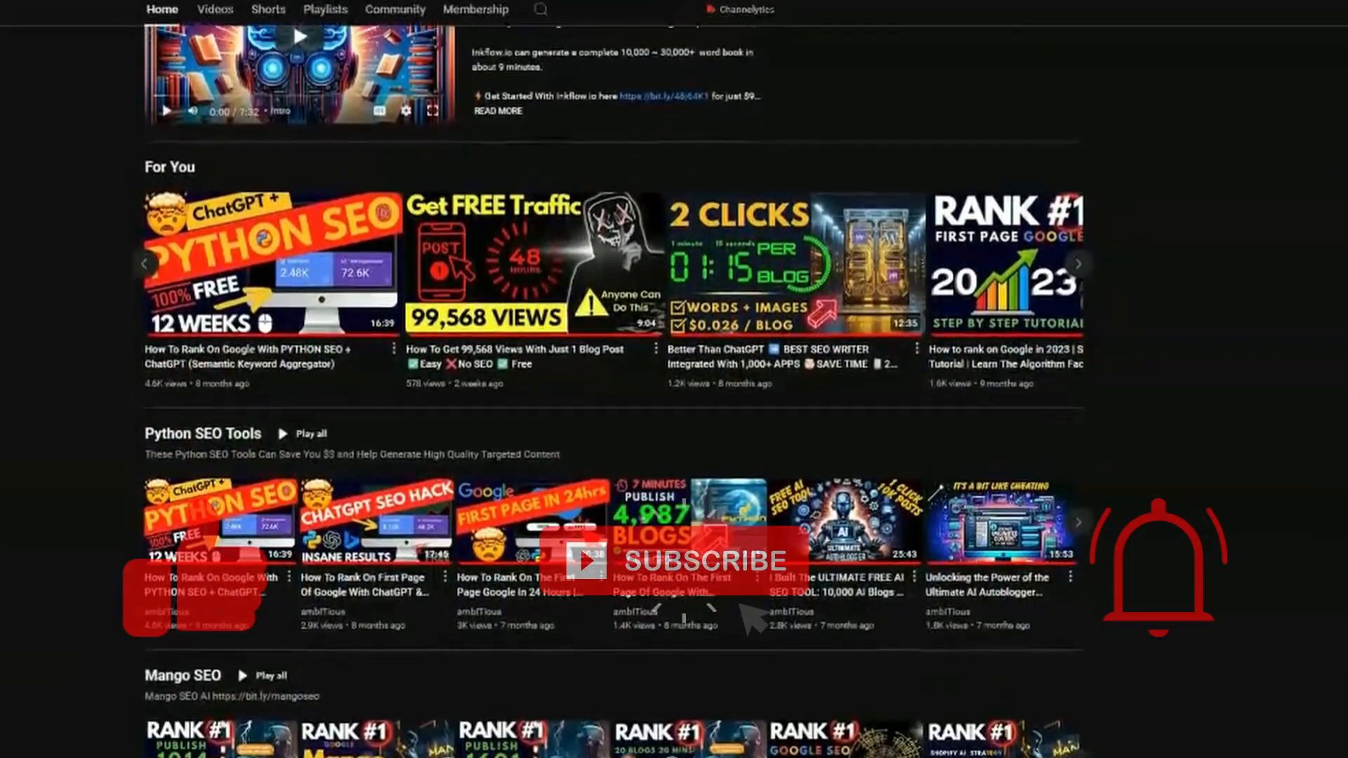
scroll("down", 3)
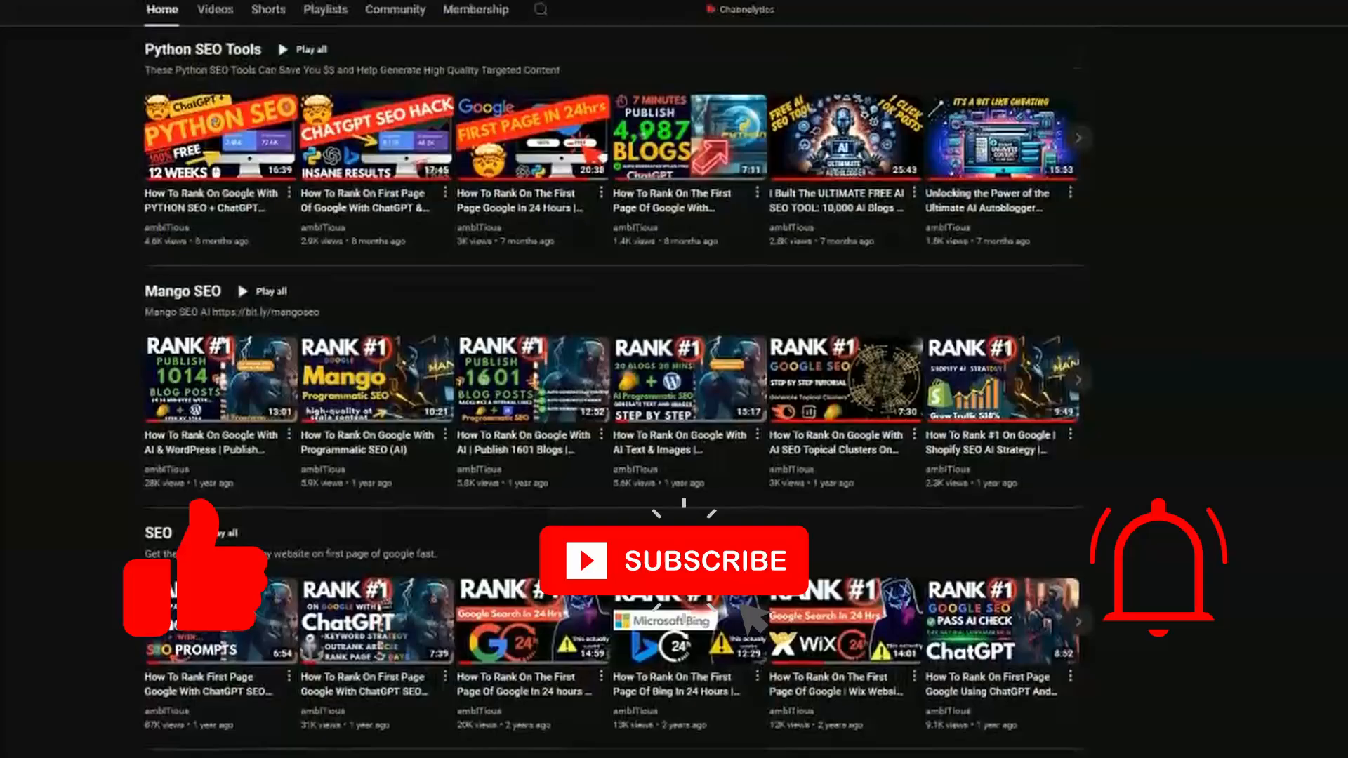
scroll("down", 3)
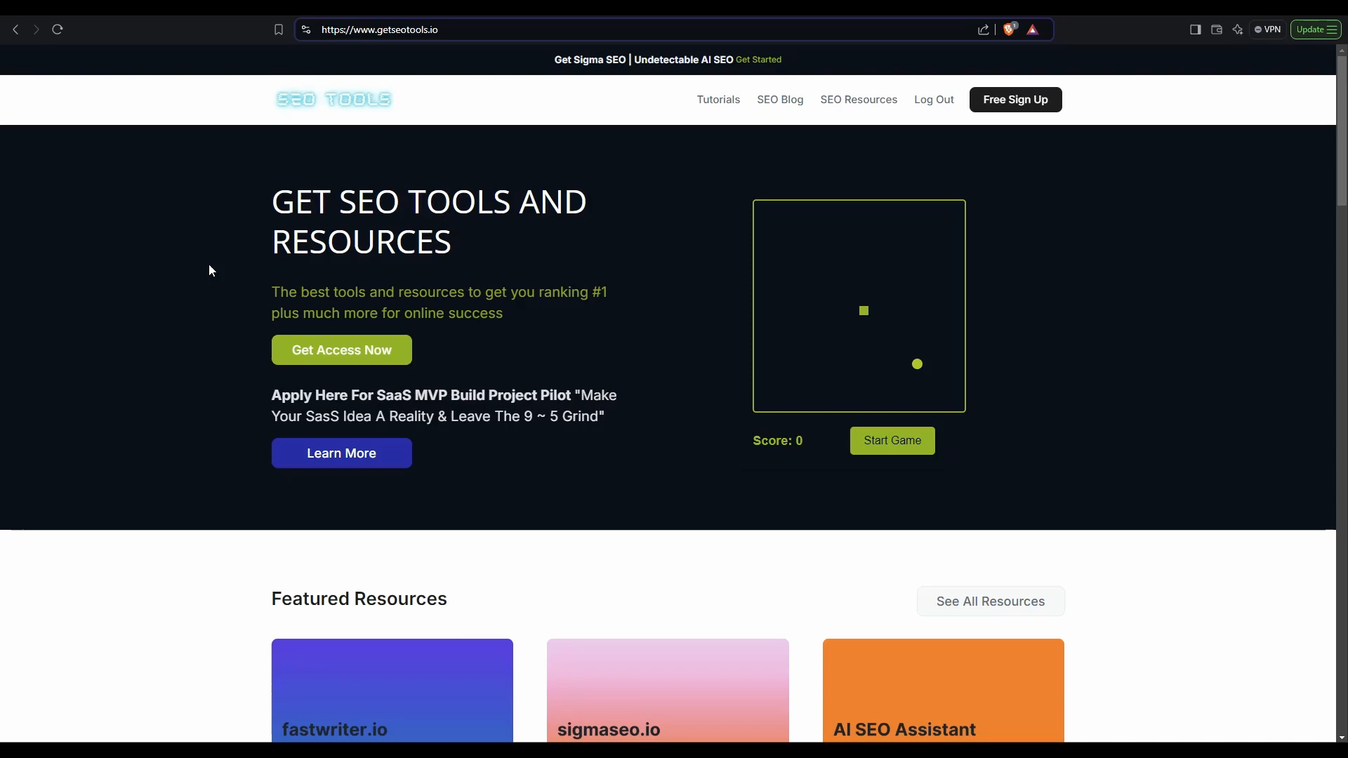
mouse_move(646, 357)
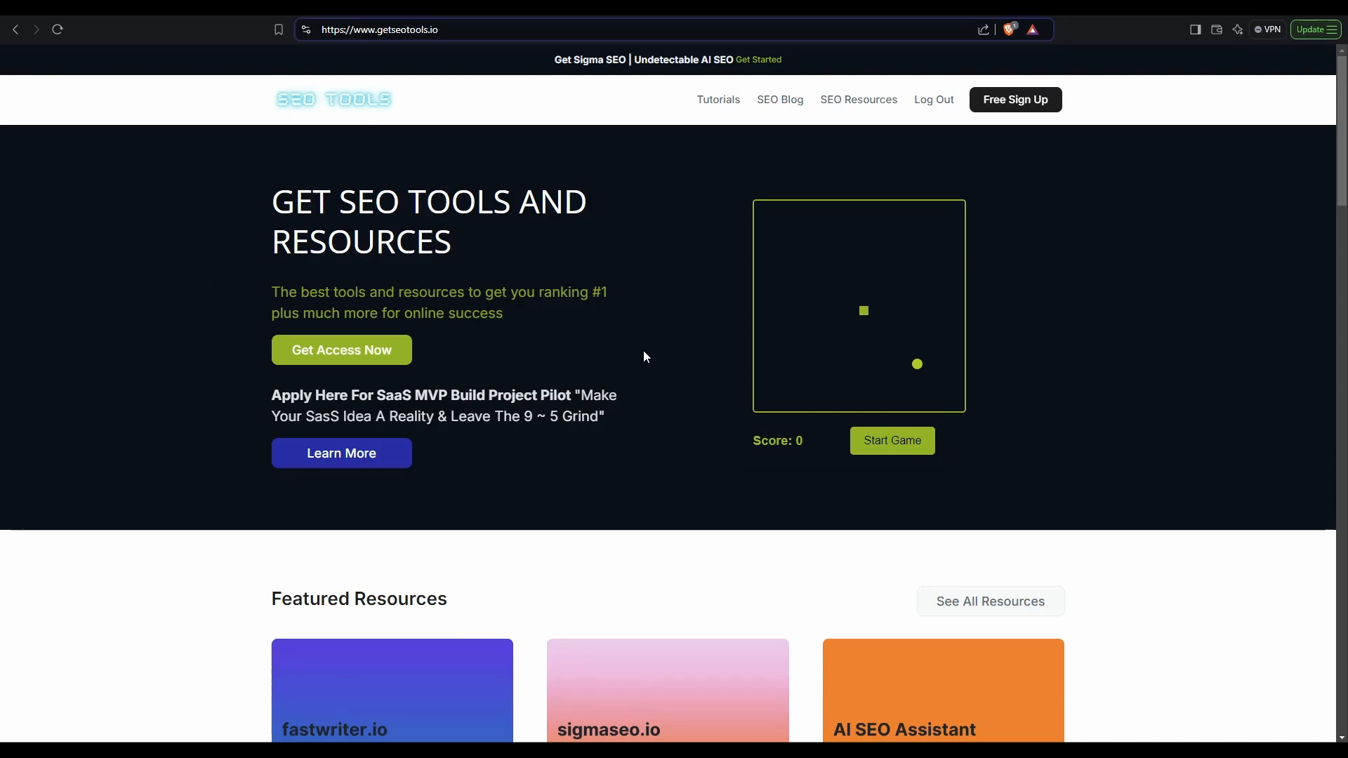
mouse_move(646, 357)
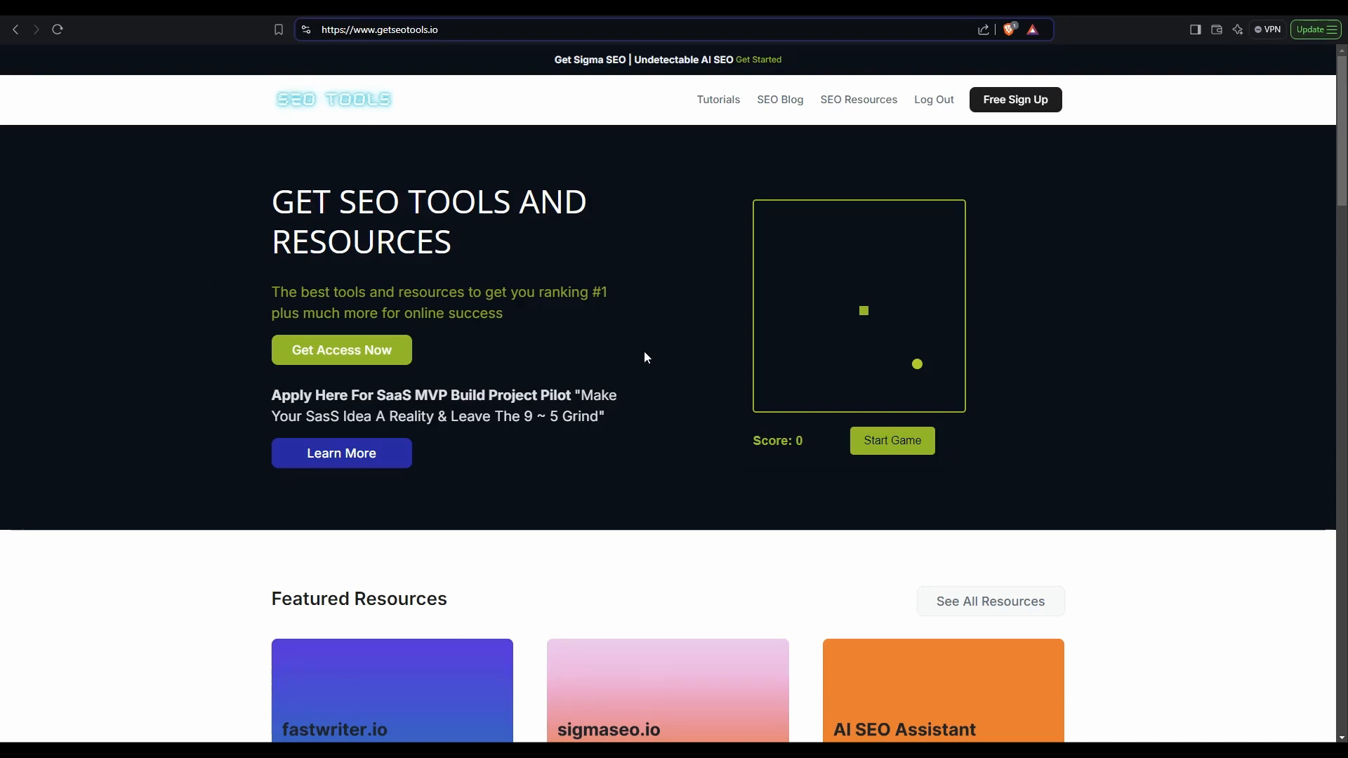
scroll("down", 3)
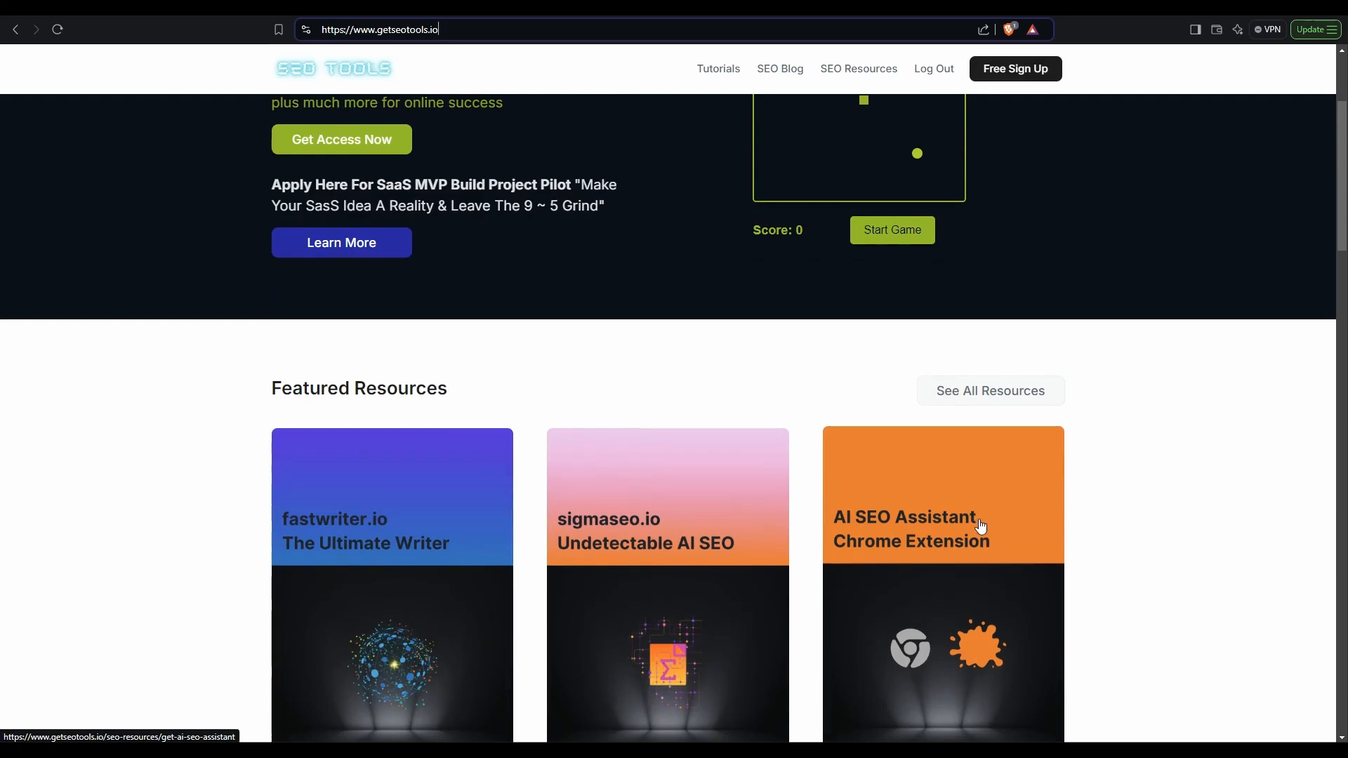
scroll("up", 3)
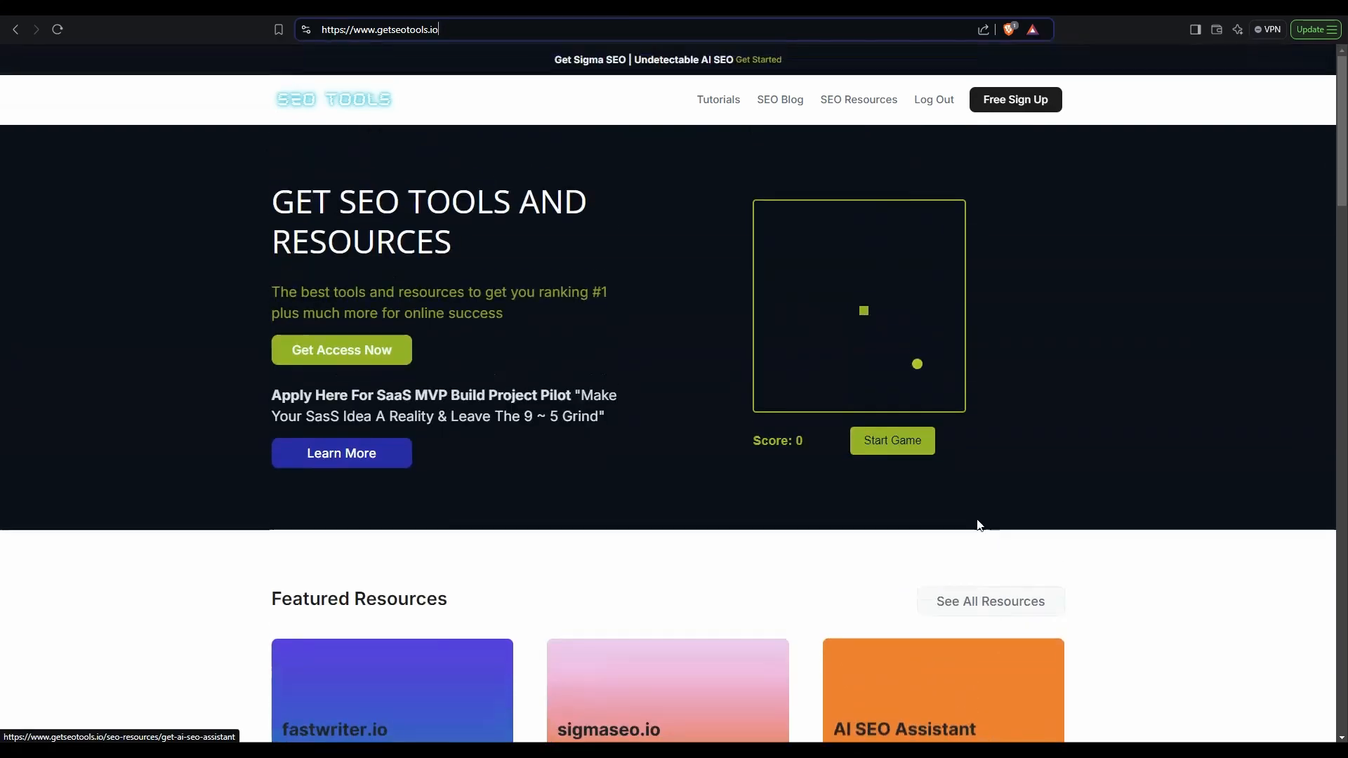
mouse_move(1058, 420)
type("brave://extensions")
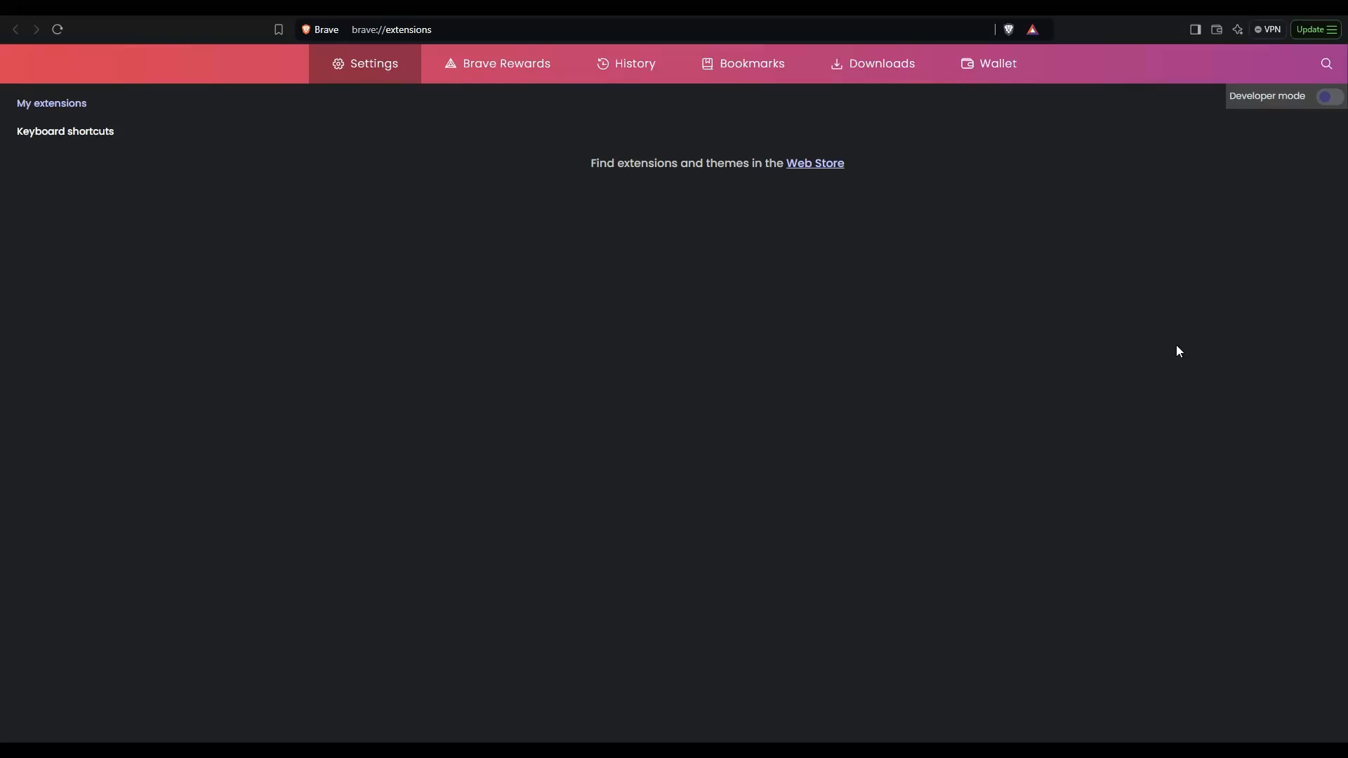
mouse_move(829, 168)
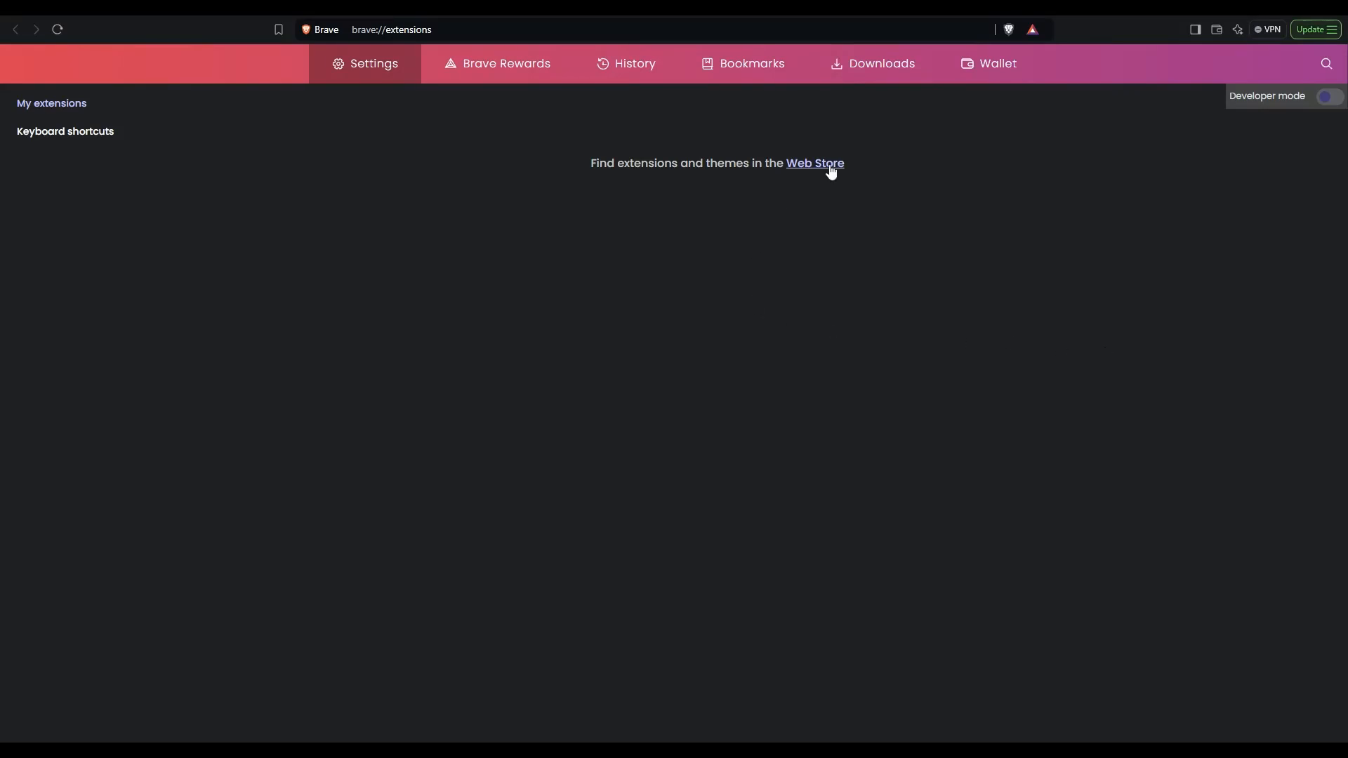
Step: Search the Chrome Web Store for 'ai seo' and add AI SEO Assistant to Brave
left_click(813, 163)
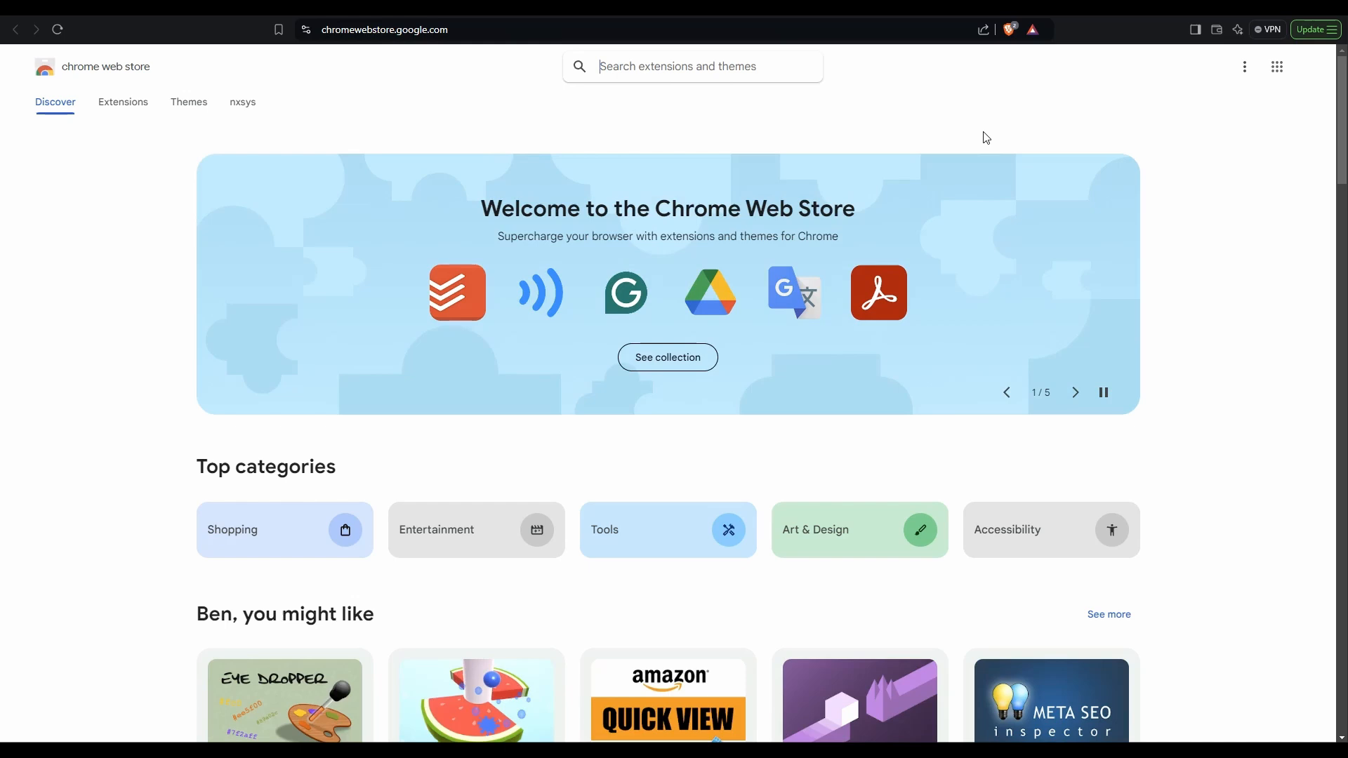
type("ai seo")
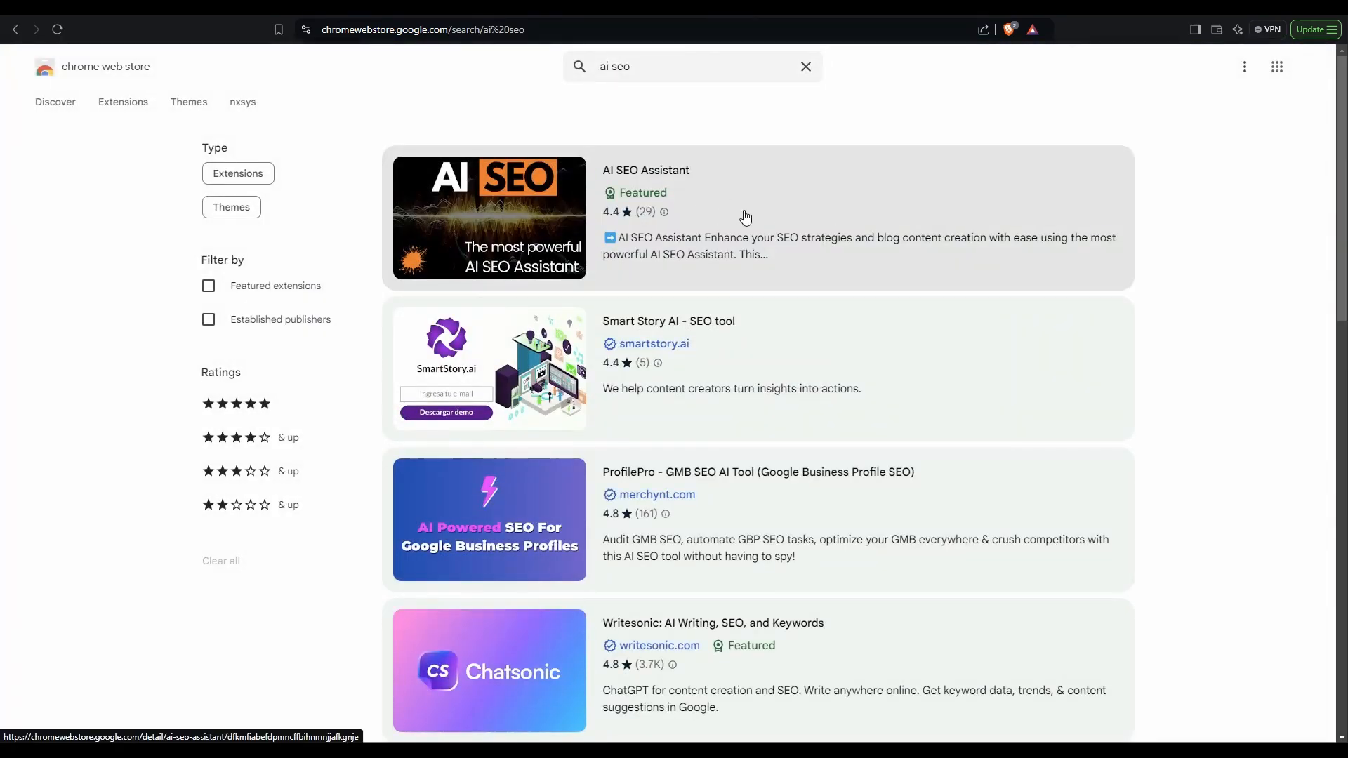
left_click(645, 170)
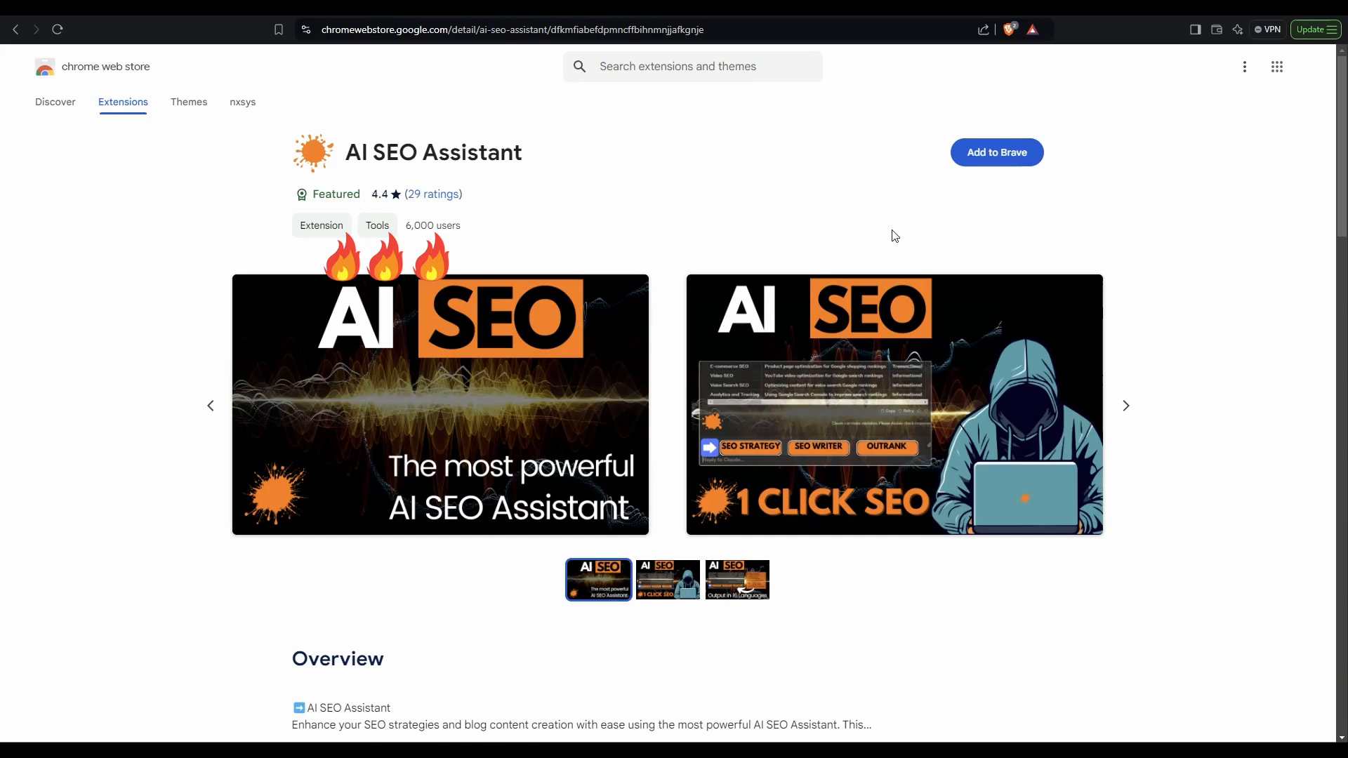
mouse_move(1002, 183)
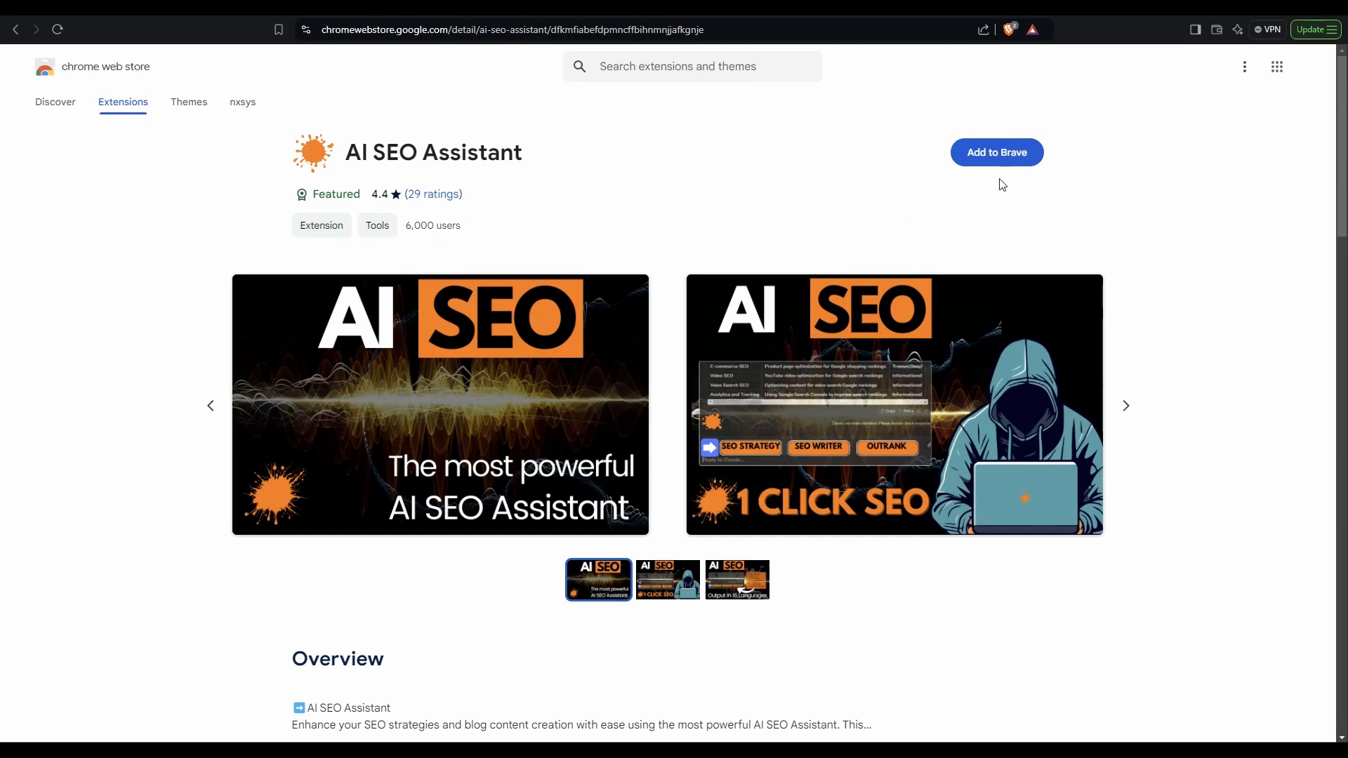
left_click(996, 152)
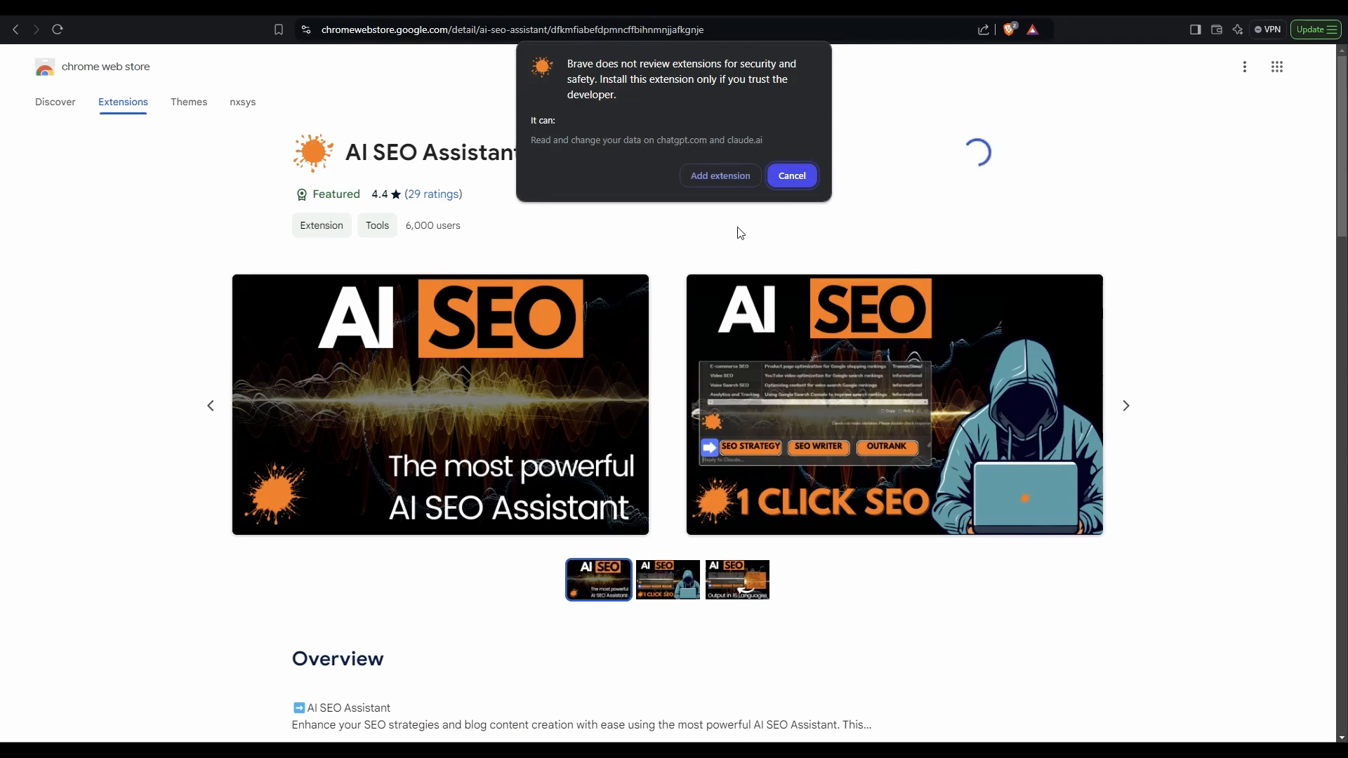
mouse_move(720, 175)
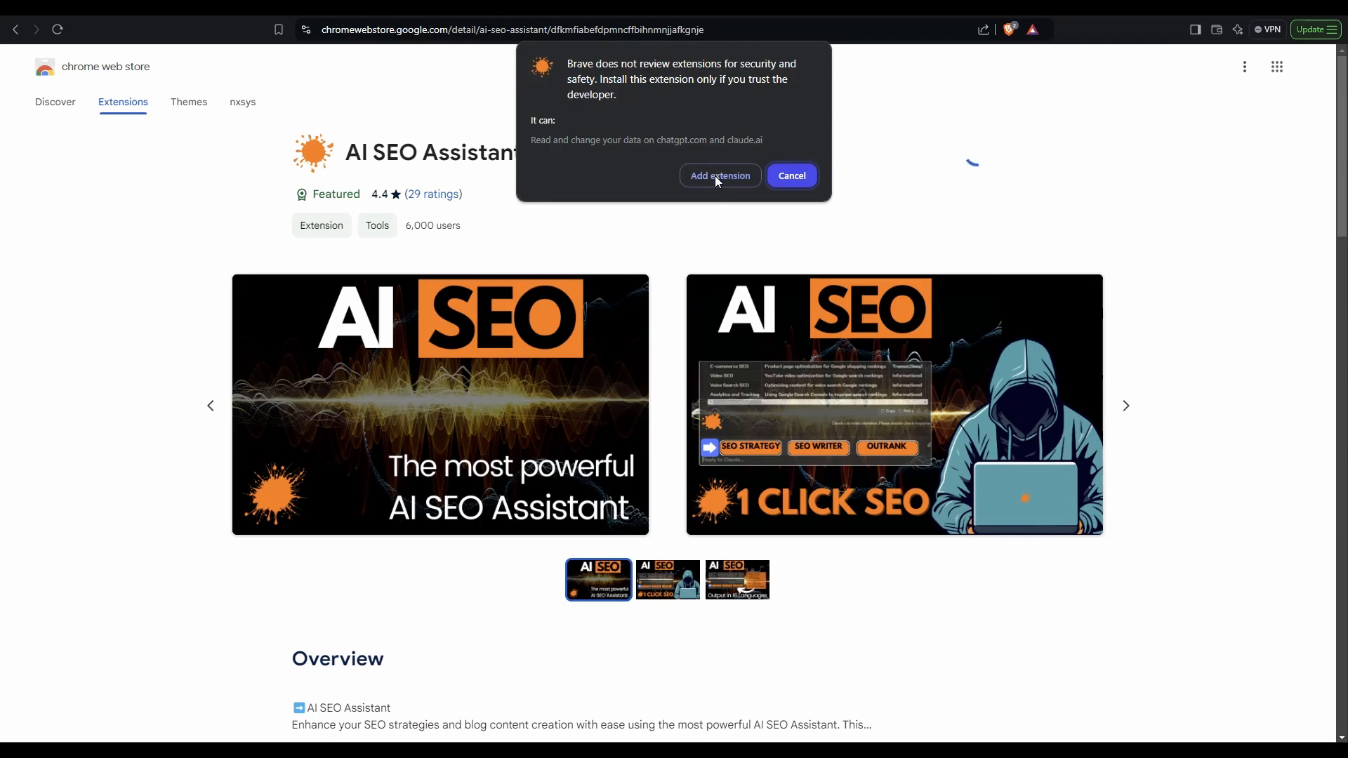
left_click(719, 176)
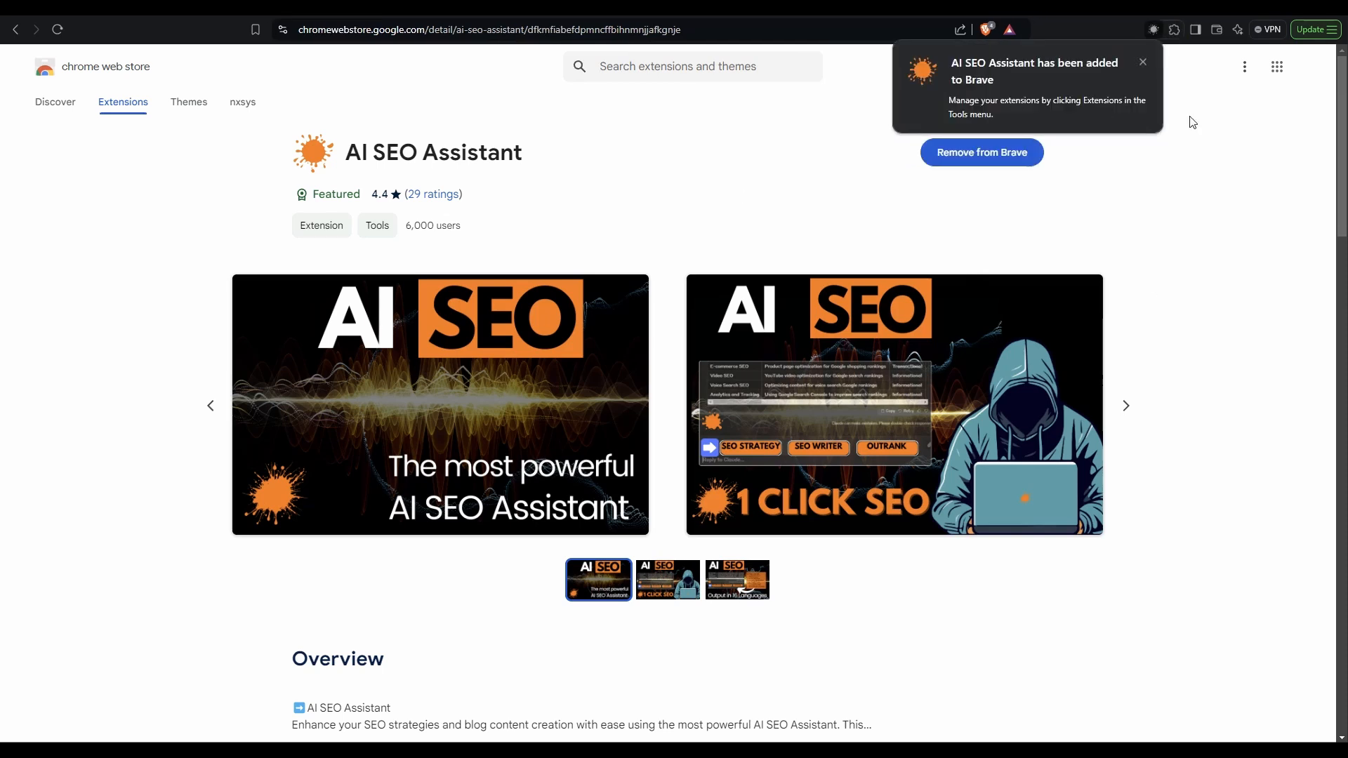
mouse_move(690, 188)
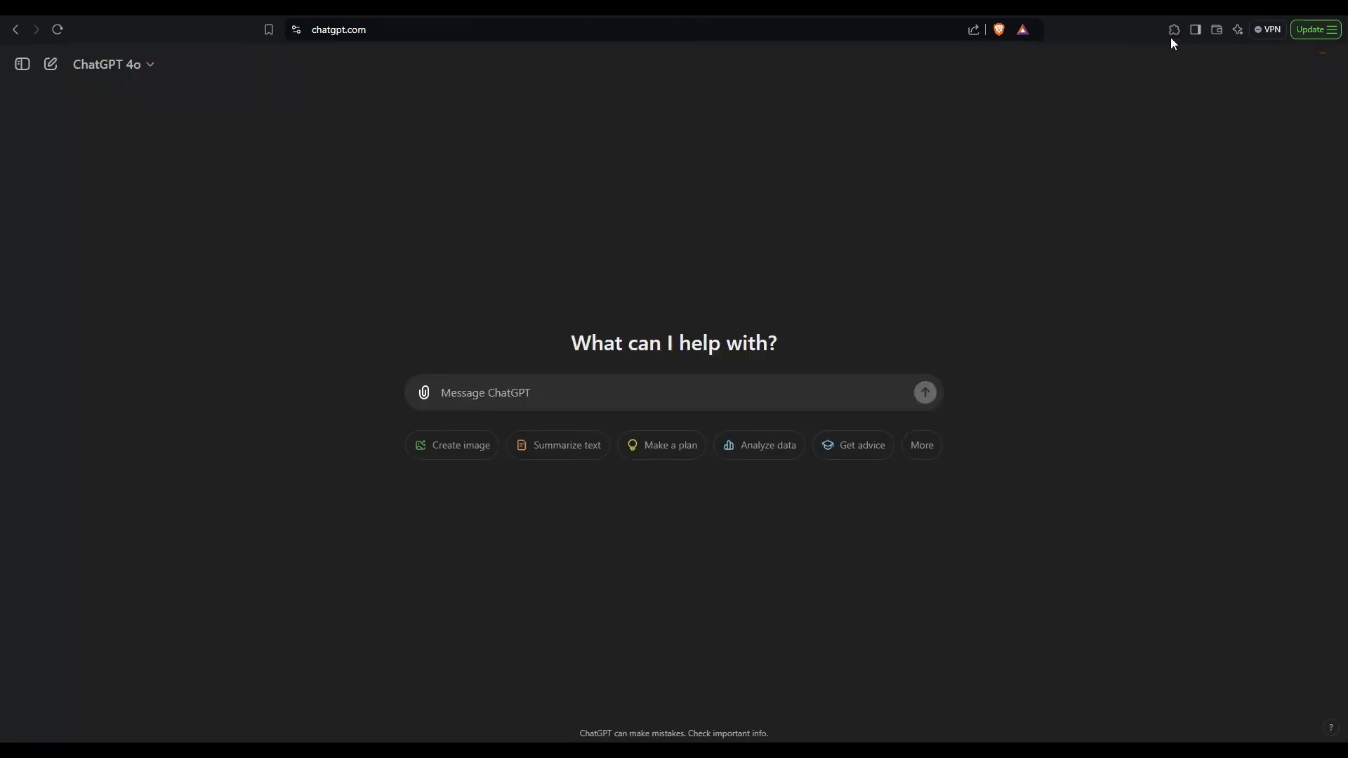
Step: Pin the AI SEO Assistant extension to the browser toolbar
left_click(1172, 30)
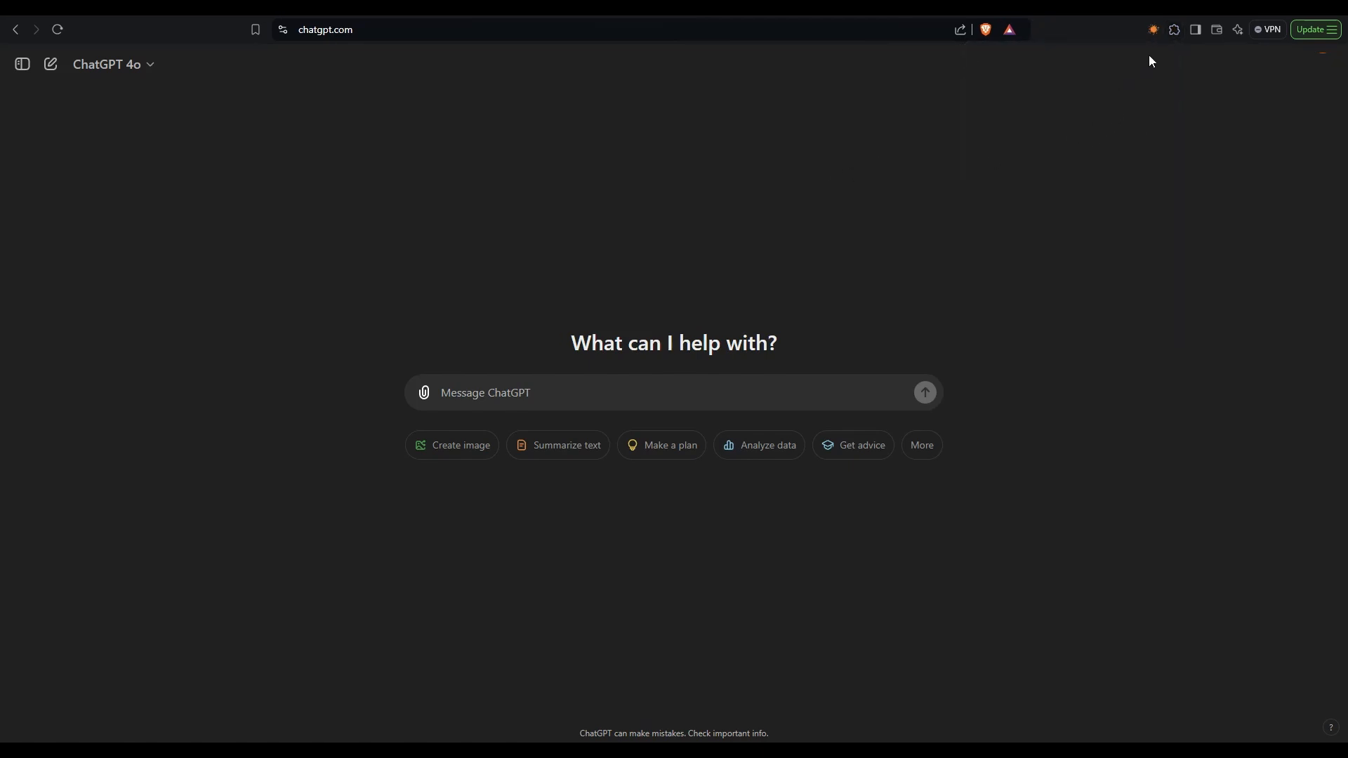
mouse_move(1153, 30)
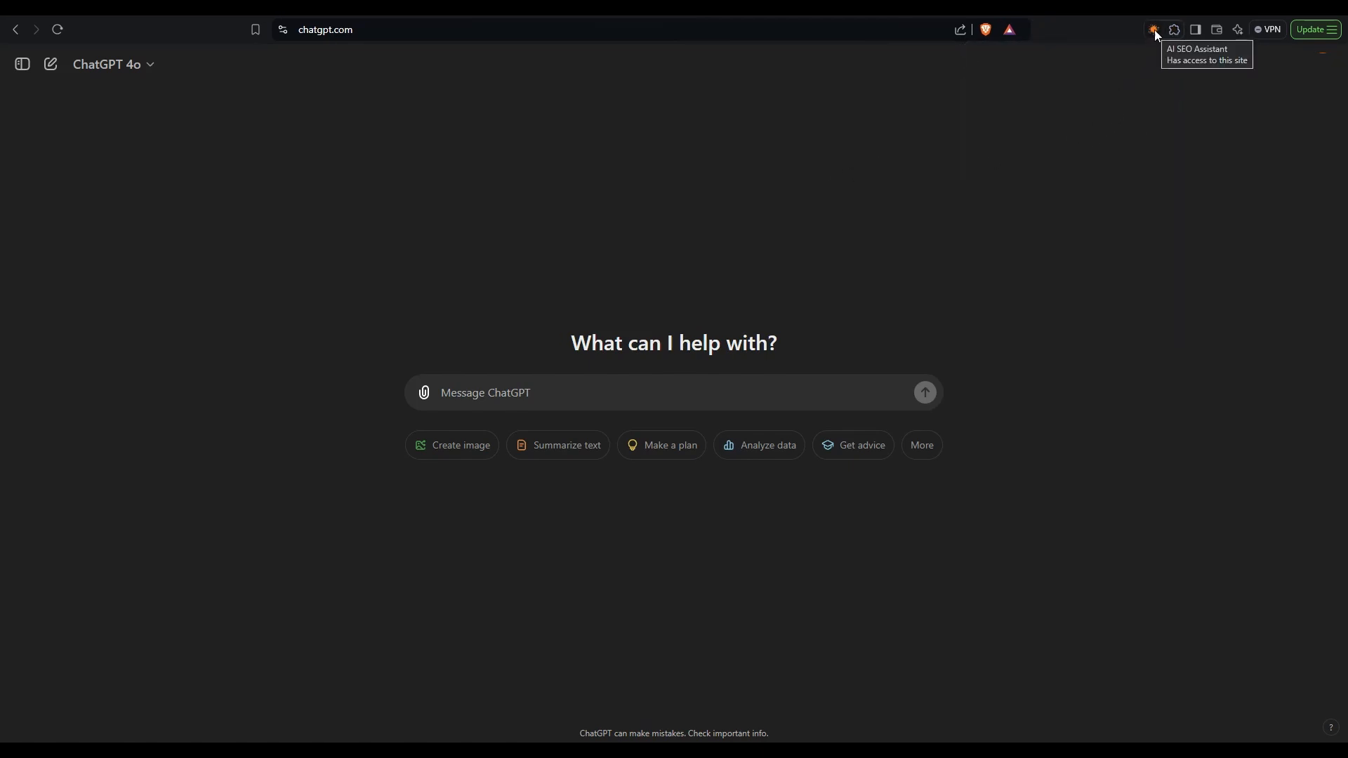
mouse_move(754, 220)
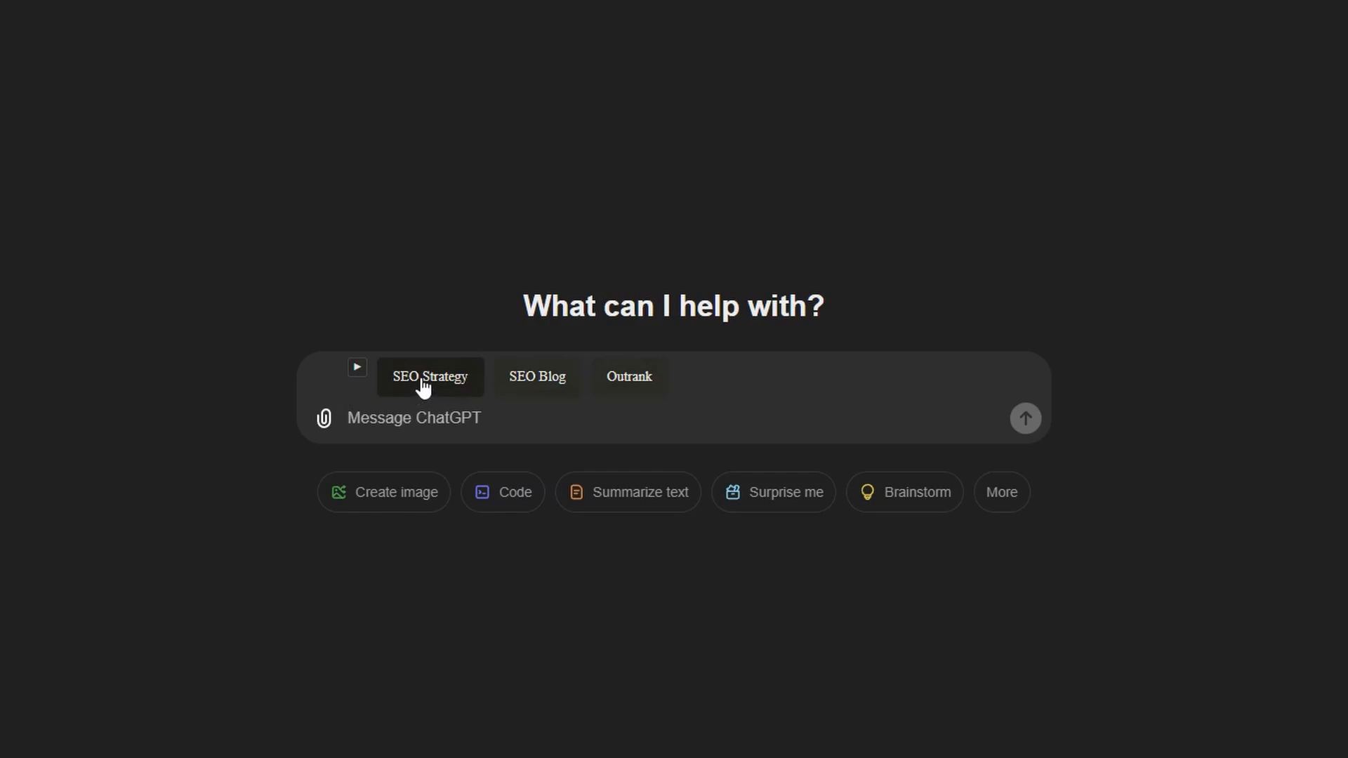
mouse_move(628, 385)
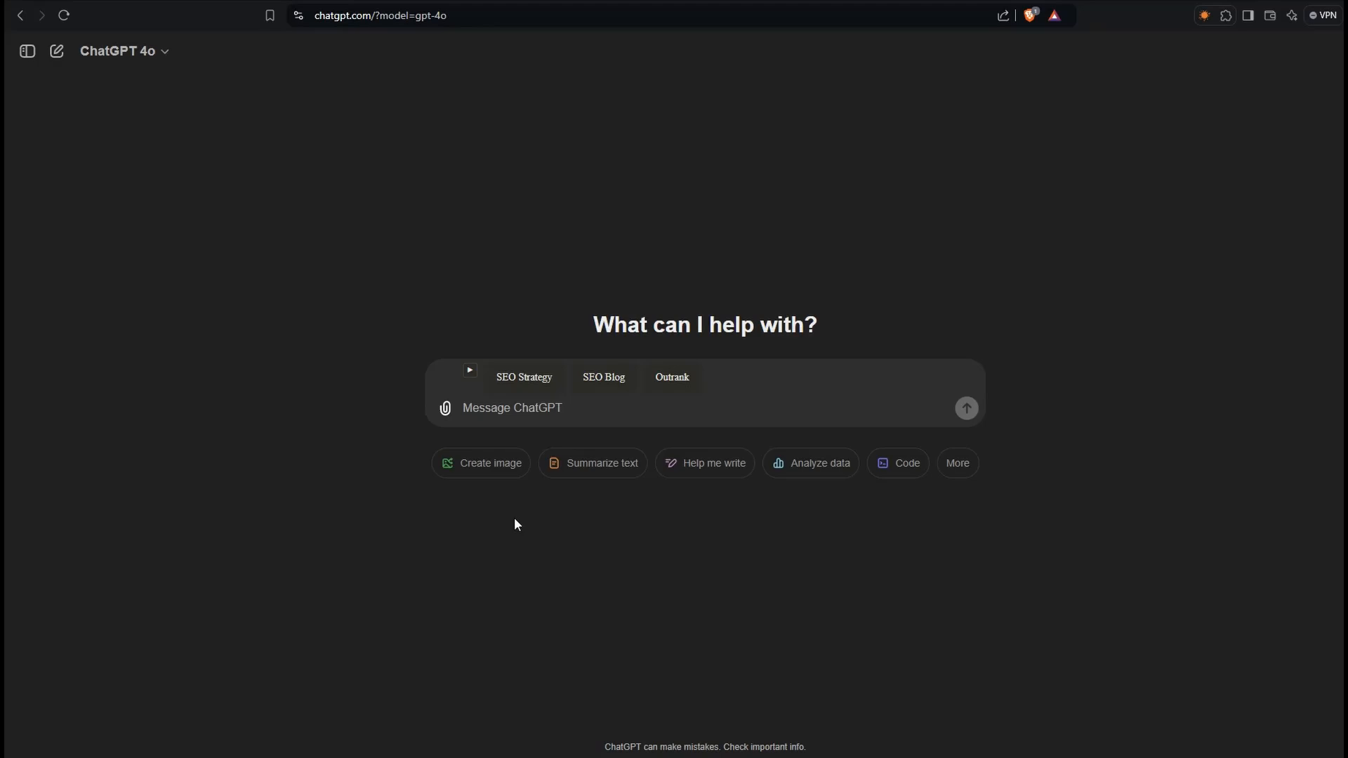
mouse_move(521, 522)
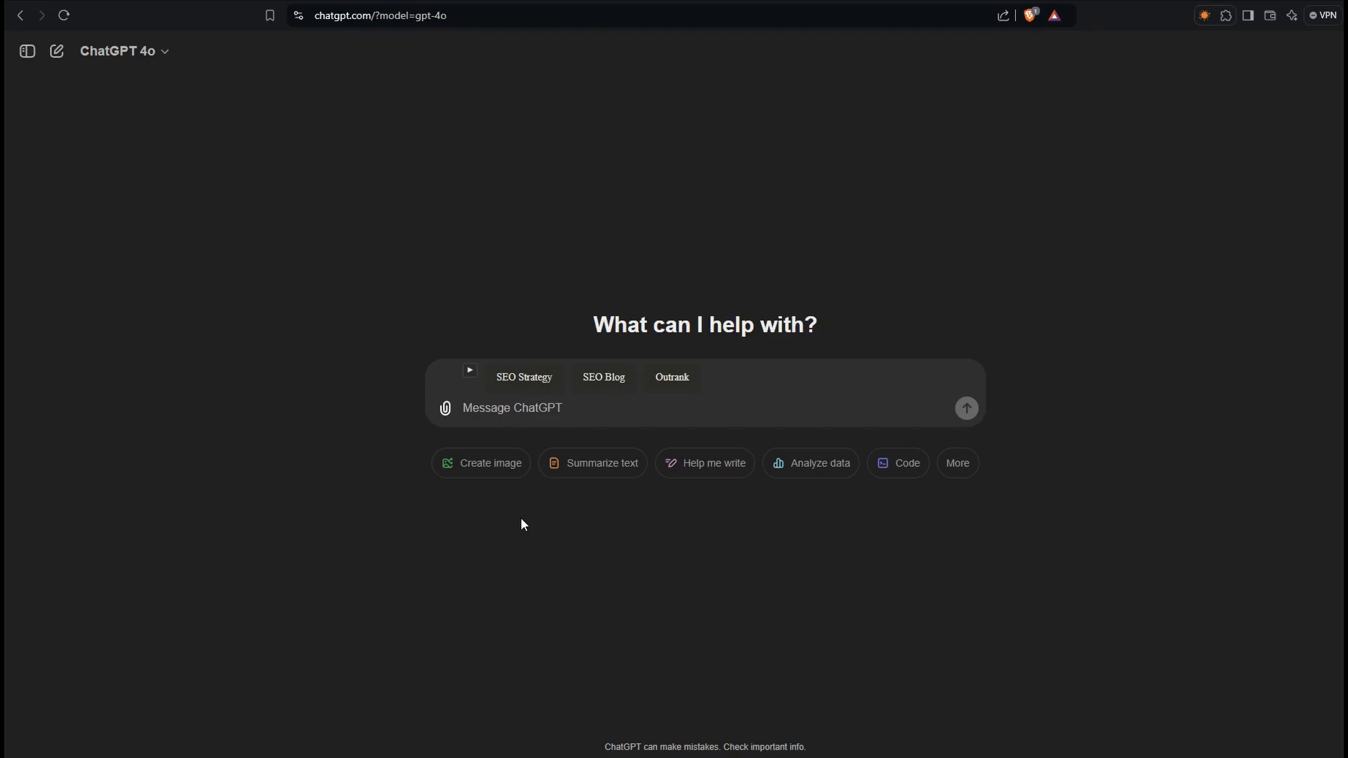
Step: Enter 'lightbox photography' in the SEO Strategy form with English as the output language
left_click(523, 377)
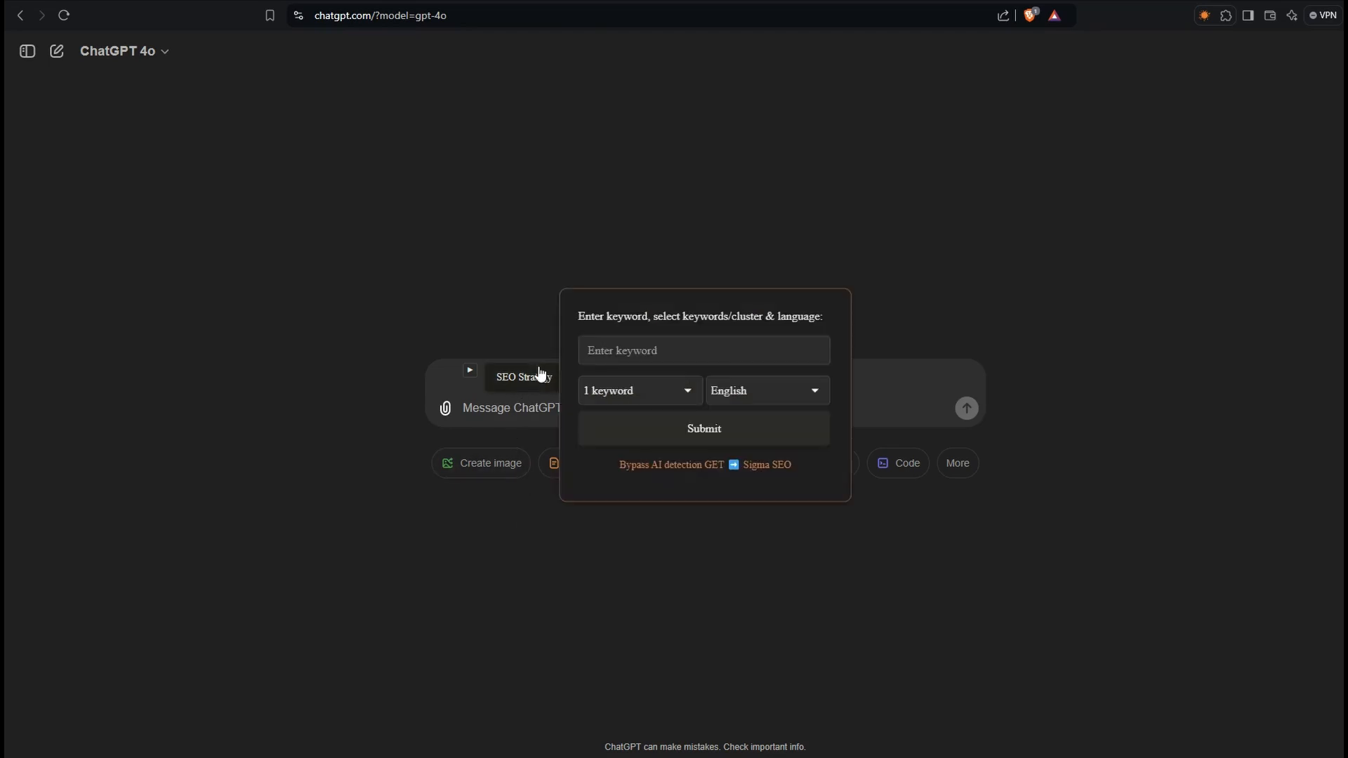
left_click(704, 350)
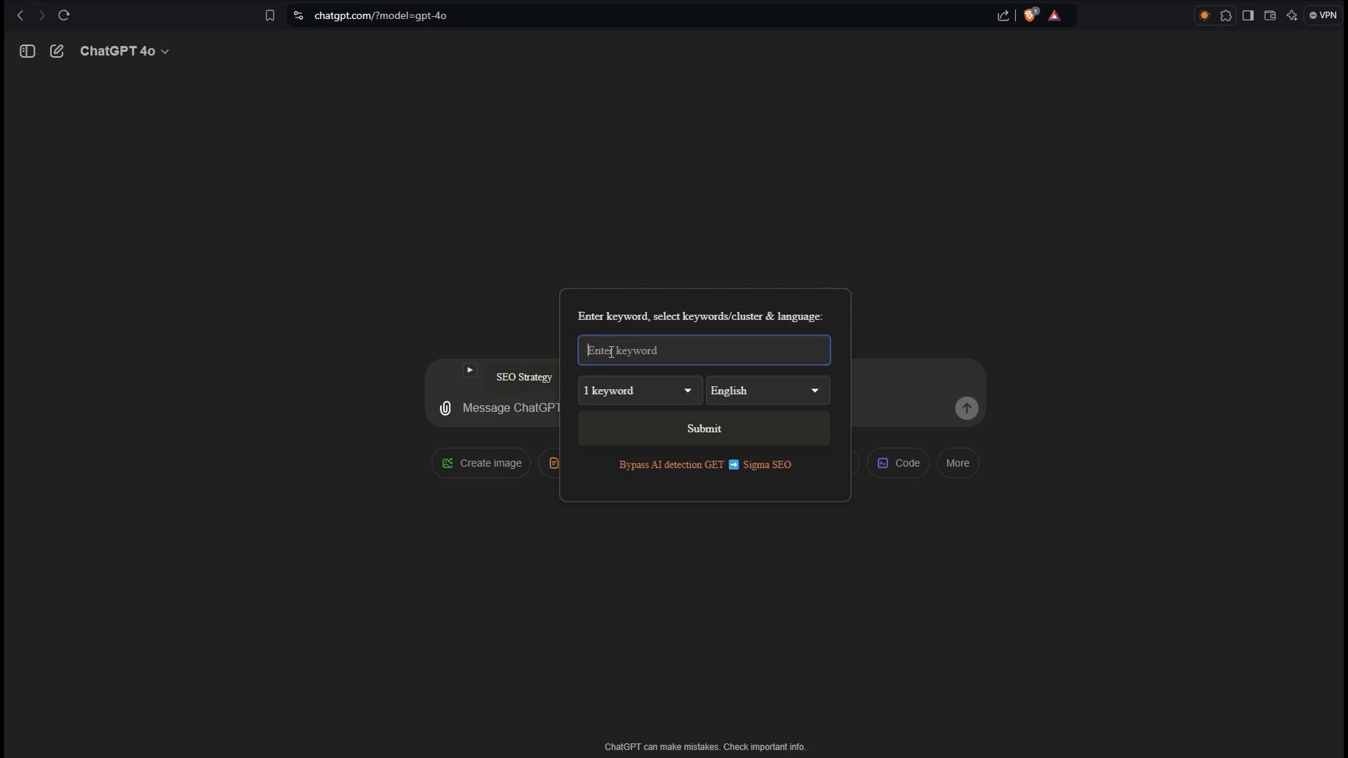
type("lightbox photography")
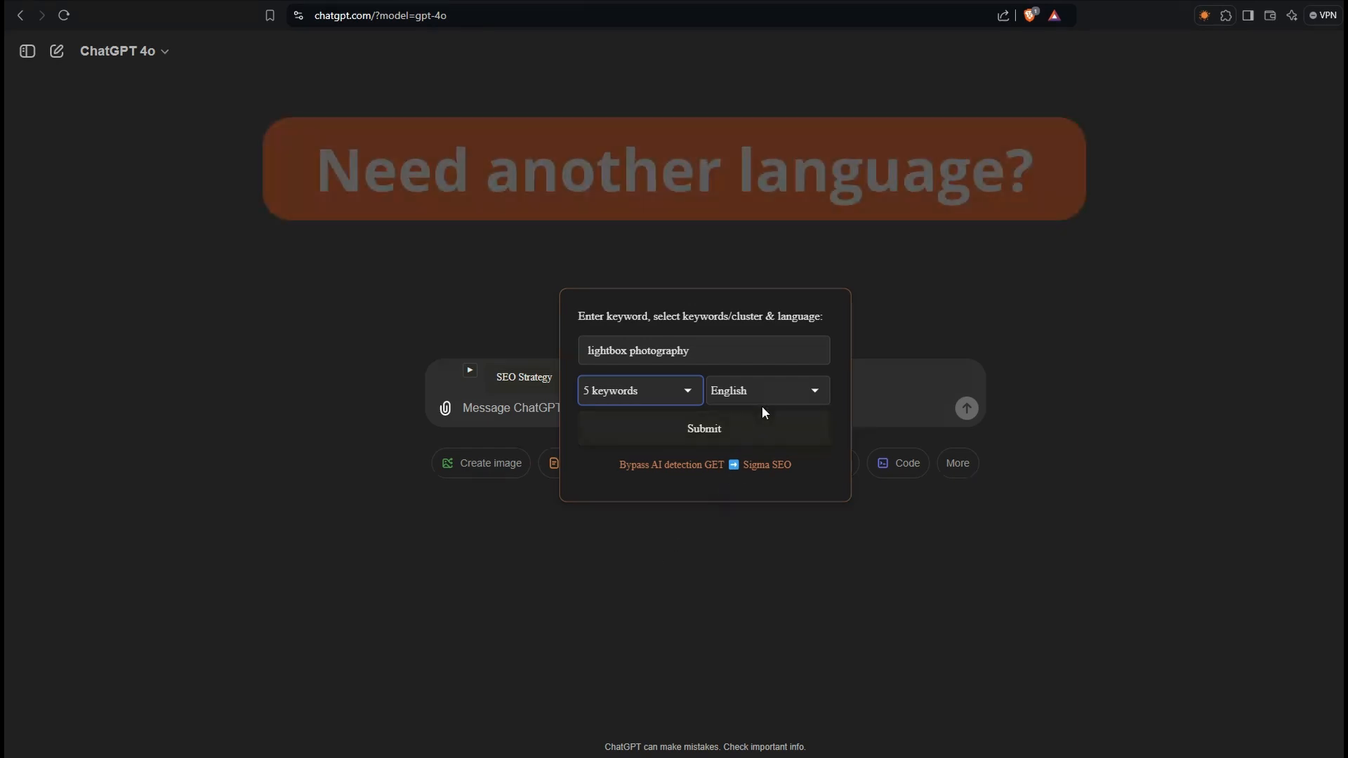
left_click(763, 390)
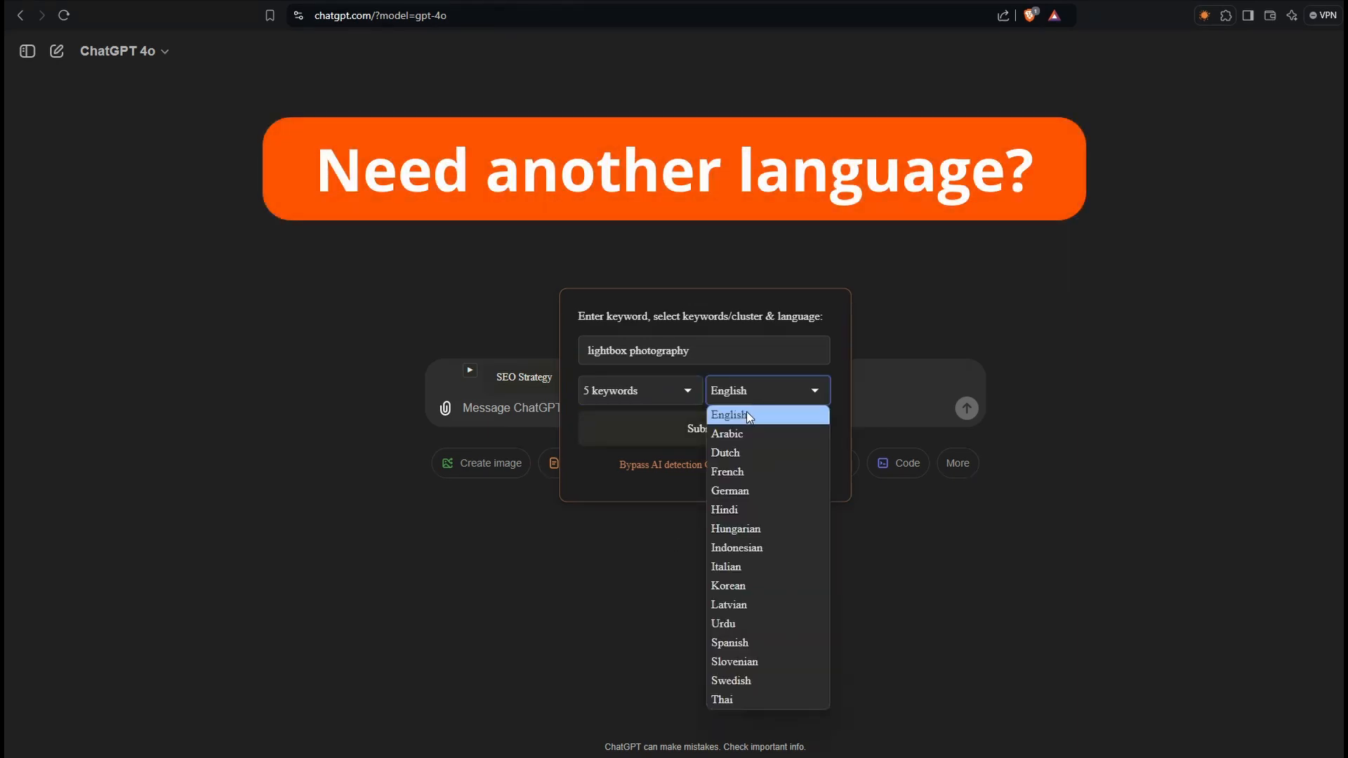
left_click(728, 415)
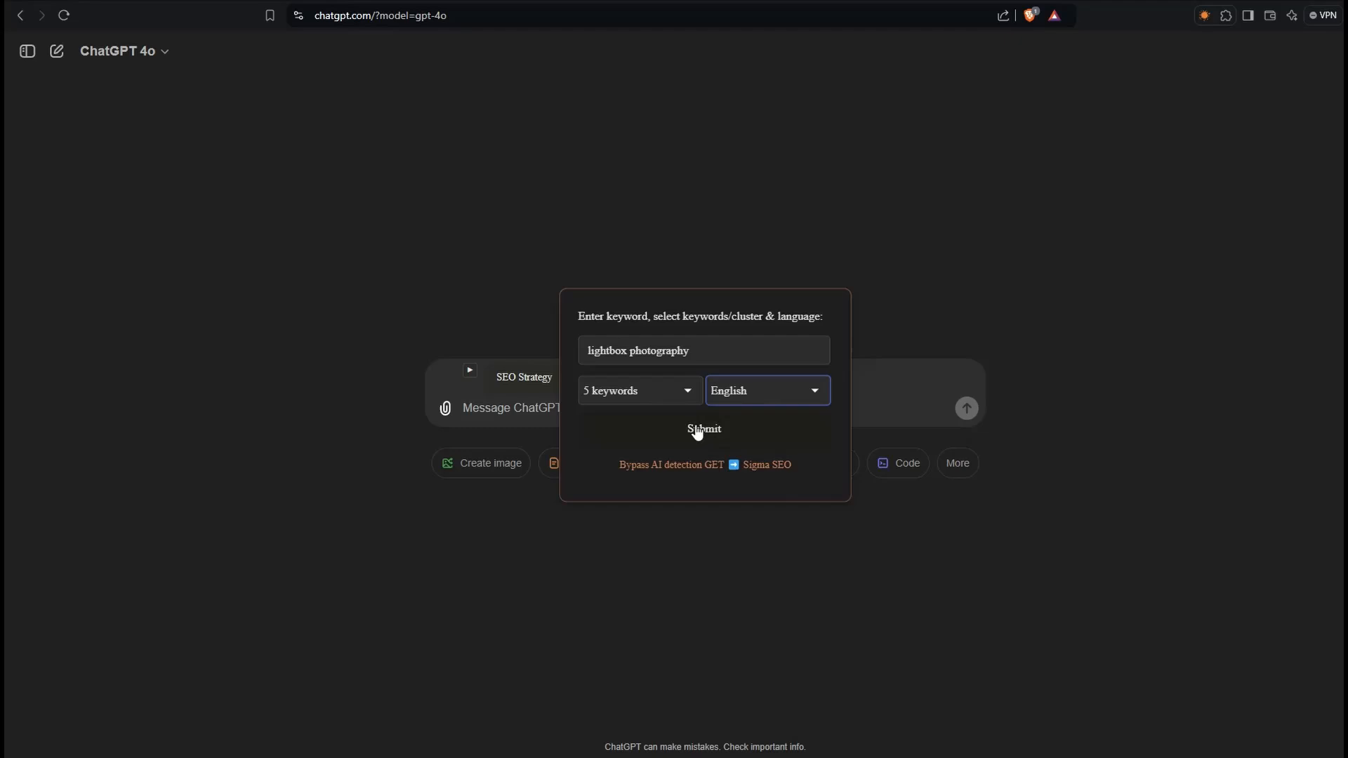
Step: Submit the lightbox photography strategy request and follow the generated keyword table
left_click(703, 429)
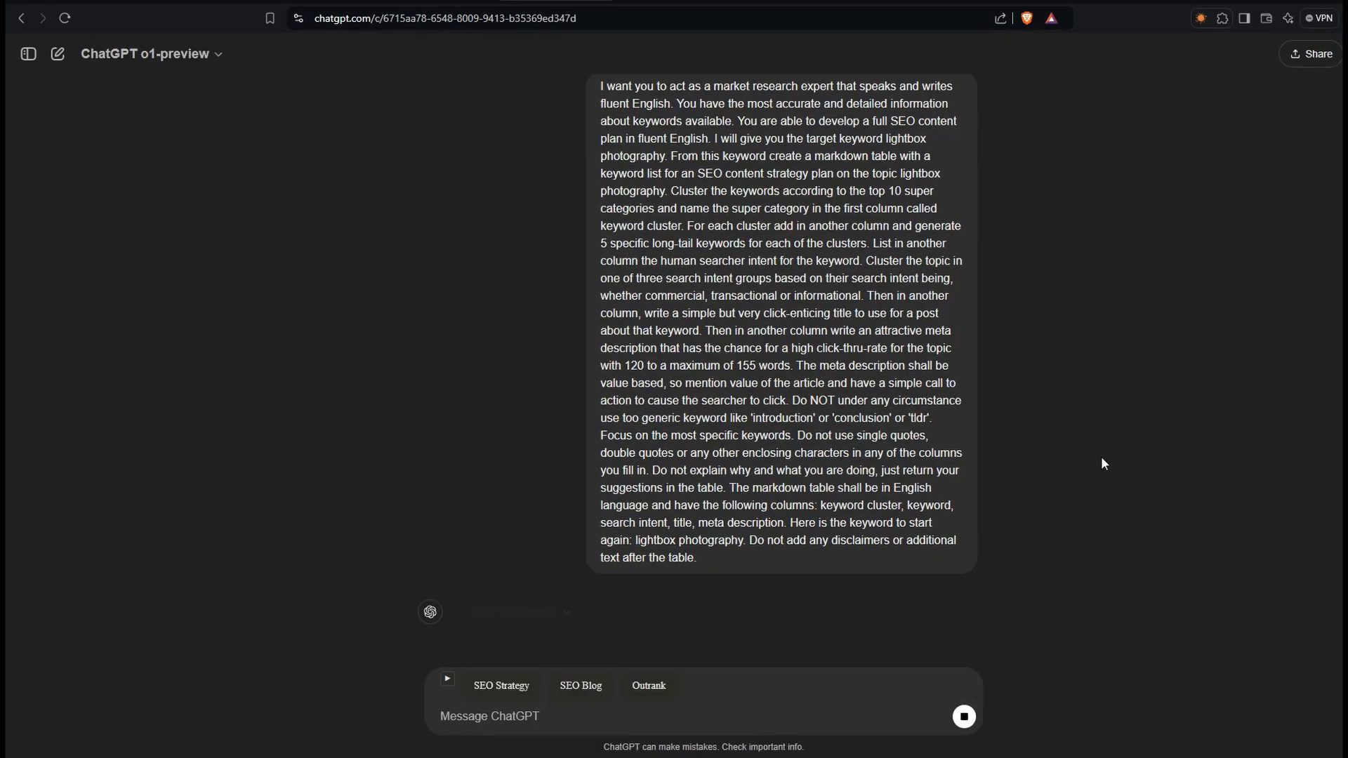
scroll("down", 3)
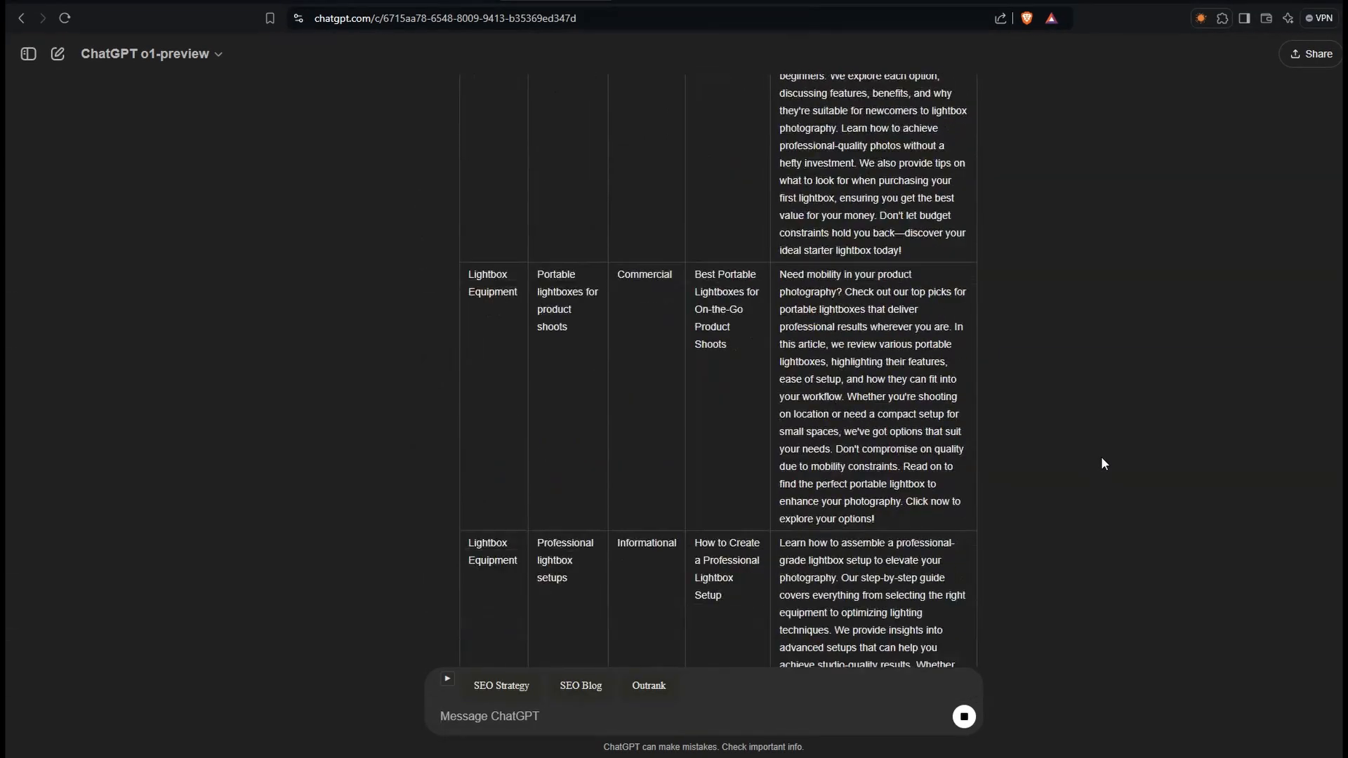
scroll("down", 3)
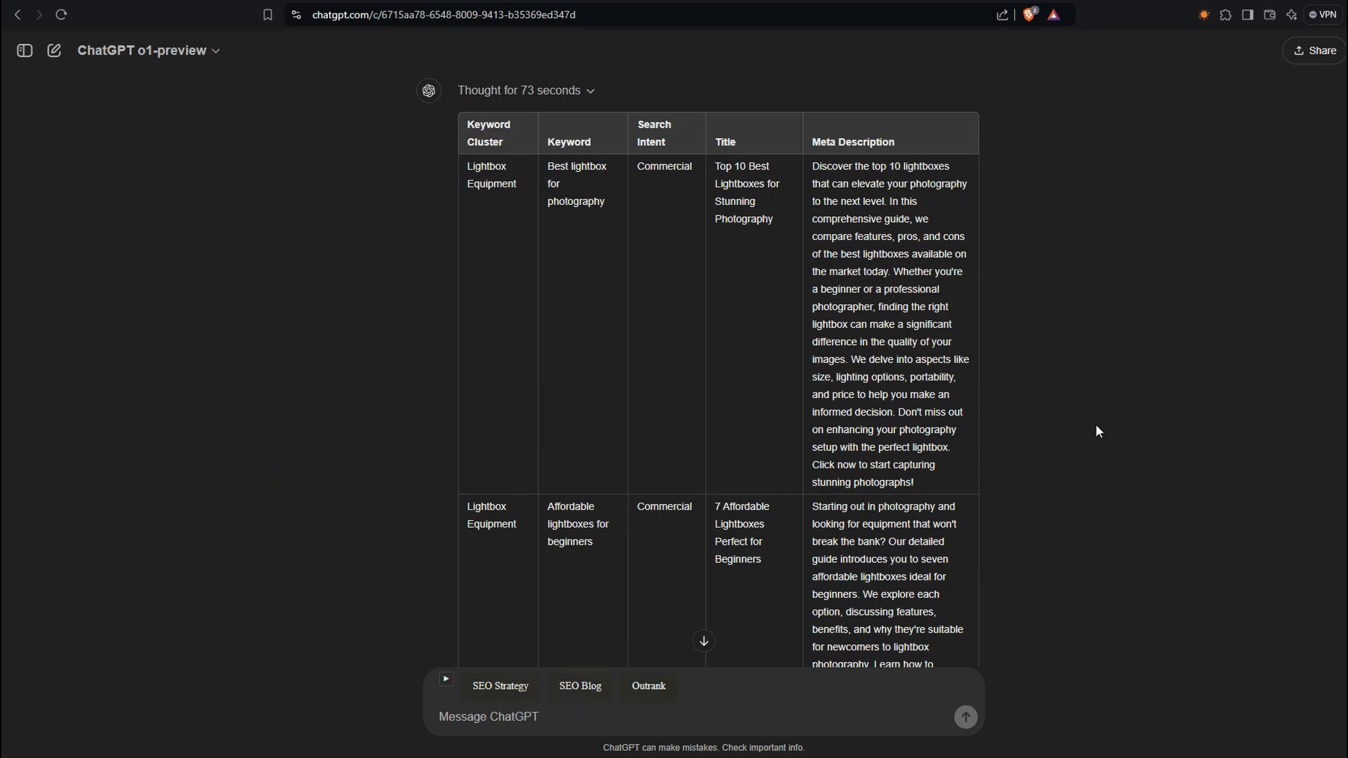
mouse_move(1075, 314)
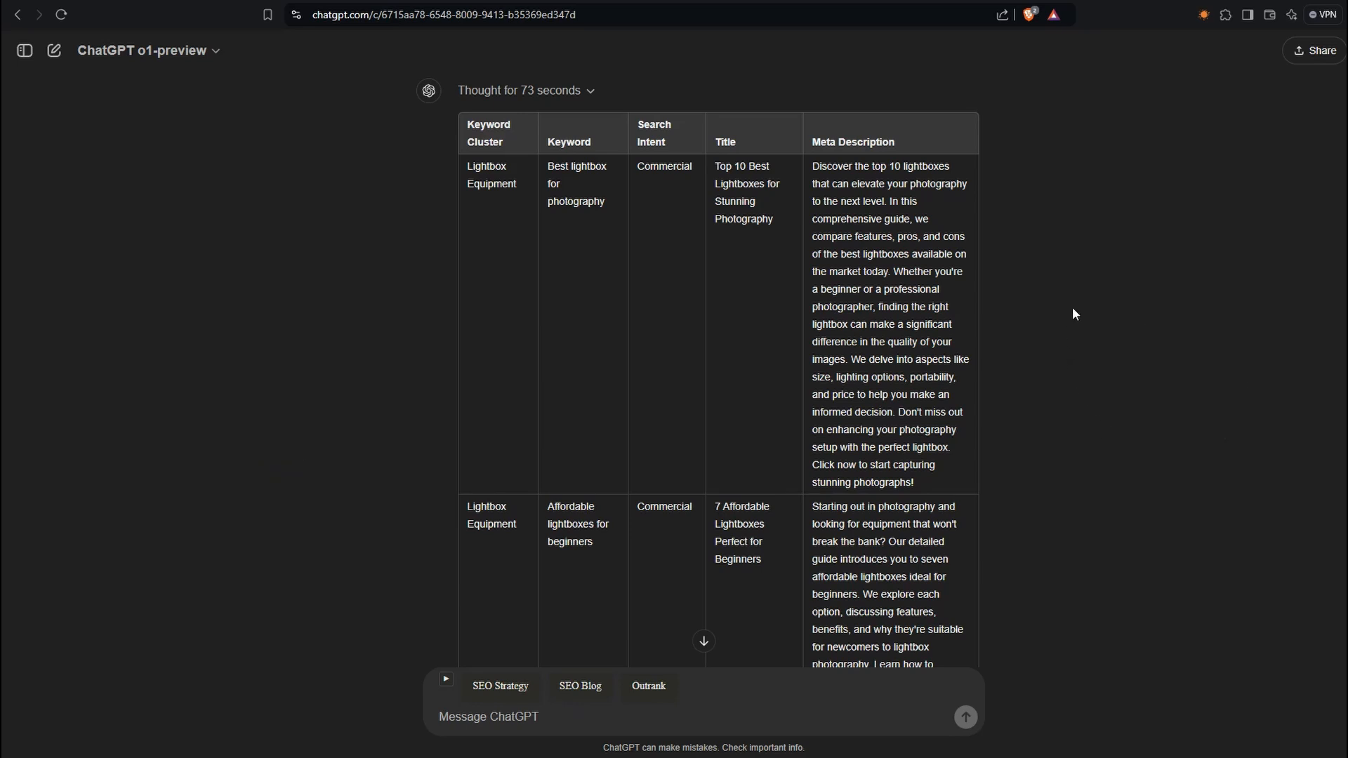
Step: Copy the complete lightbox photography keyword table from the end of the response
scroll("down", 3)
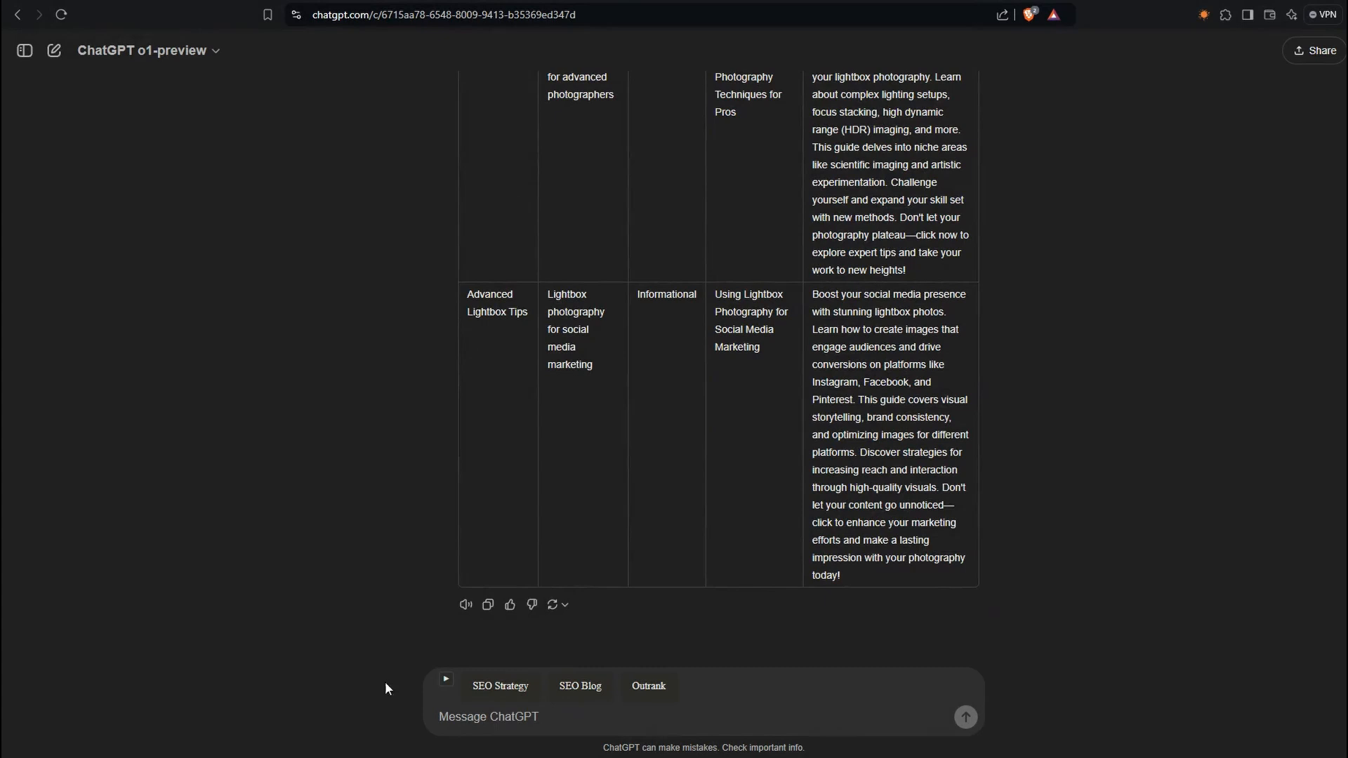
left_click(487, 604)
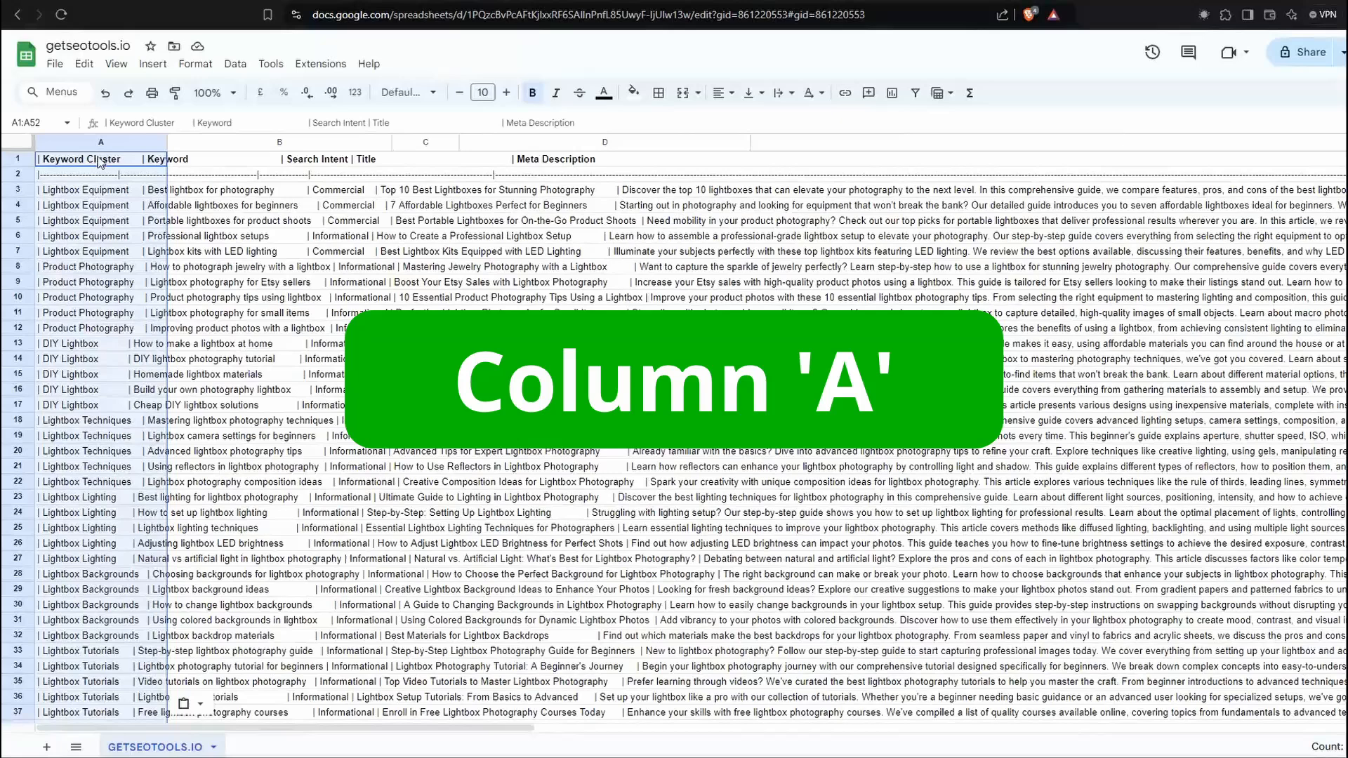
Step: Split column A's pipe-separated rows with Data > Split text to columns
left_click(99, 142)
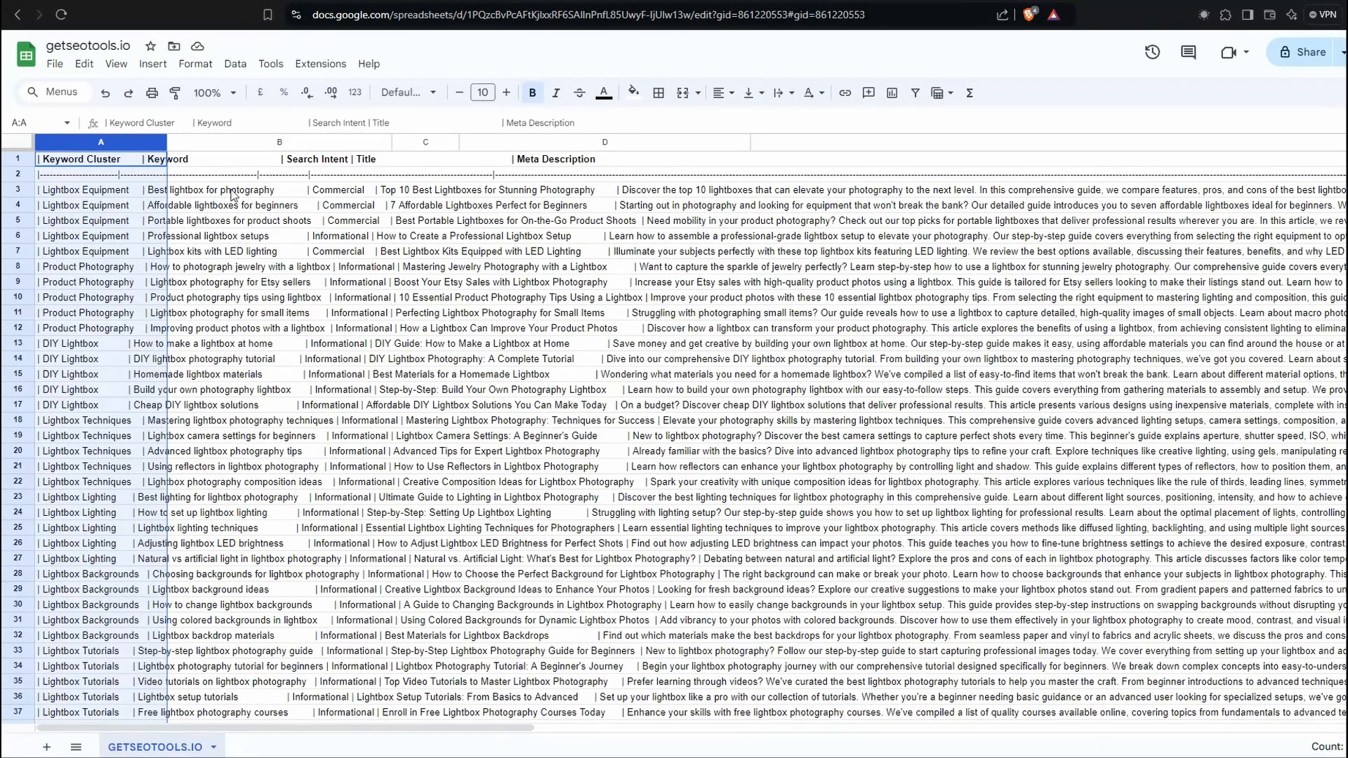
left_click(235, 63)
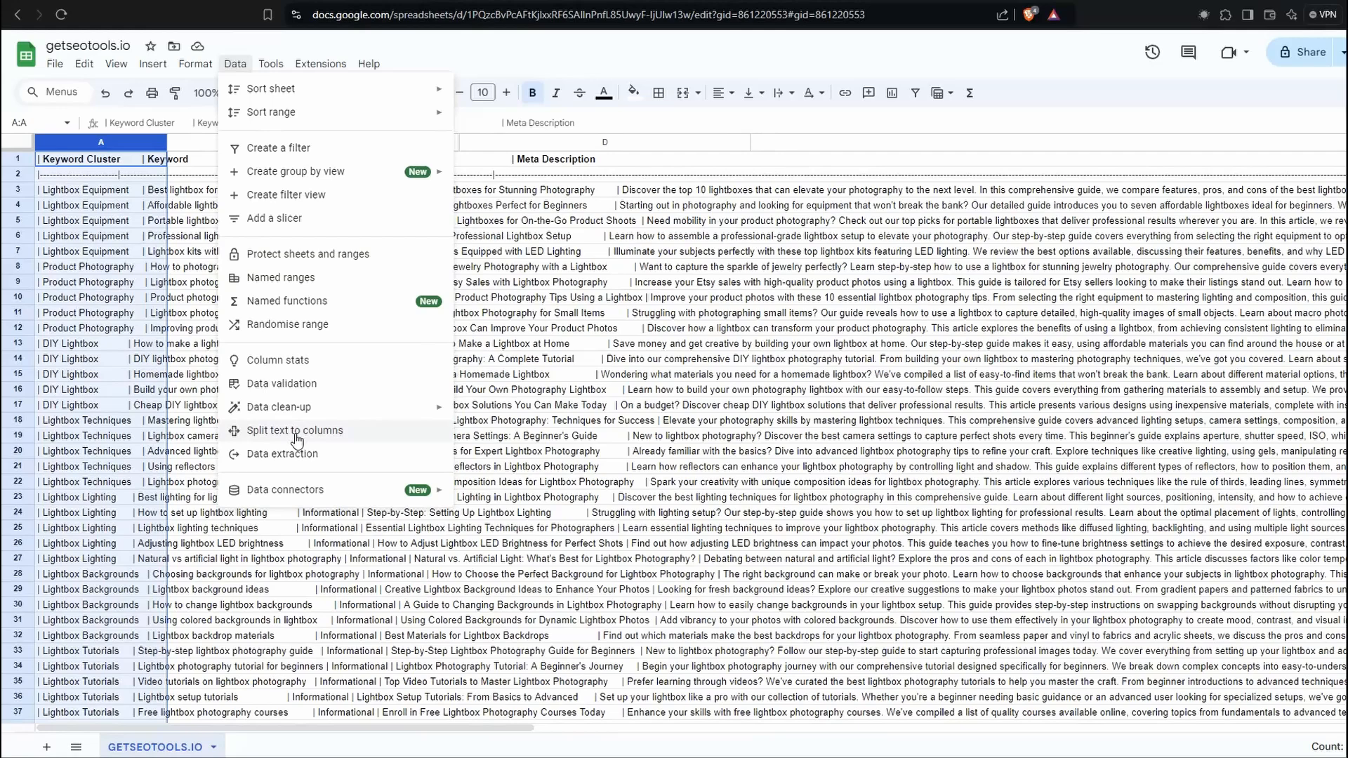
left_click(295, 430)
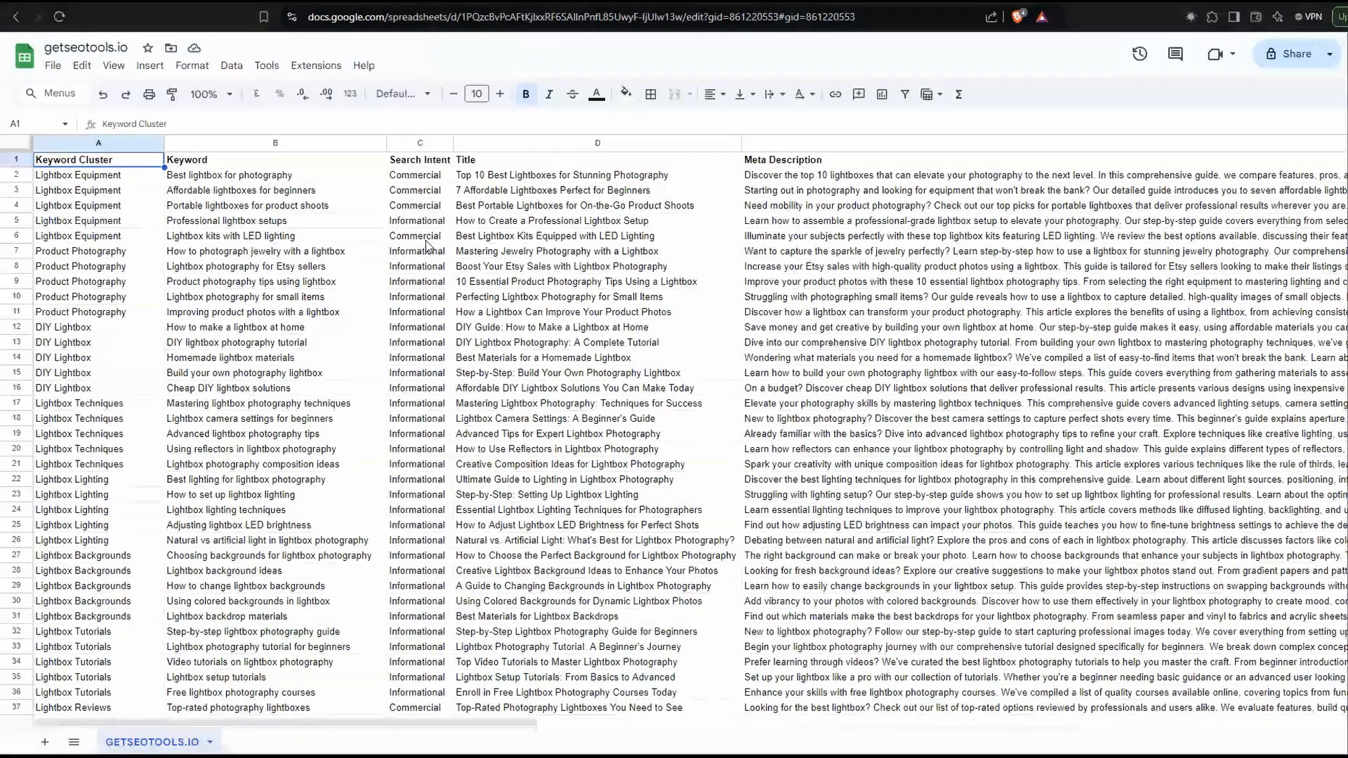
left_click(597, 311)
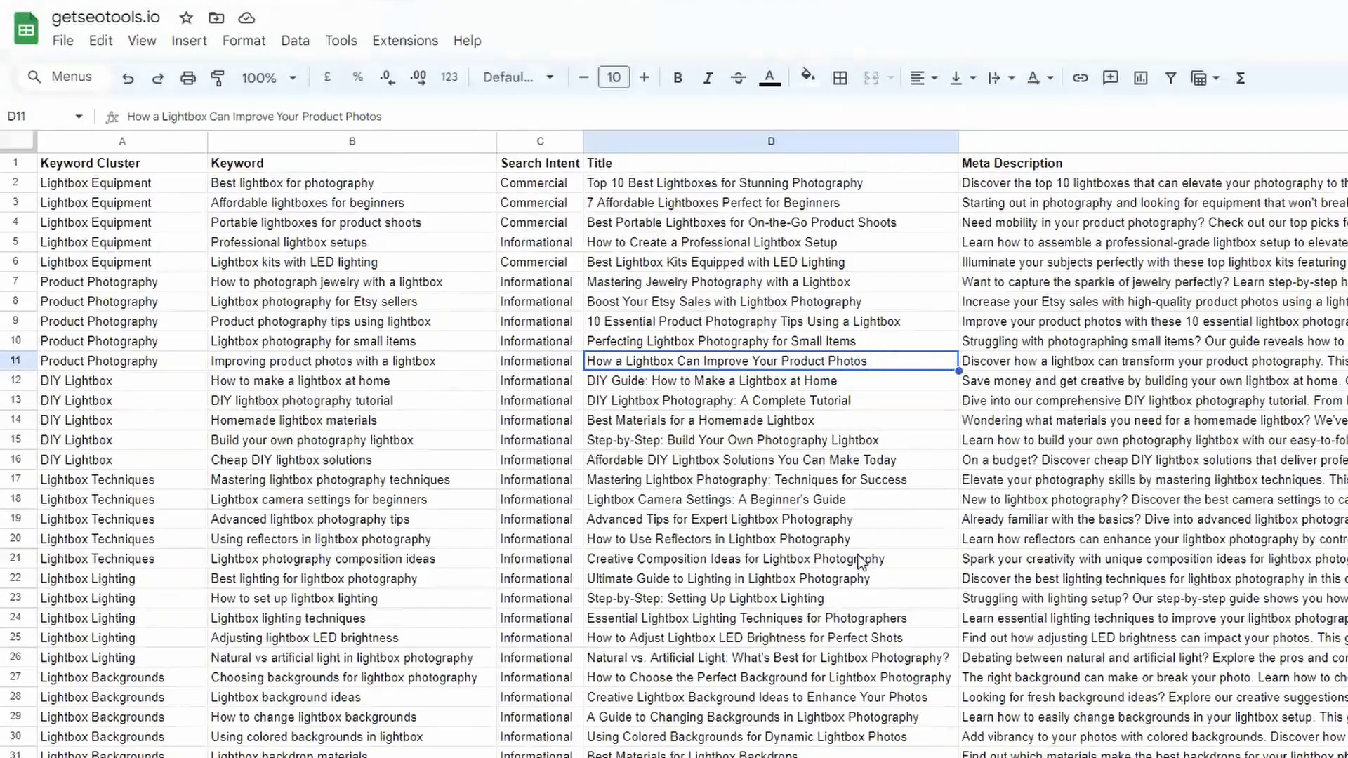
mouse_move(453, 215)
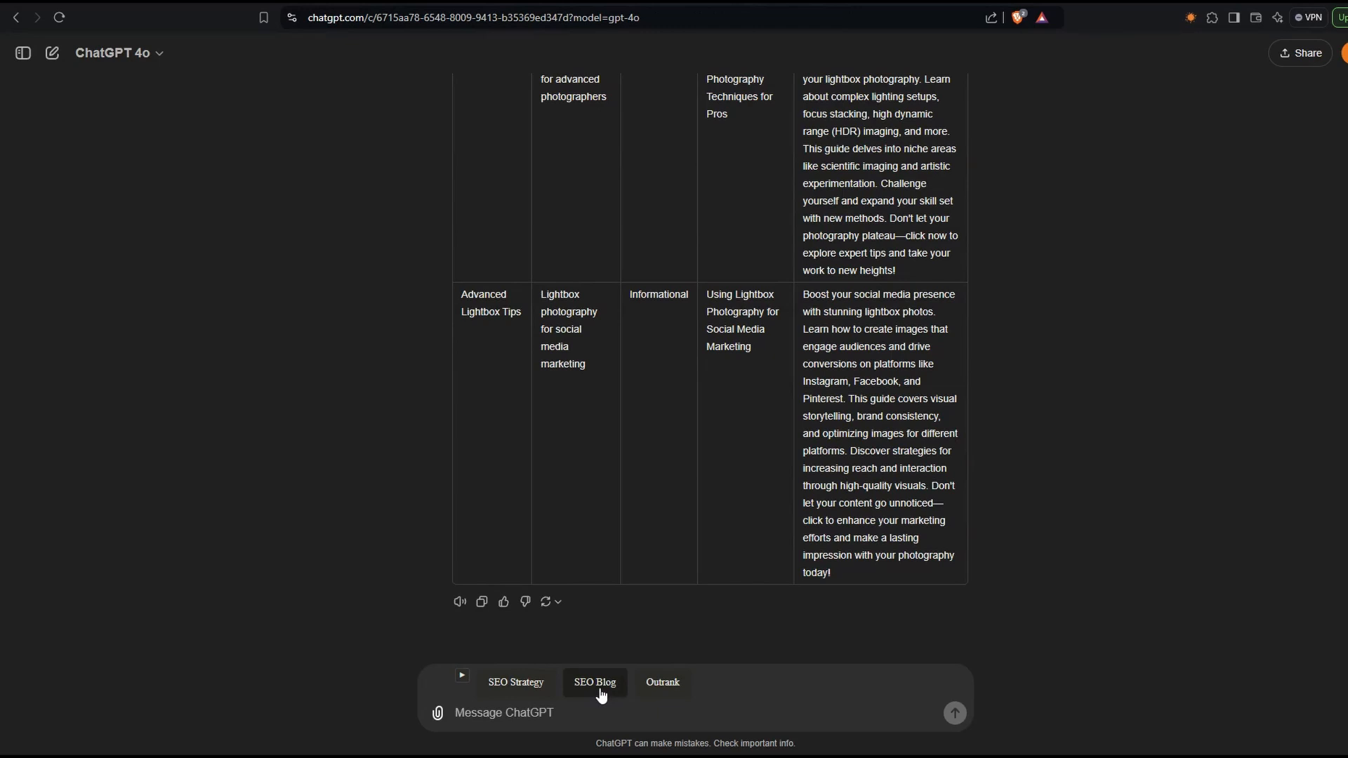
Step: Generate a Casual-tone English SEO Blog prompt for the lightbox product-photos title and send it
left_click(594, 682)
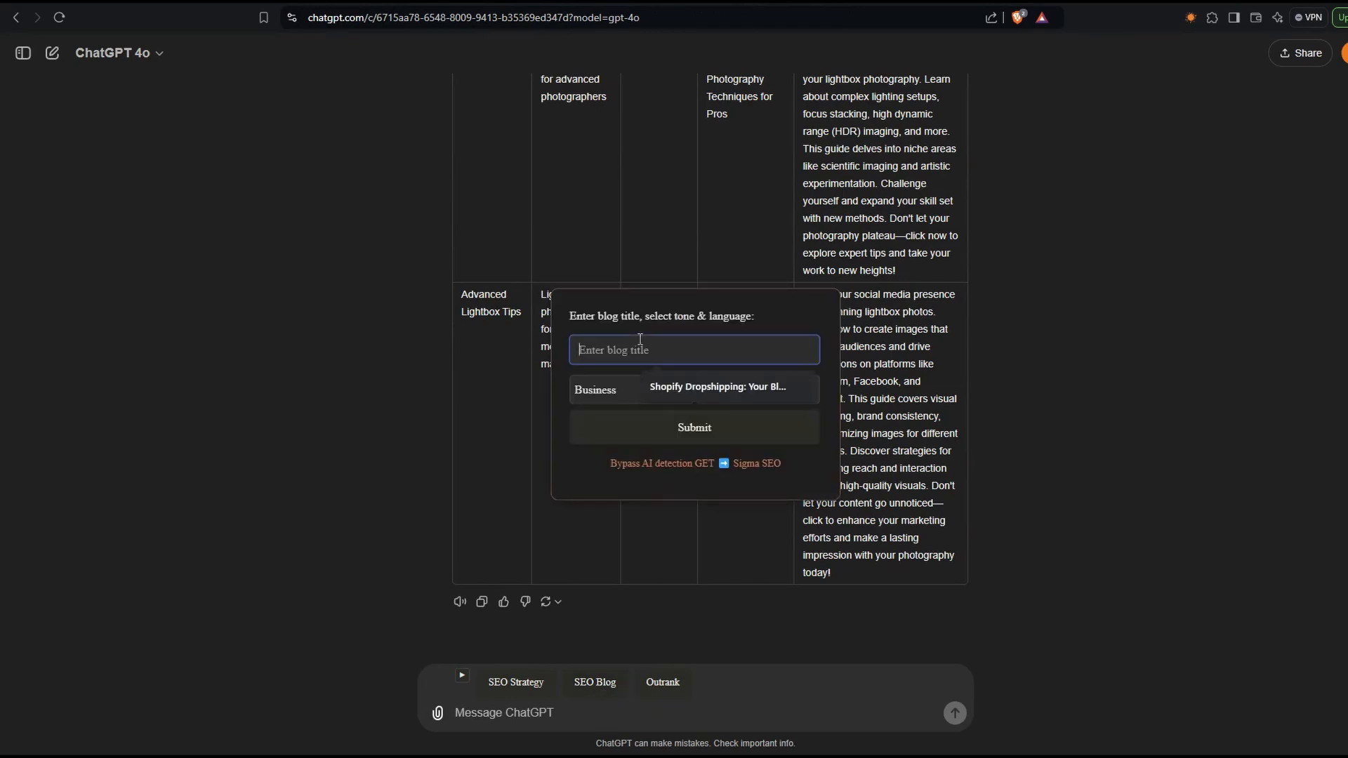
left_click(628, 390)
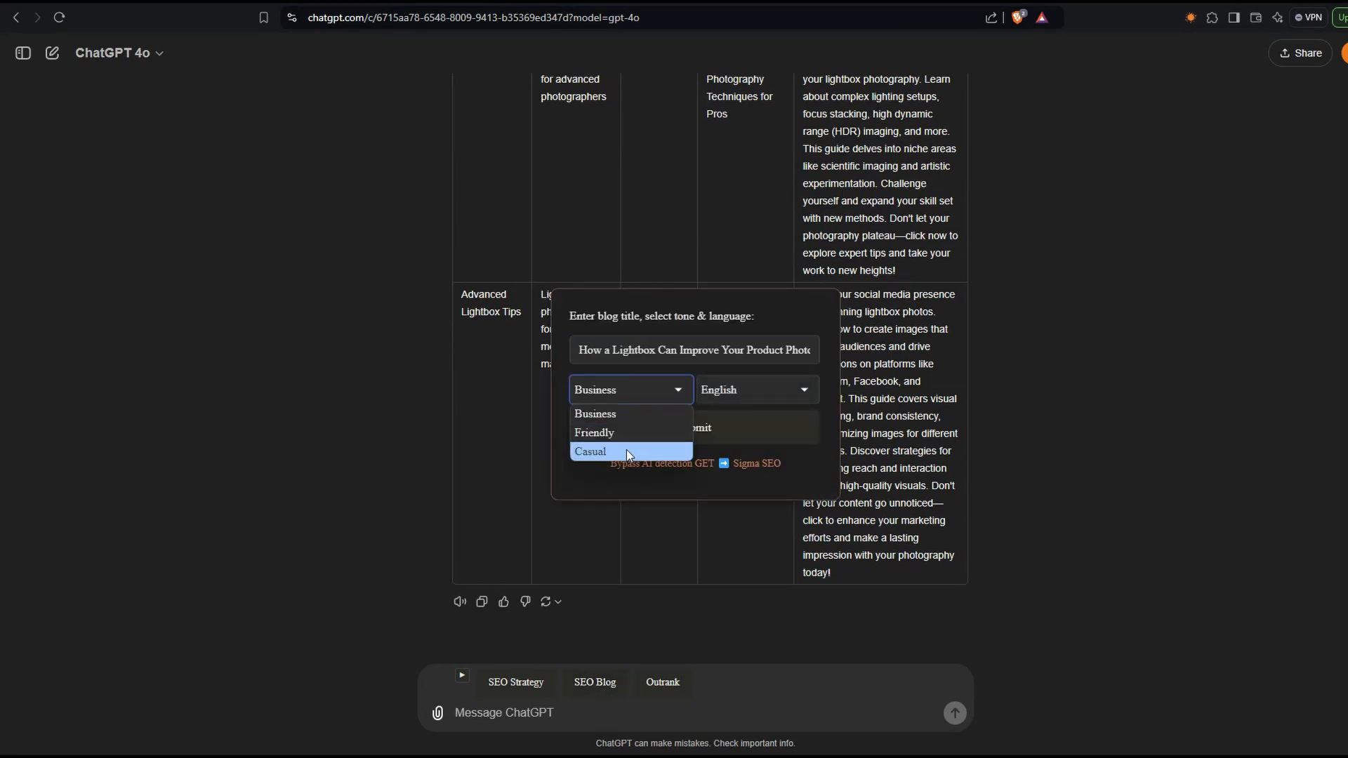
left_click(755, 390)
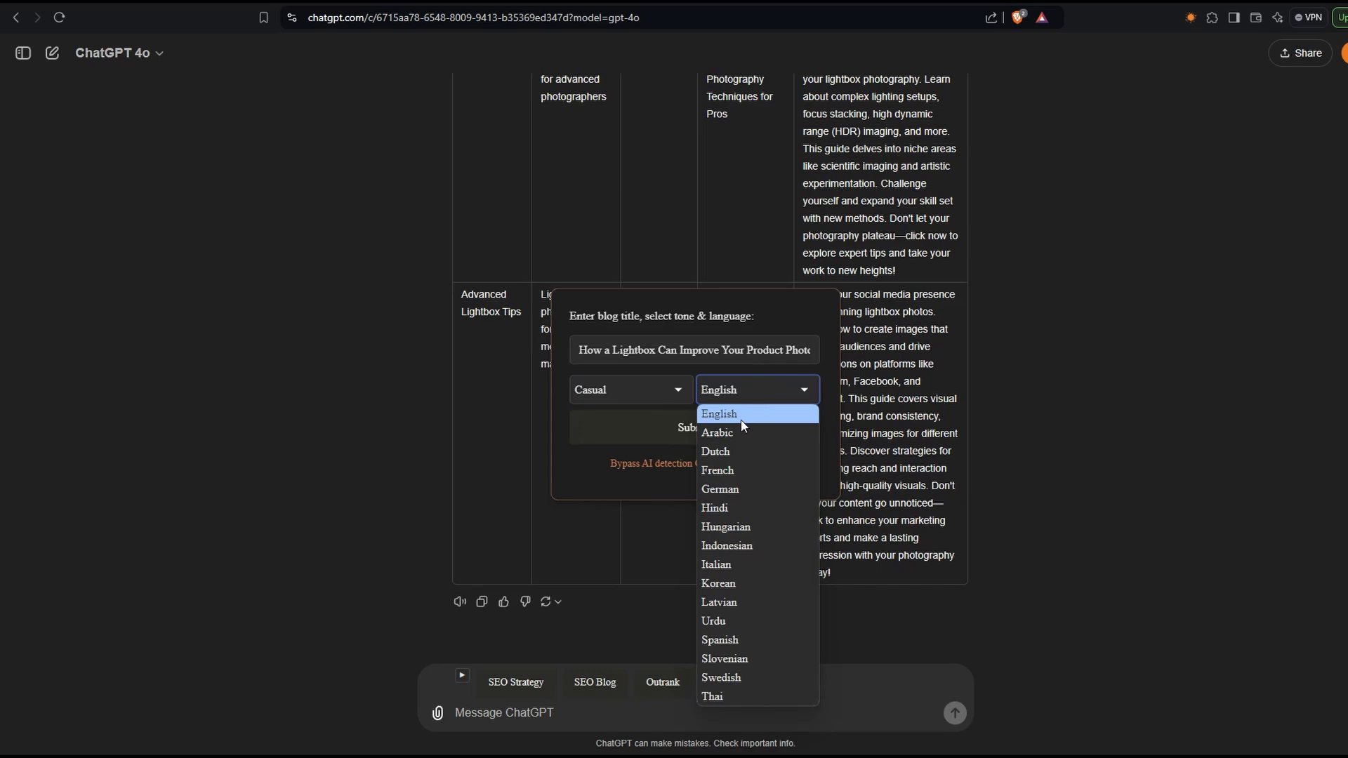
left_click(719, 414)
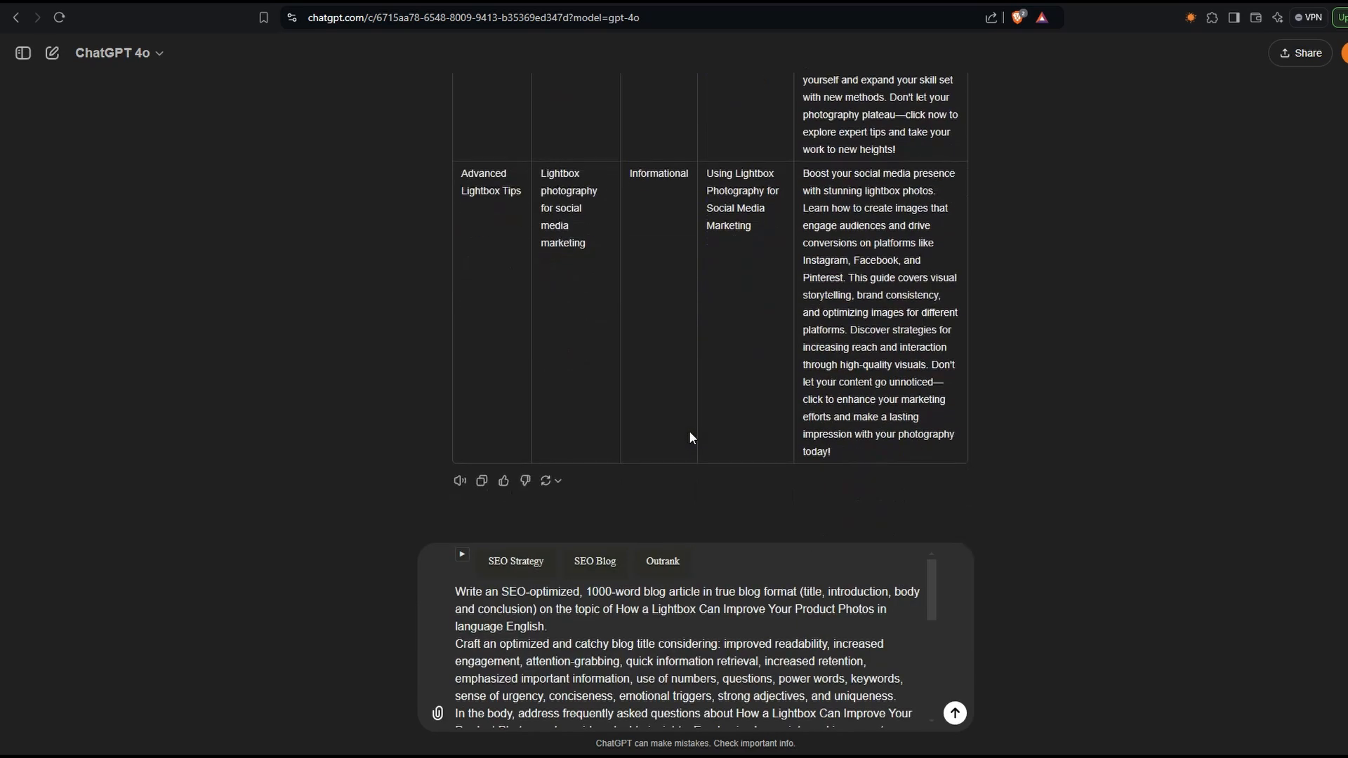
left_click(953, 712)
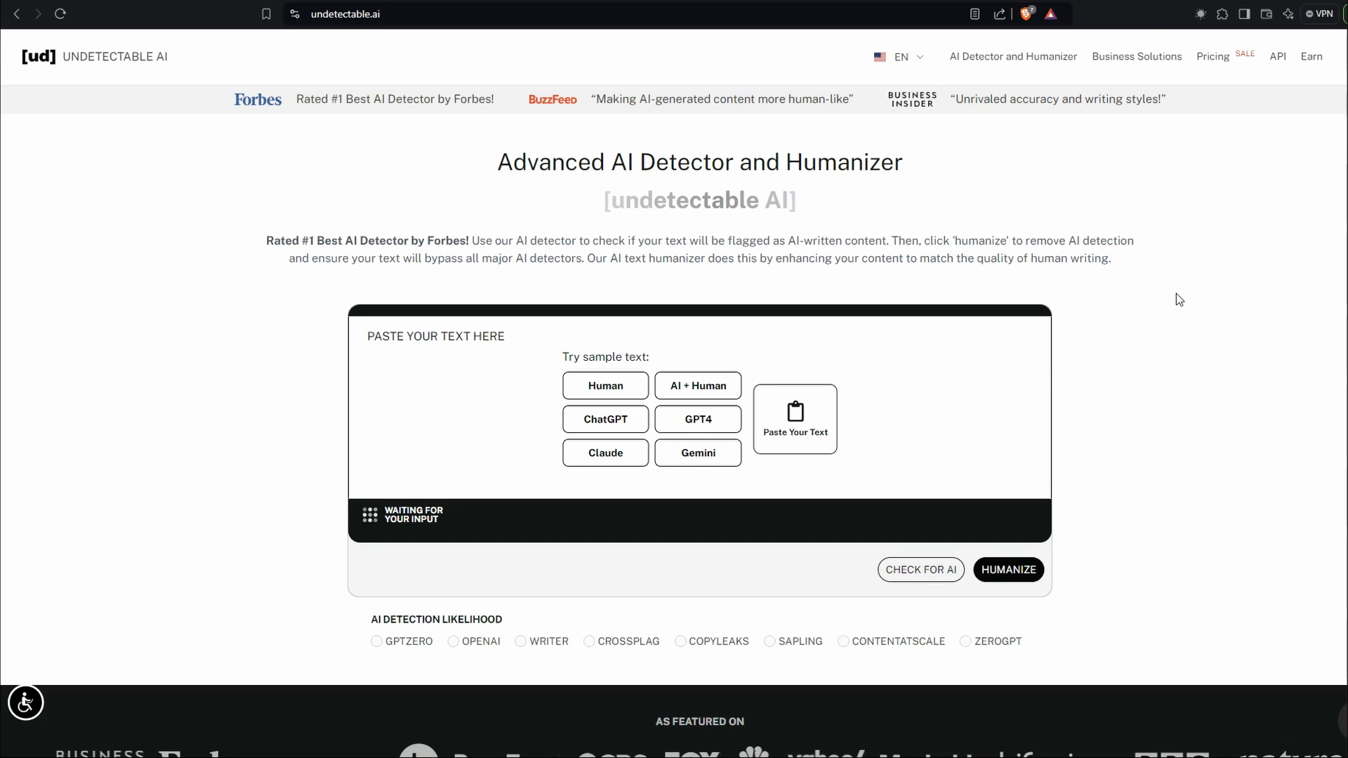
mouse_move(973, 315)
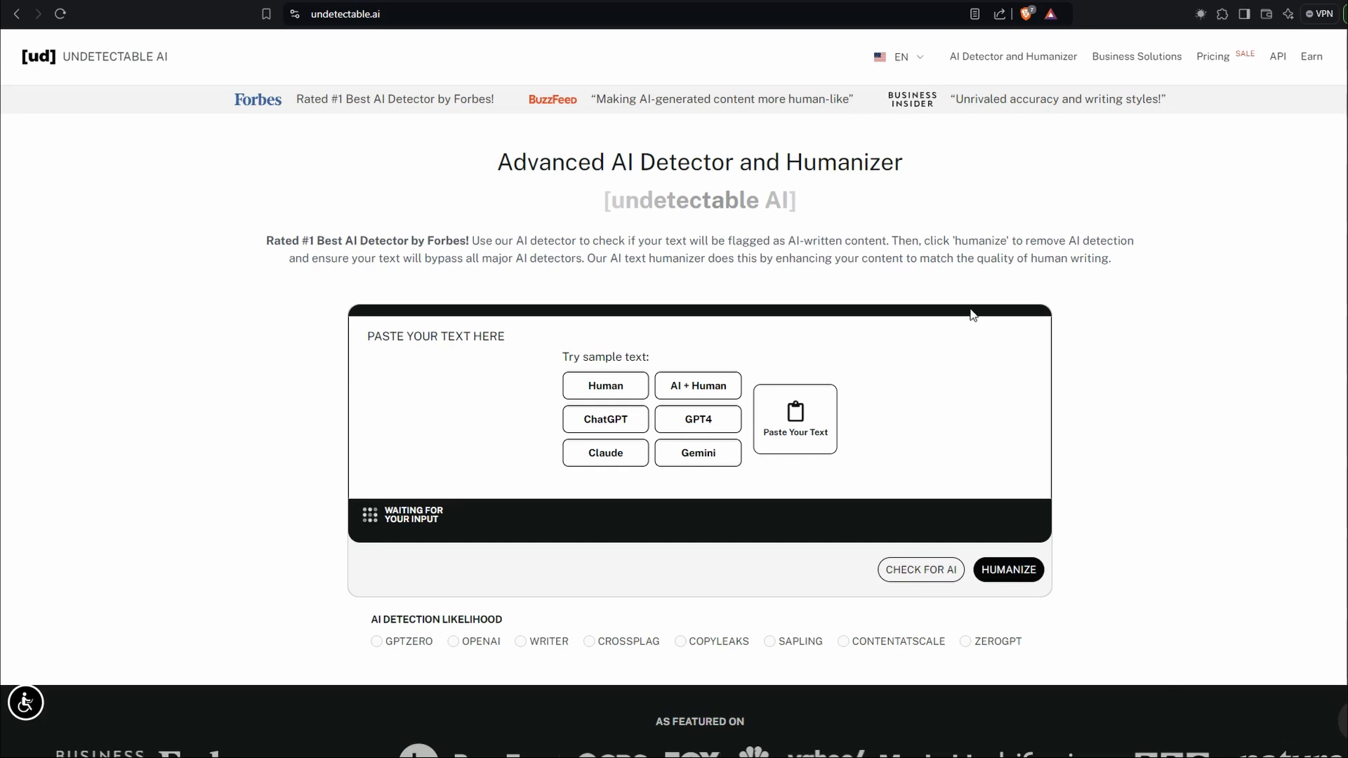
mouse_move(659, 654)
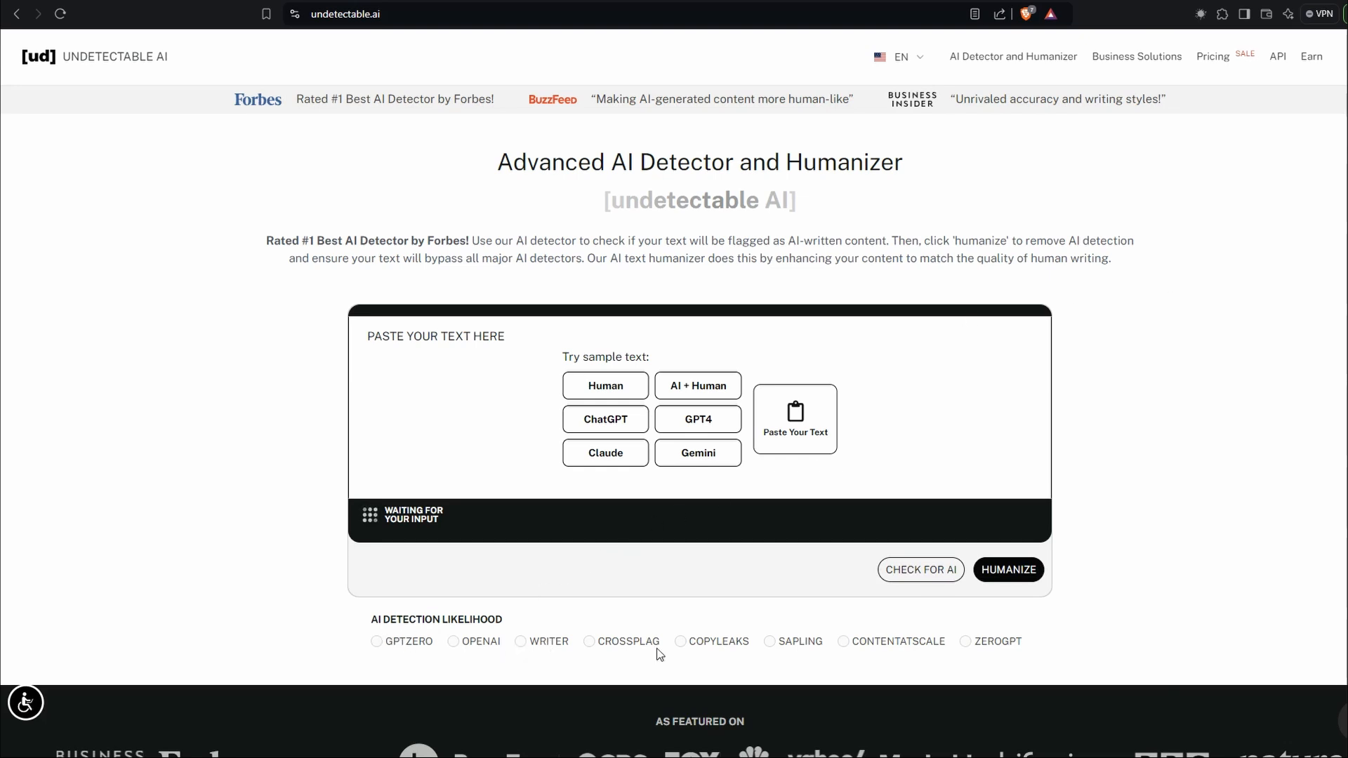
mouse_move(890, 646)
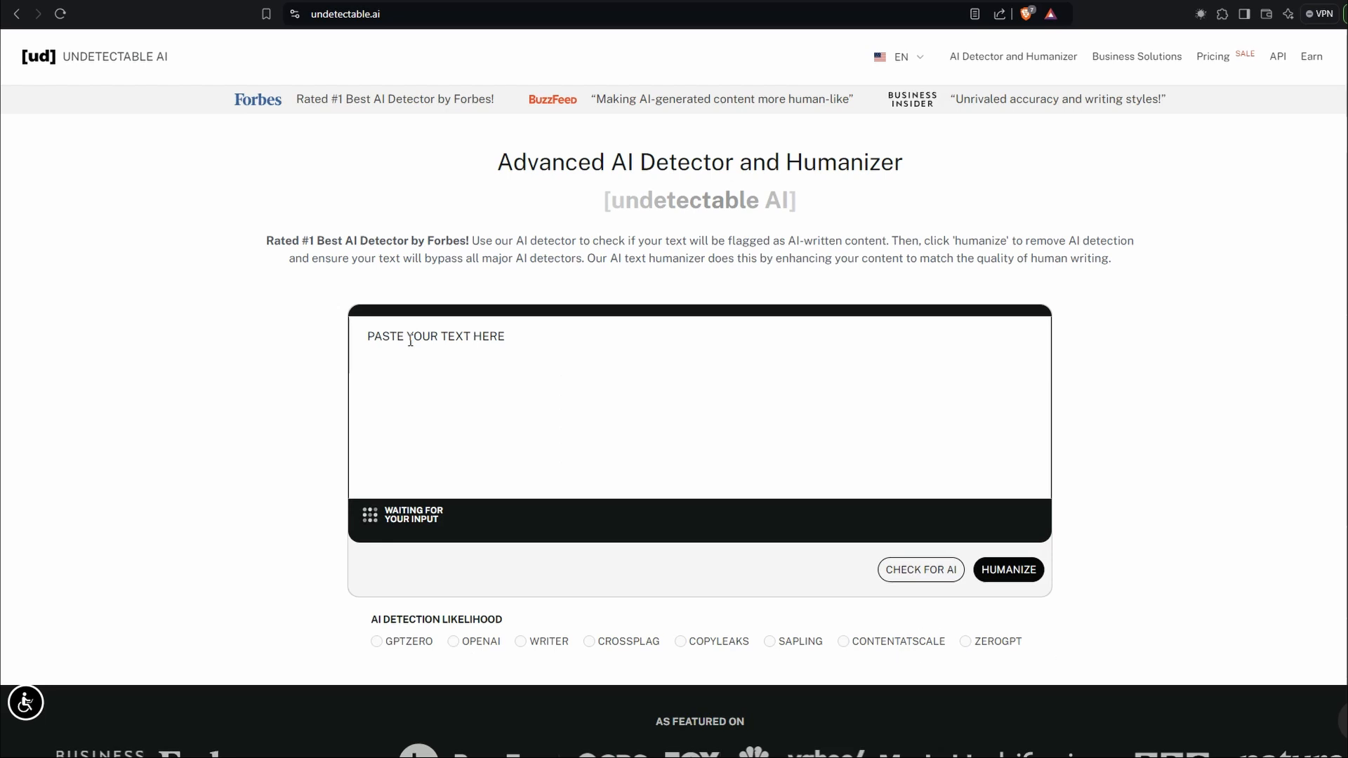
Step: Focus Undetectable AI's Paste Your Text box to take the lightbox blog
left_click(920, 570)
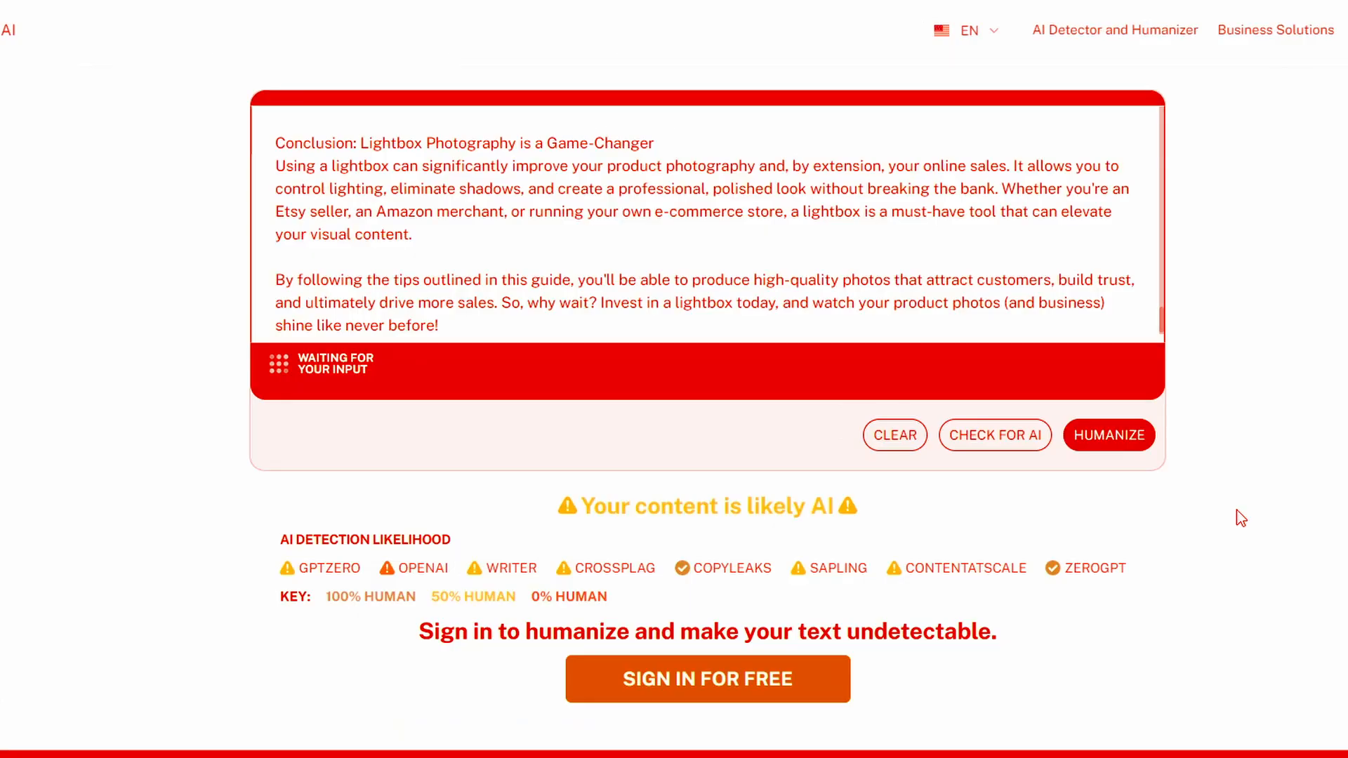
mouse_move(1318, 506)
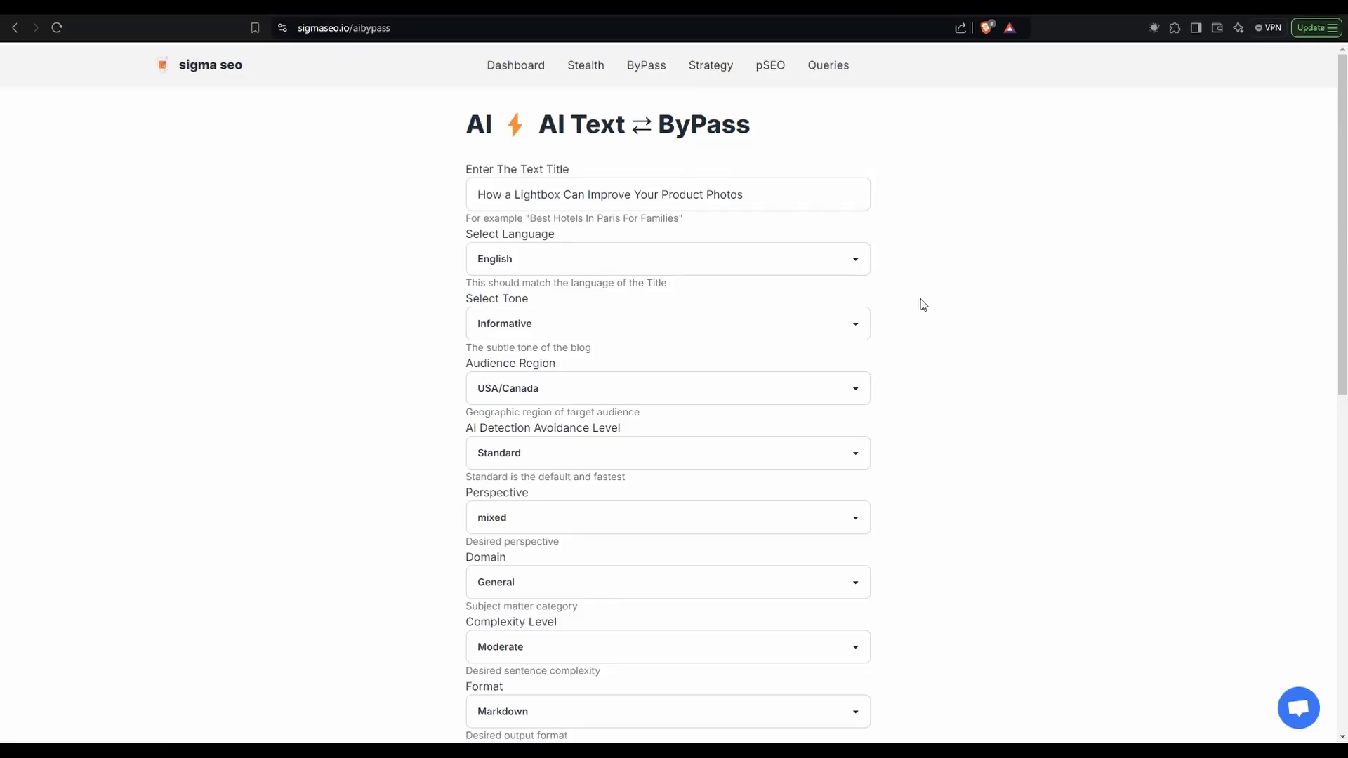
mouse_move(646, 65)
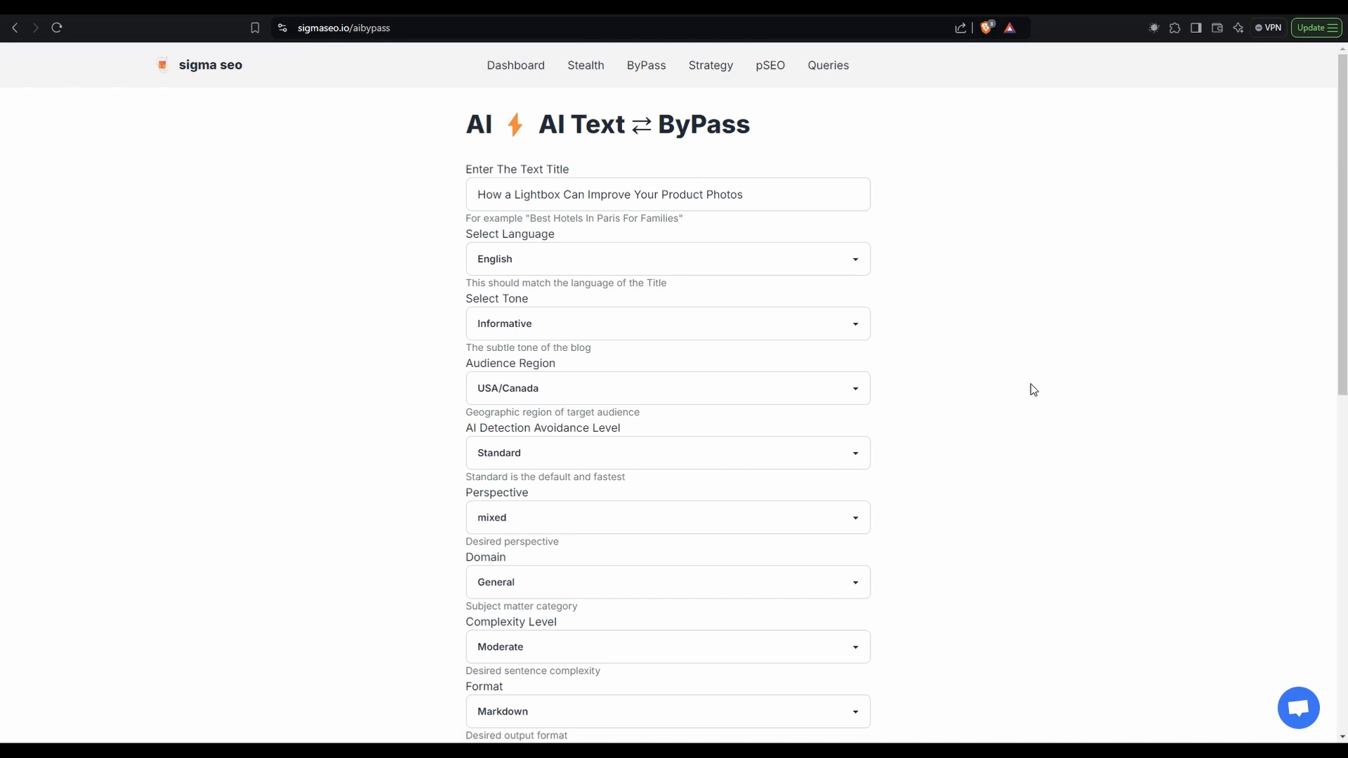
Step: Set Domain to Technology, enable FAQ and Meta Data Suggestions, and submit the bypass rewrite
scroll("down", 3)
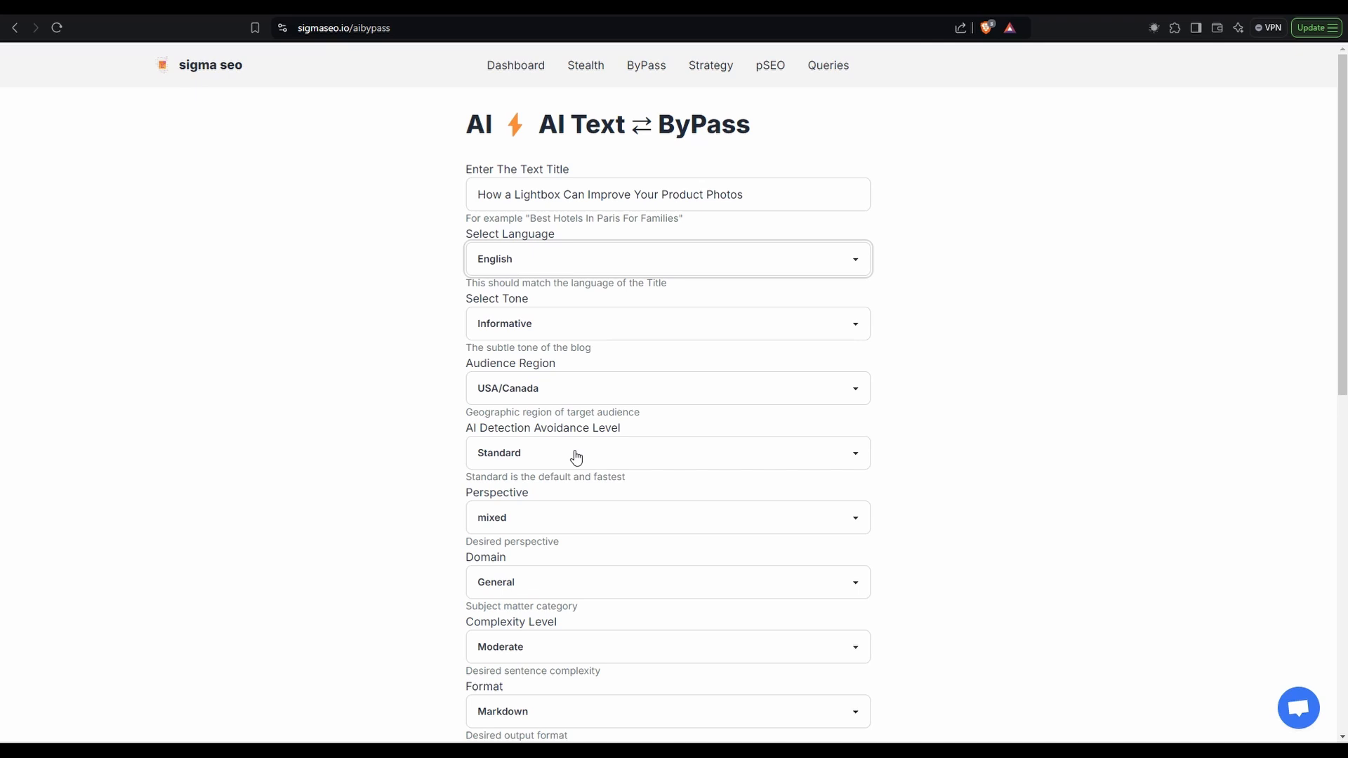
scroll("down", 3)
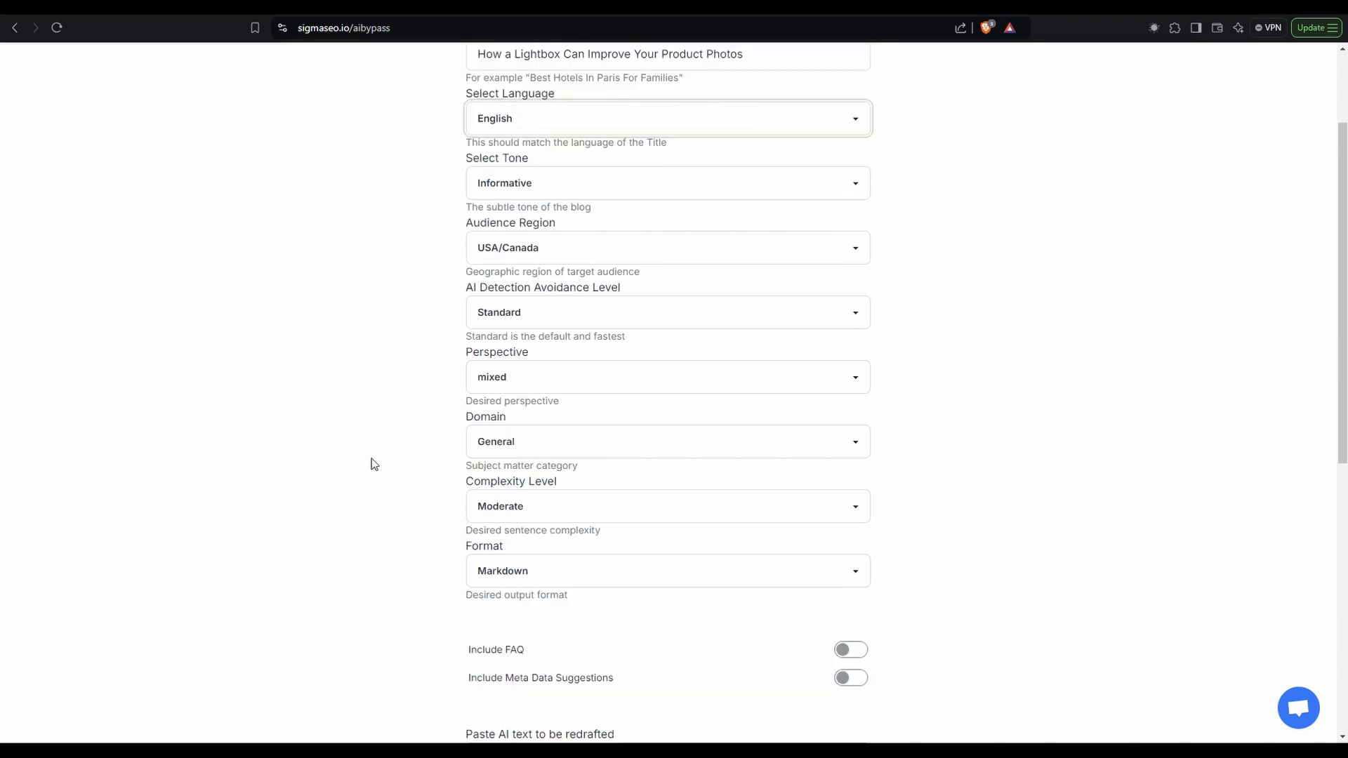
left_click(667, 441)
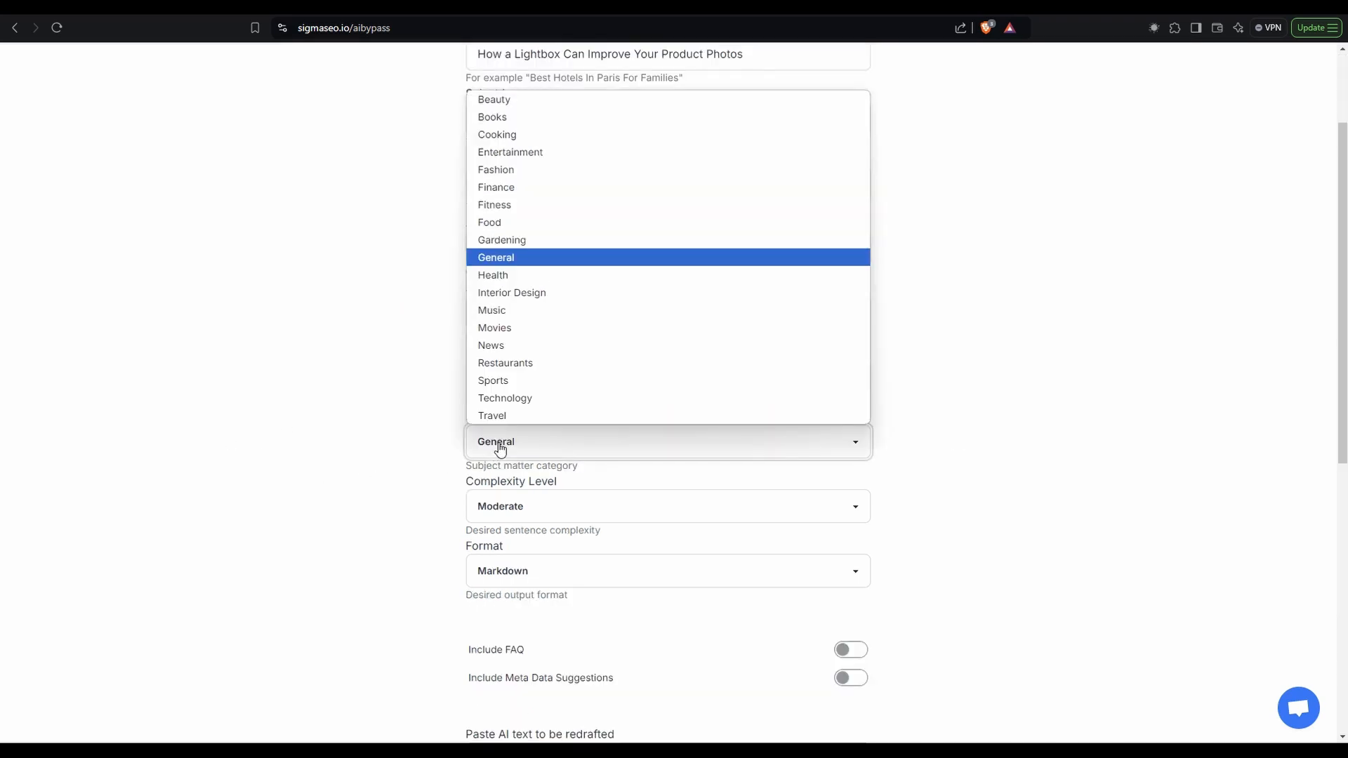
left_click(505, 398)
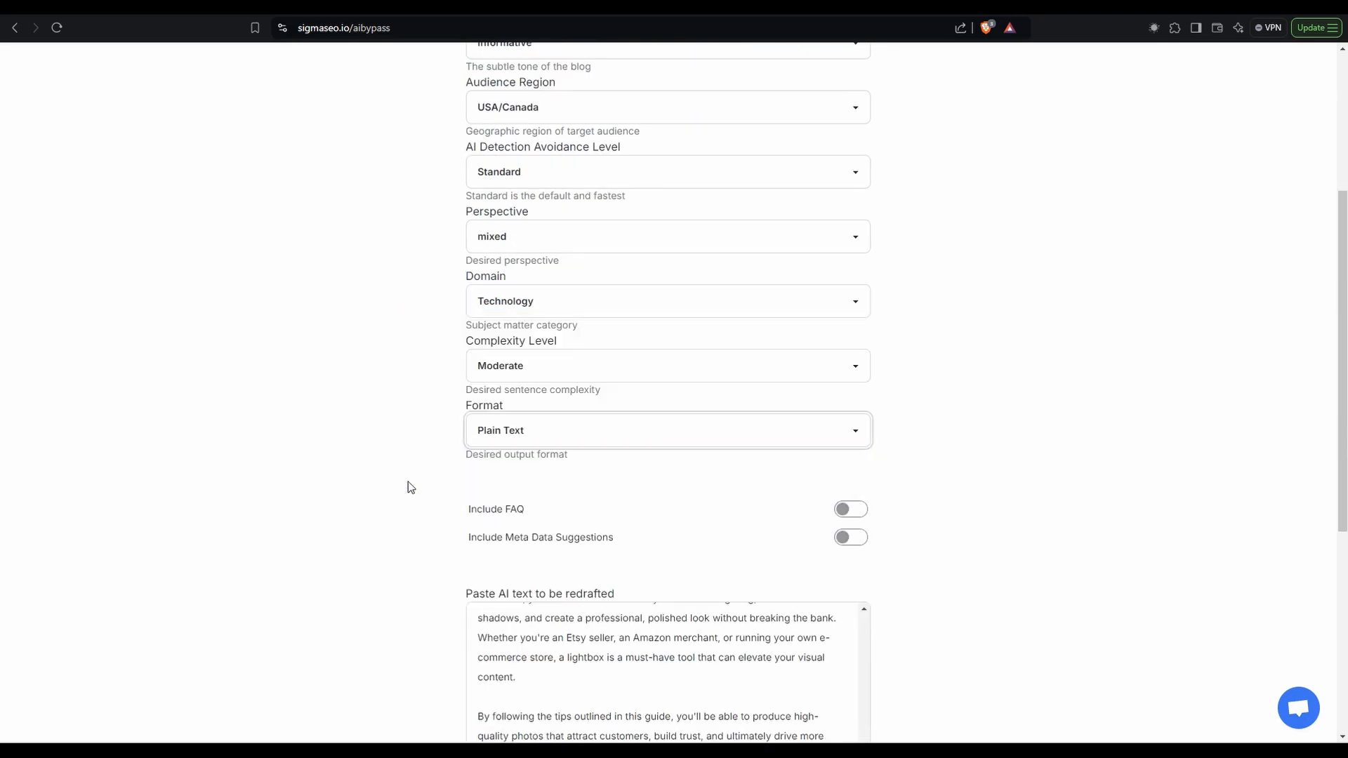
left_click(850, 508)
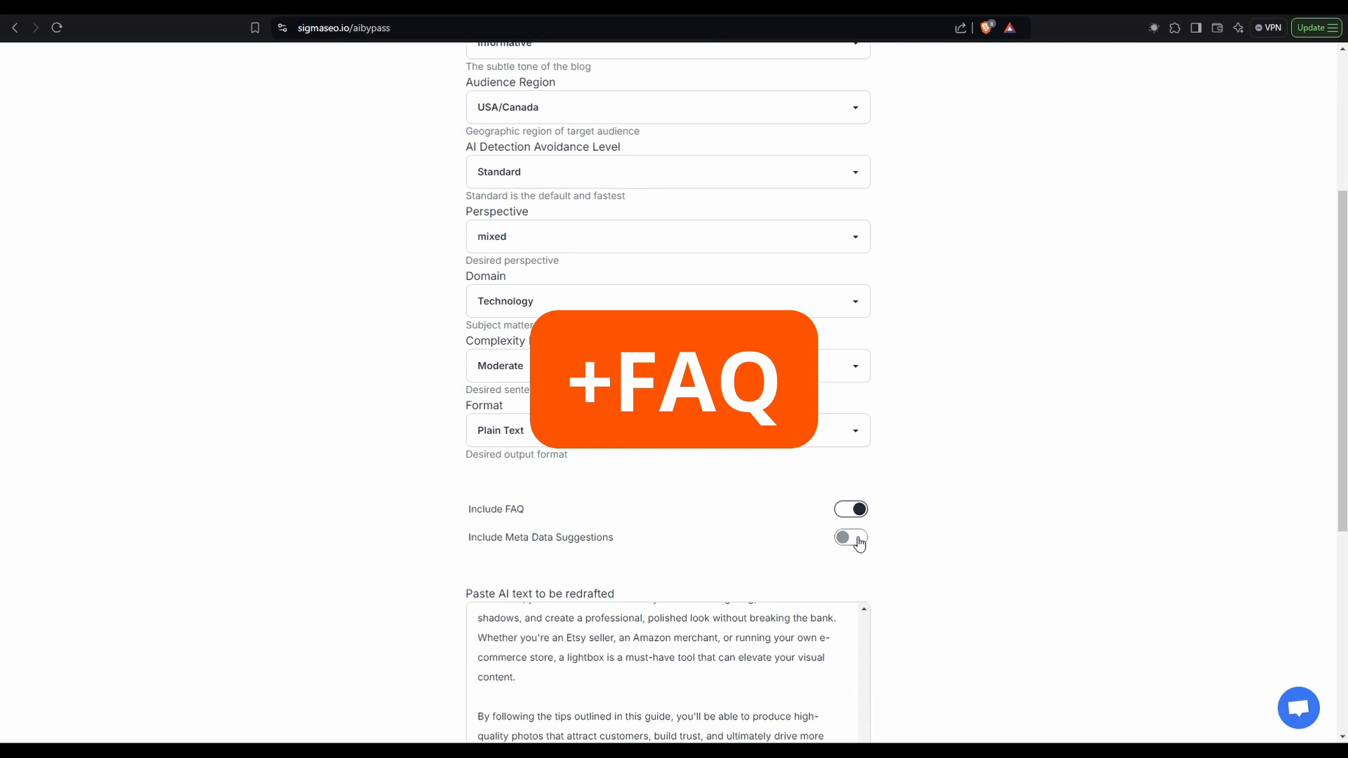
left_click(850, 537)
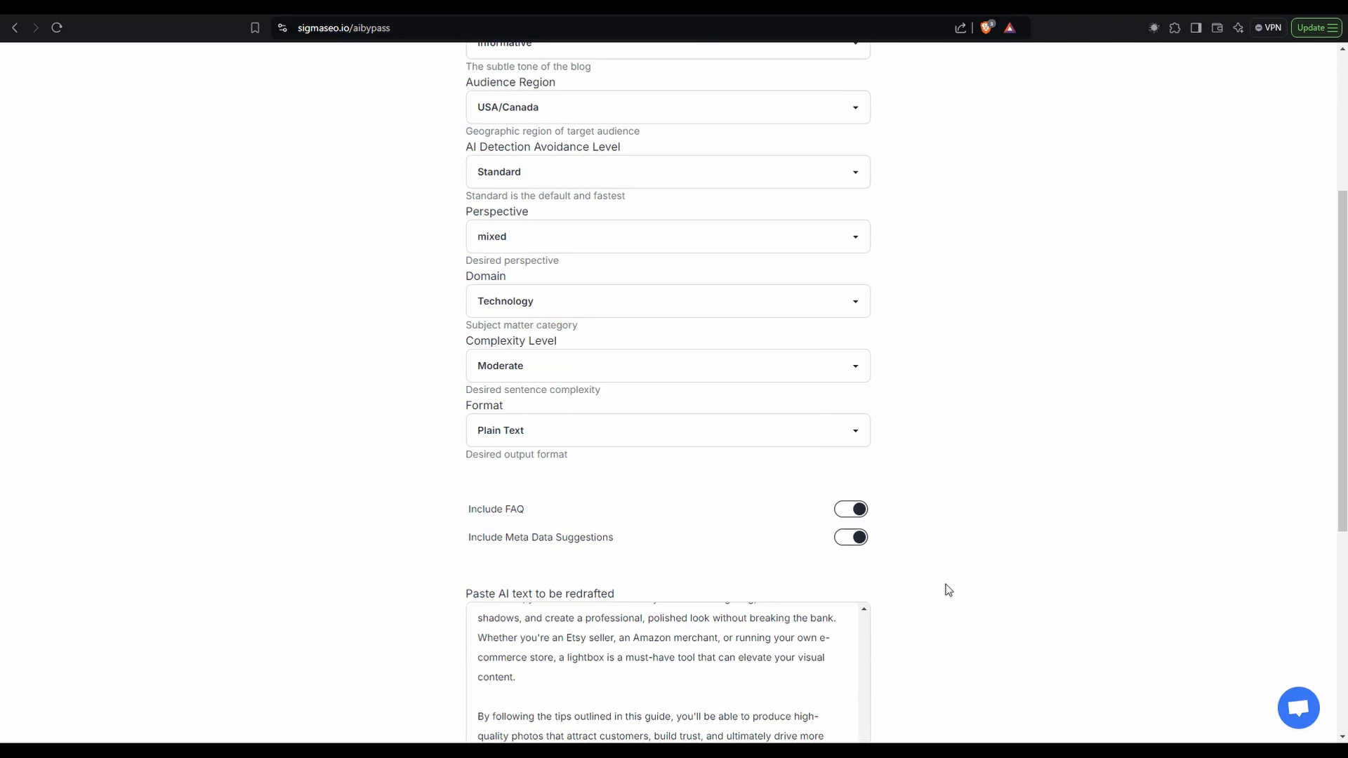
scroll("down", 3)
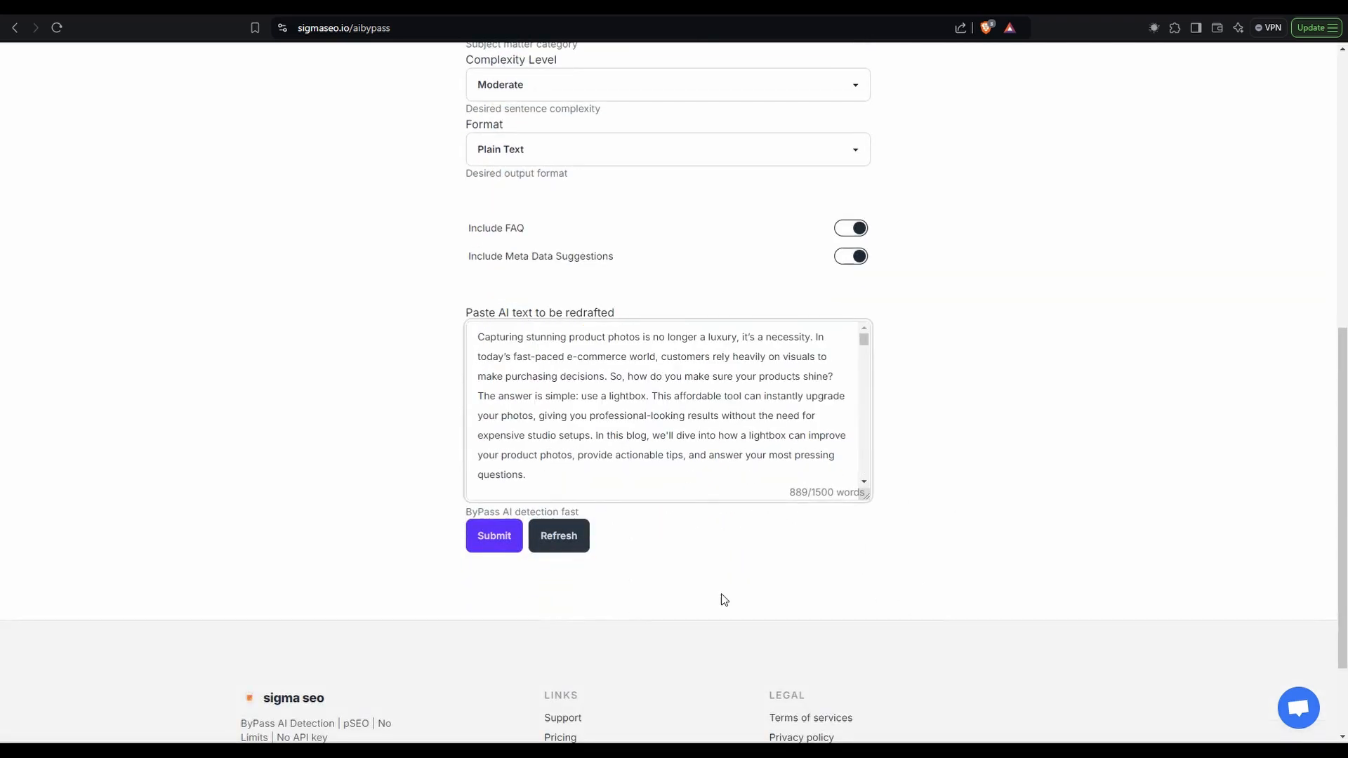
left_click(494, 536)
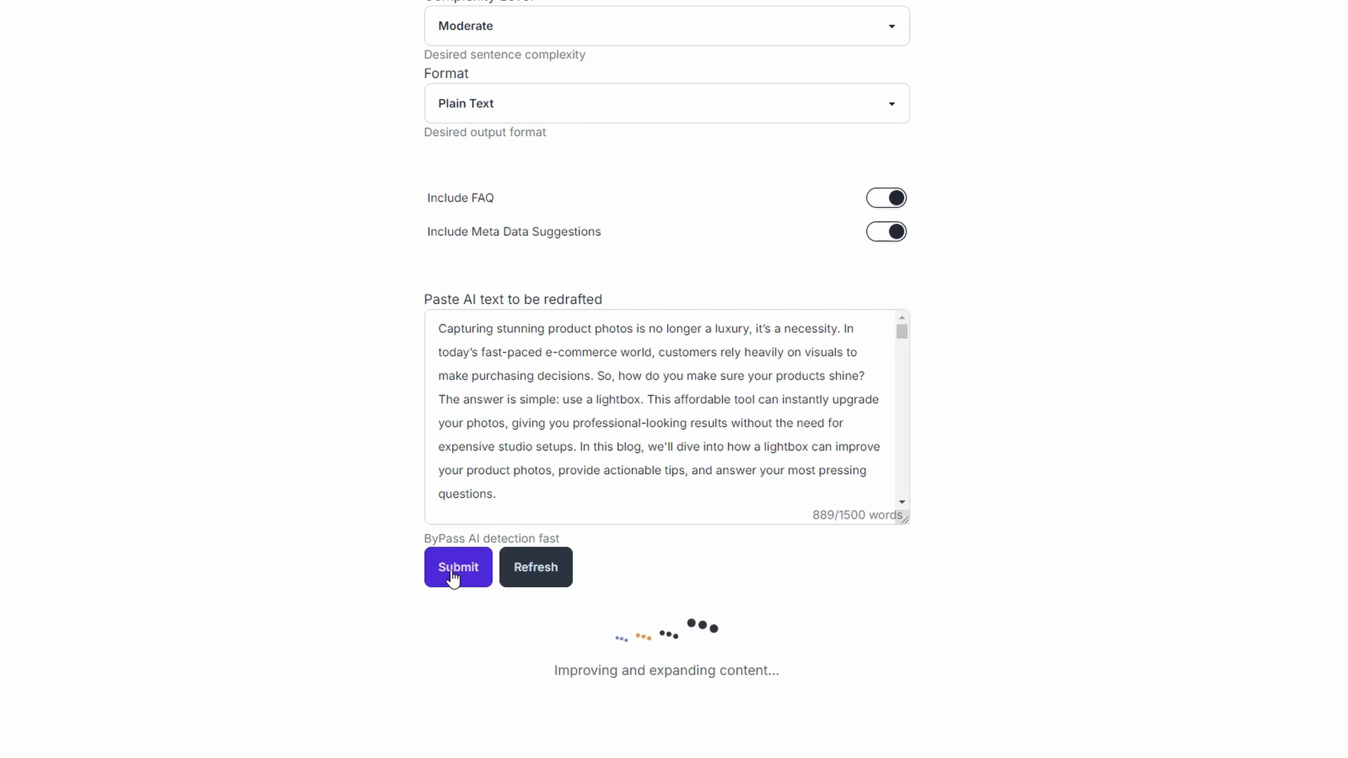
Step: Copy Sigma SEO's rewritten lightbox blog, with its FAQs and metadata suggestions, to the clipboard
left_click(459, 567)
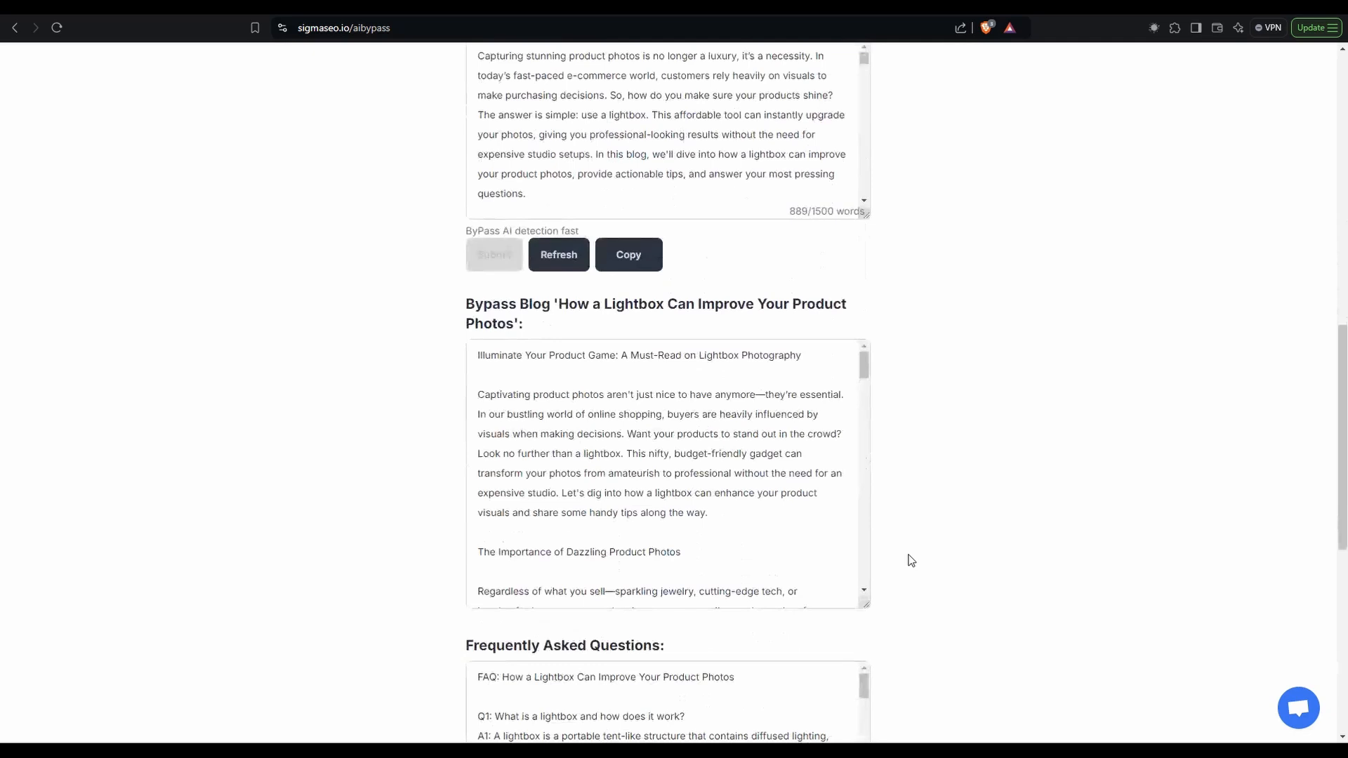
scroll("down", 3)
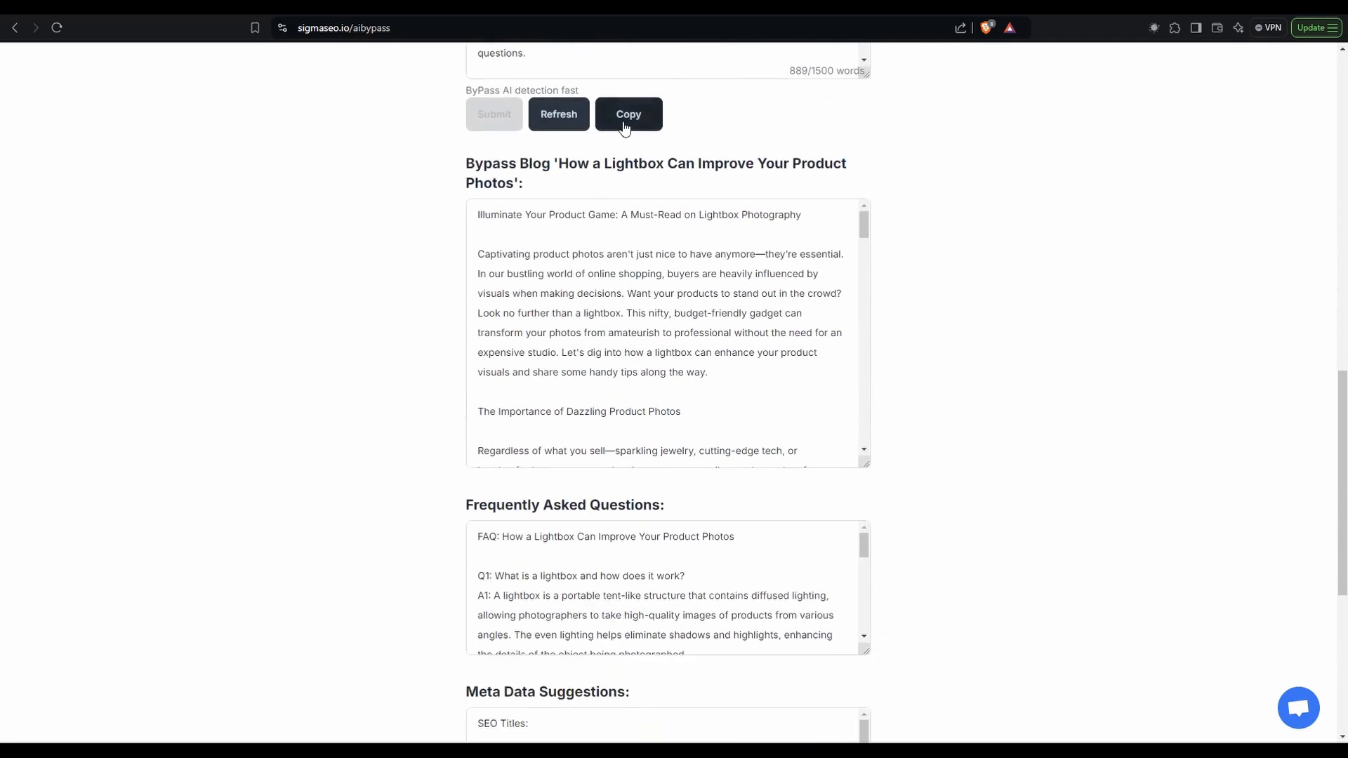
left_click(628, 114)
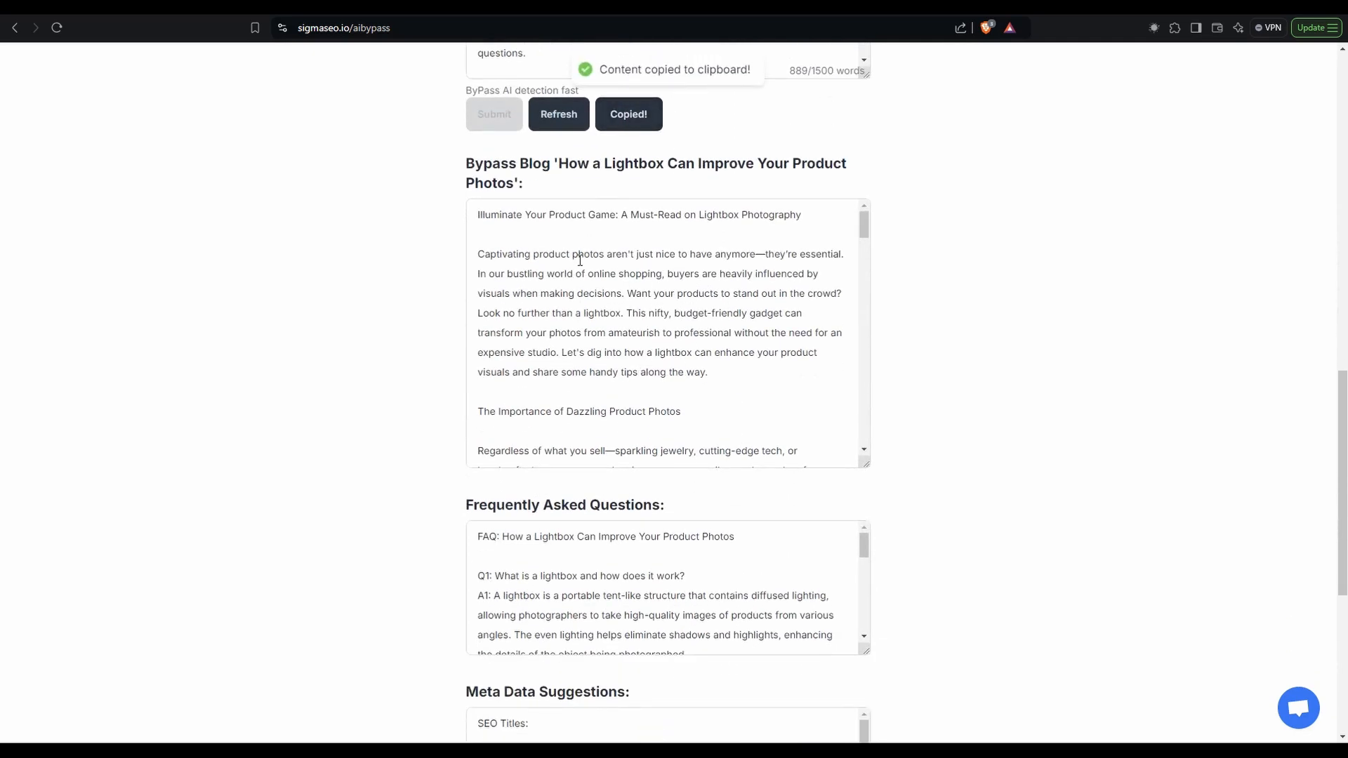
scroll("down", 3)
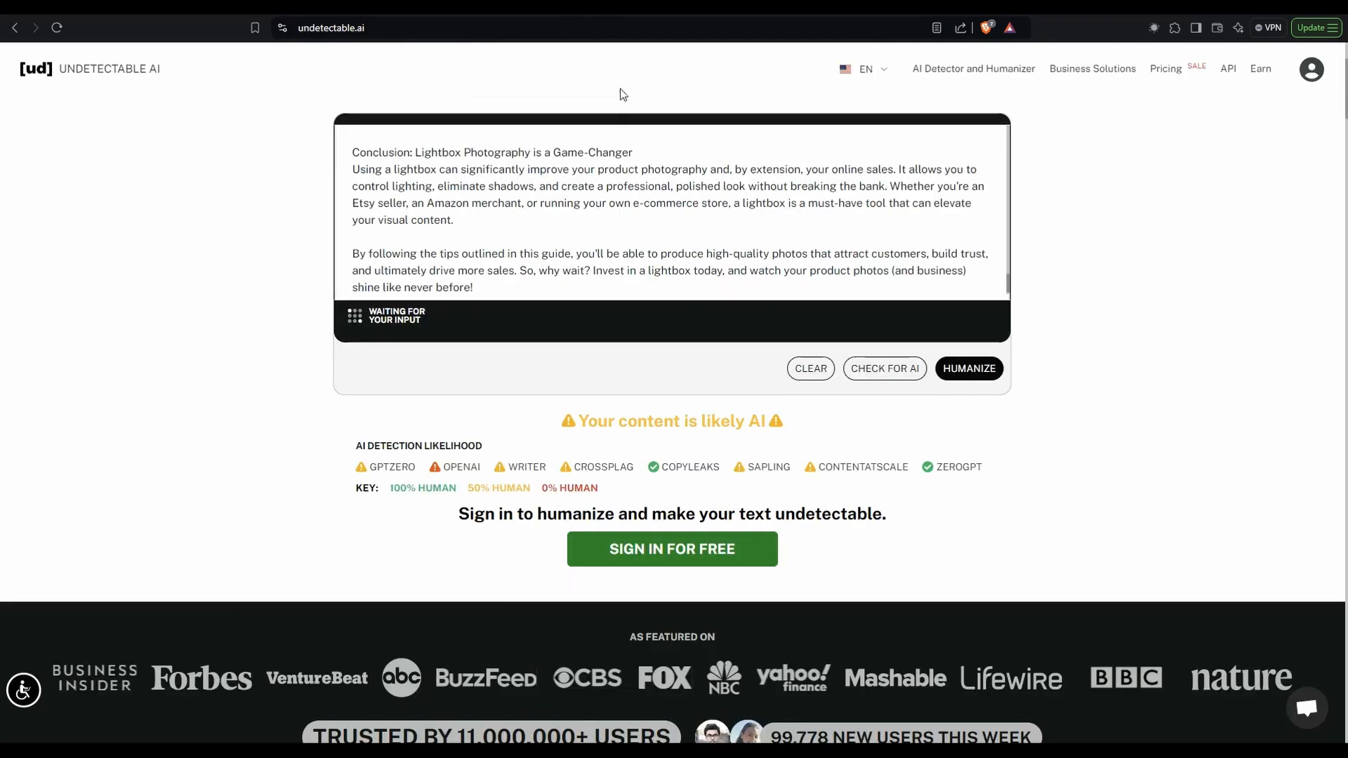
mouse_move(808, 368)
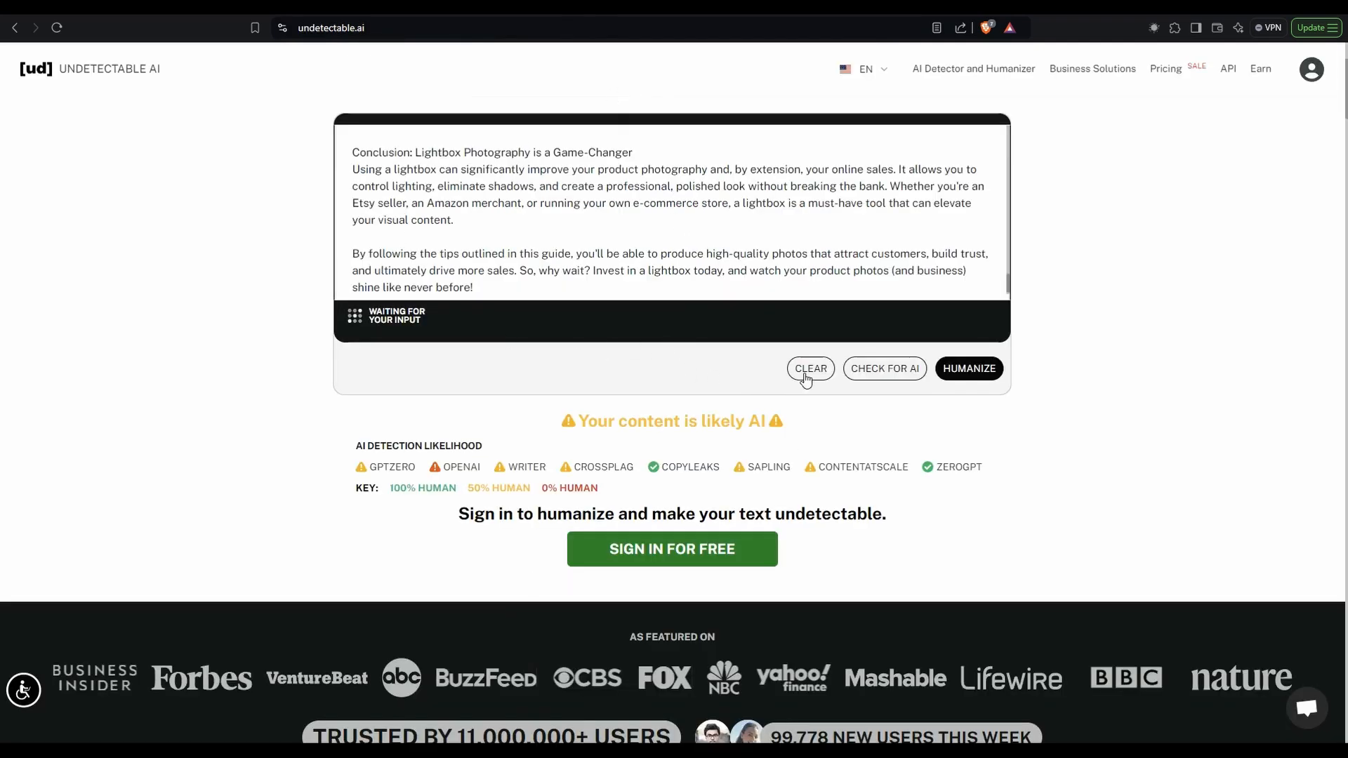
Step: Swap the old text in Undetectable AI for the Sigma SEO rewrite; all detectors rate it human
left_click(809, 368)
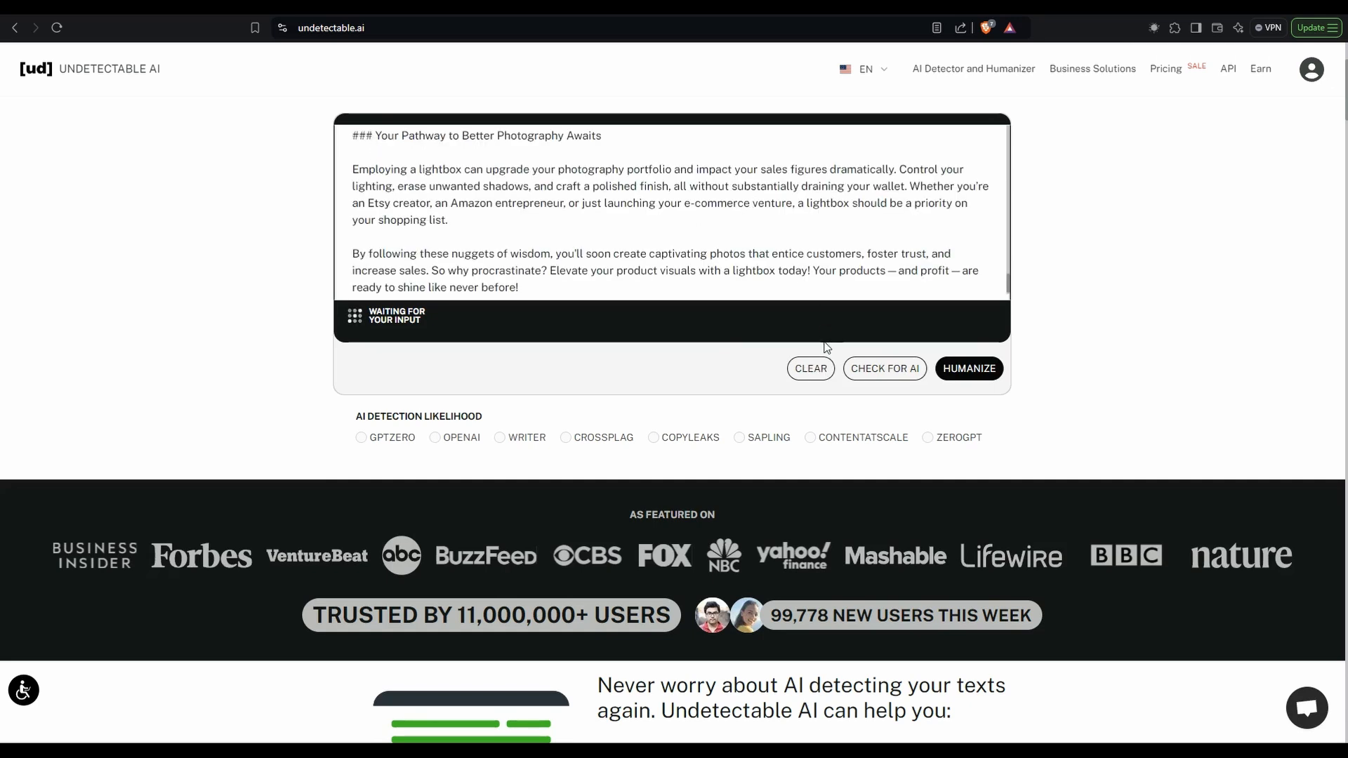
left_click(884, 367)
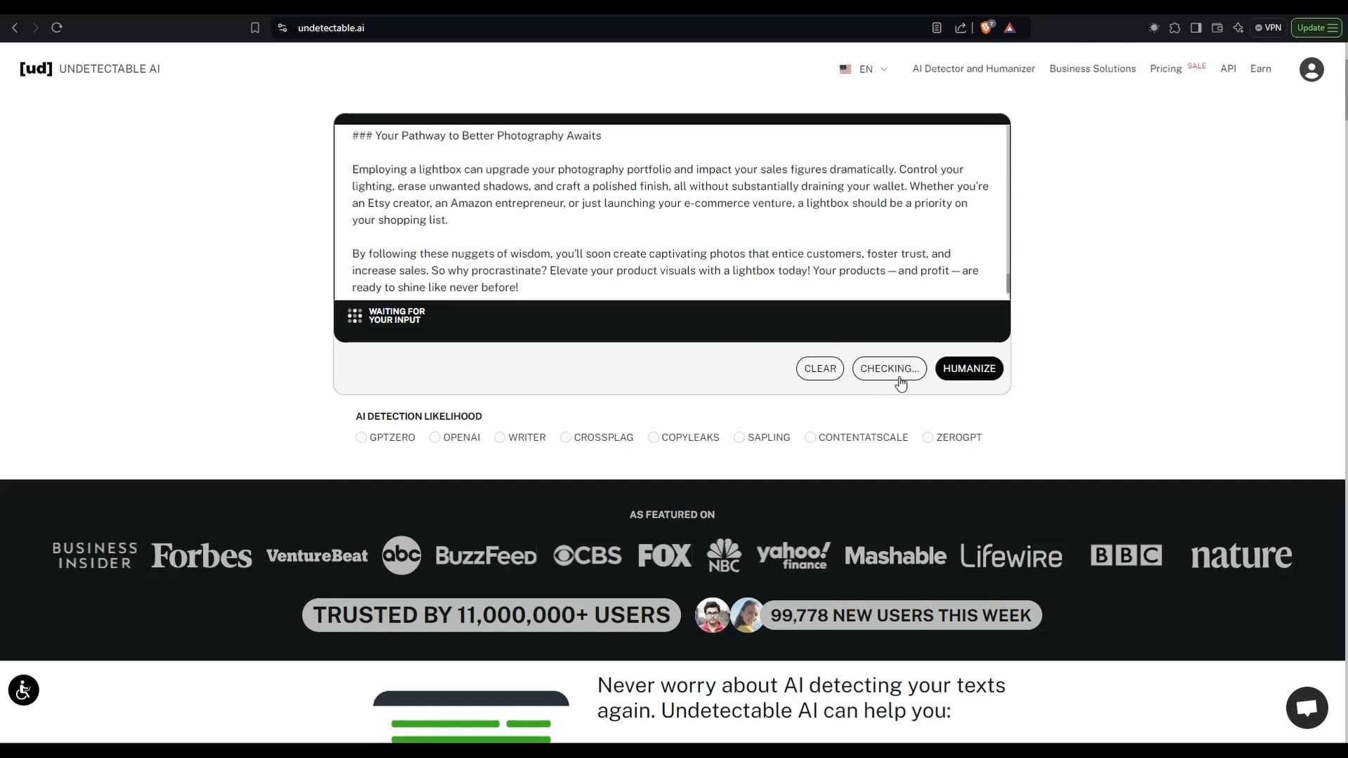
left_click(889, 368)
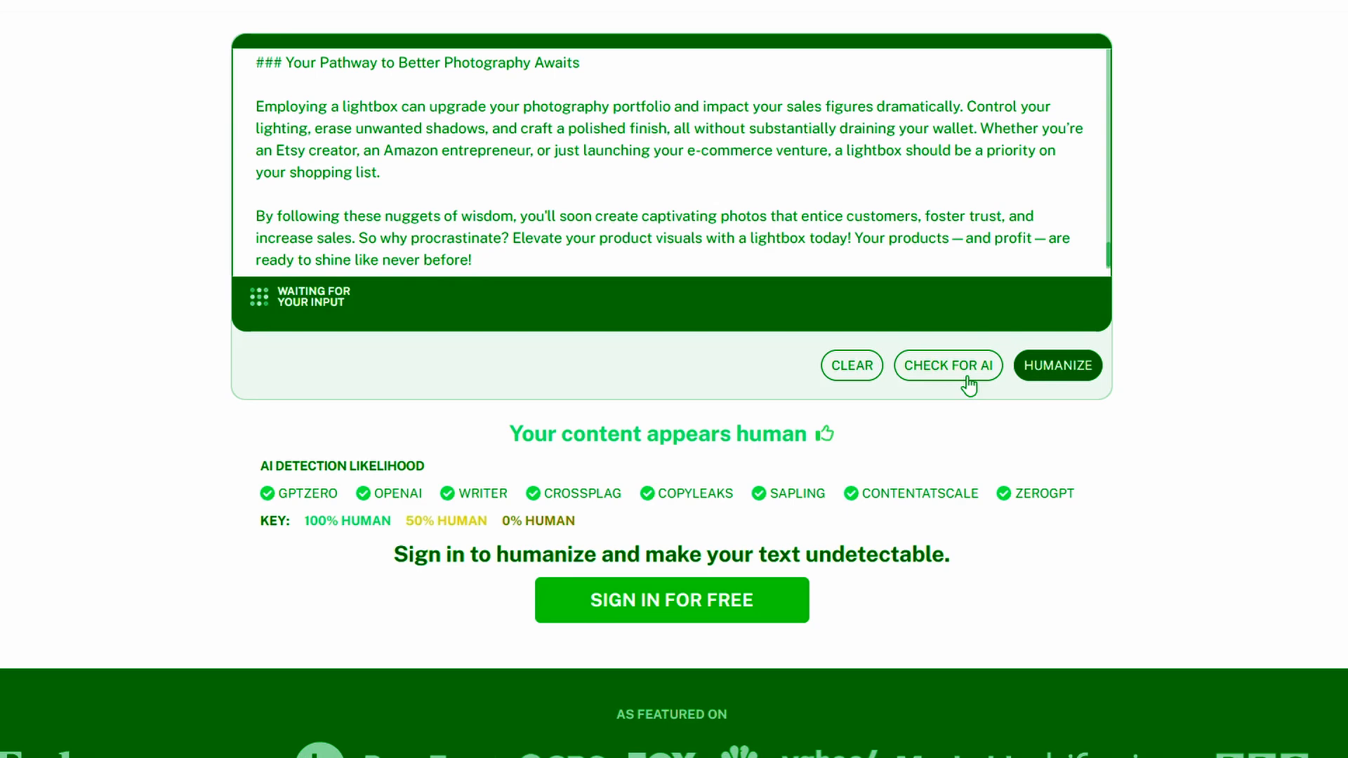
mouse_move(909, 430)
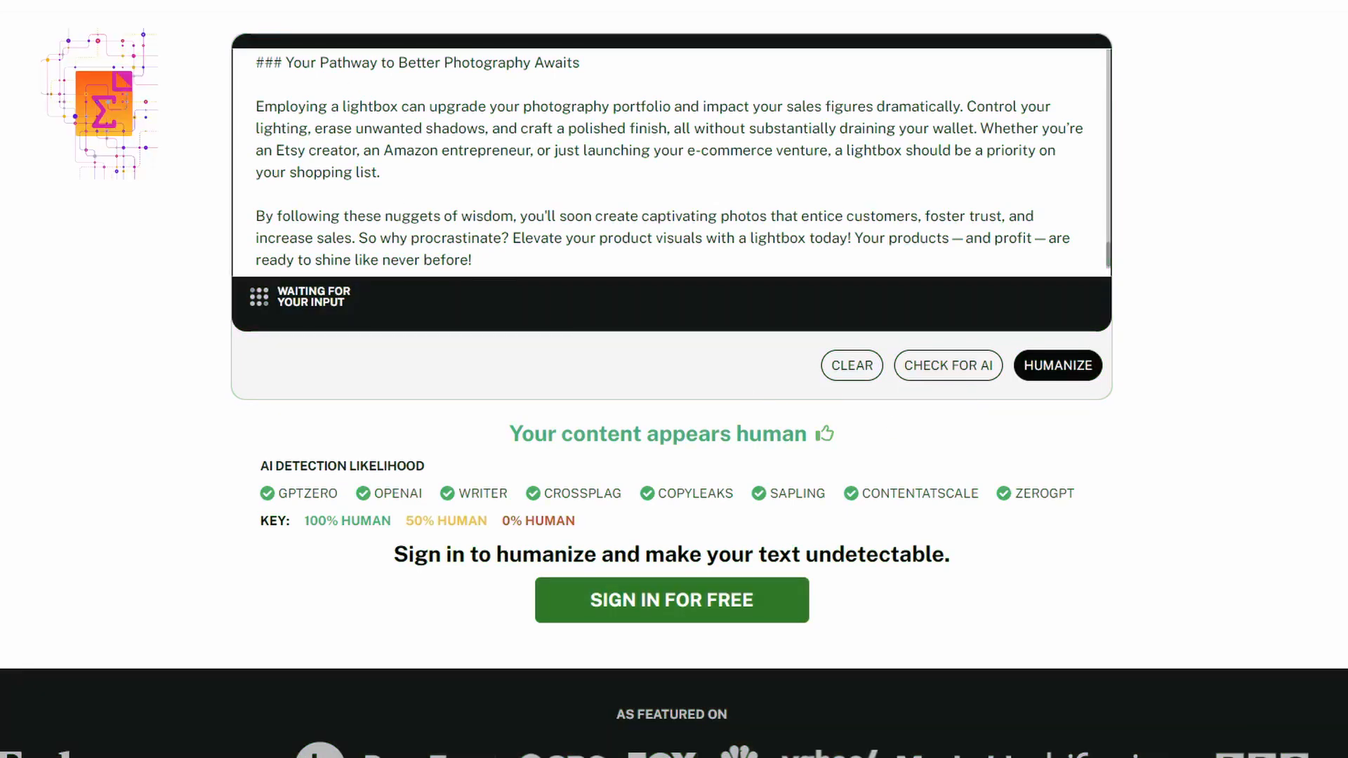
scroll("down", 3)
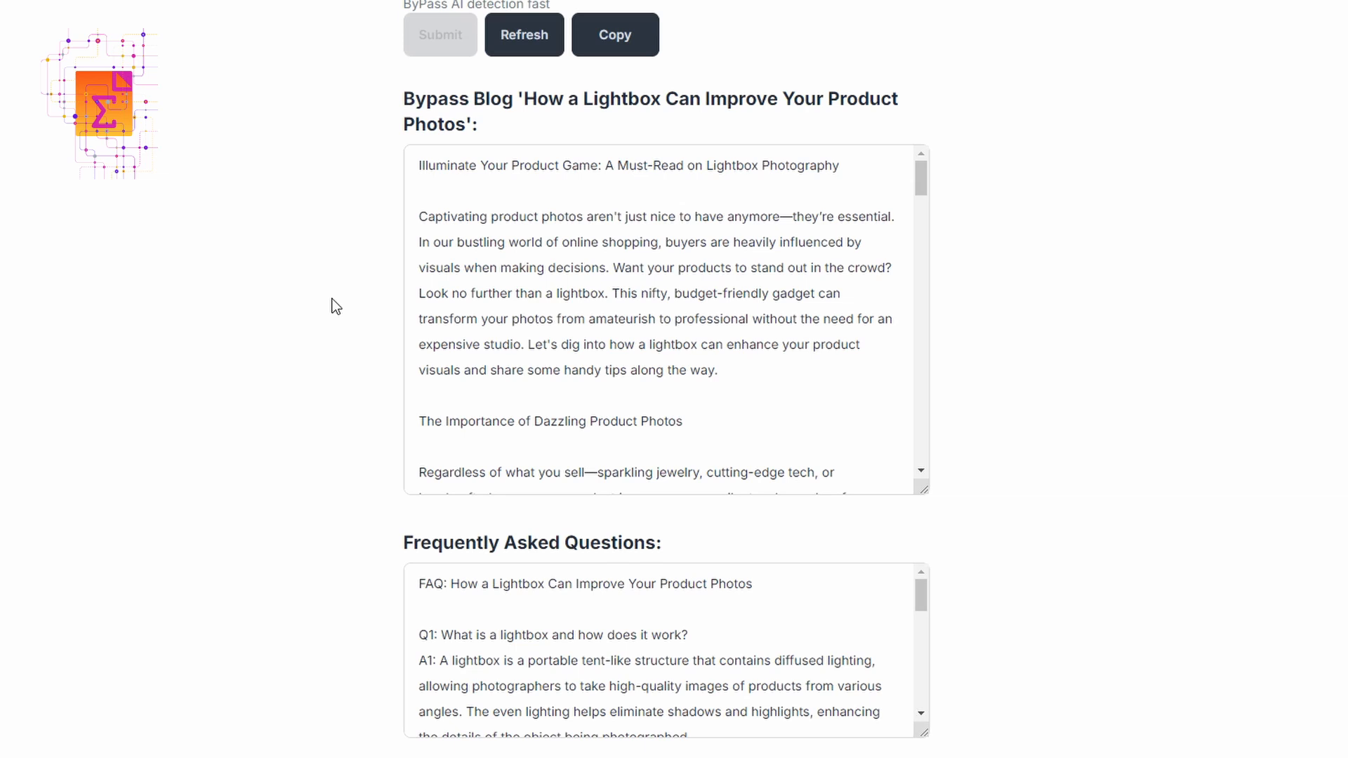